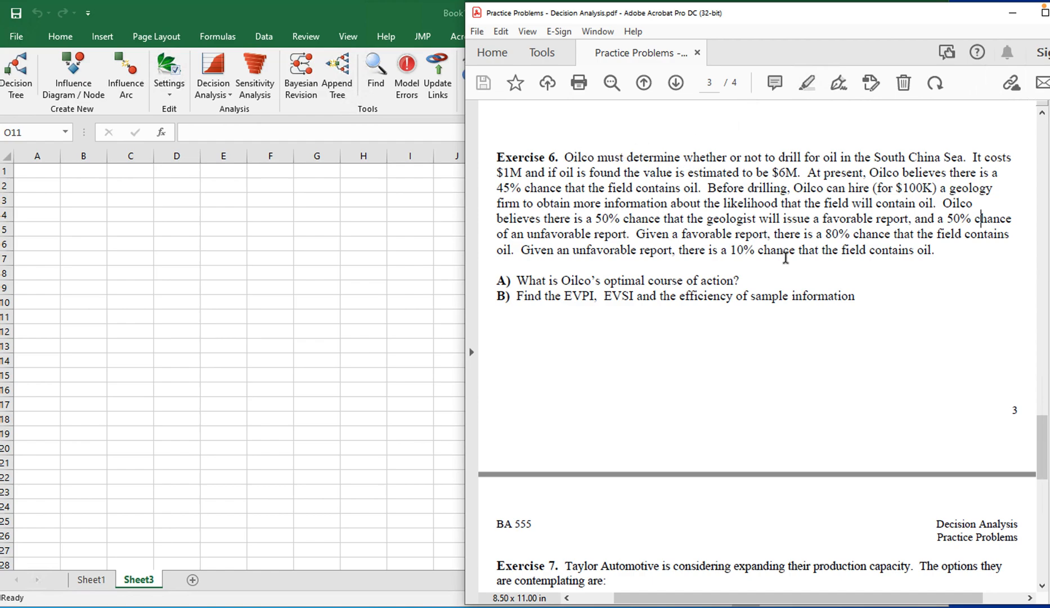
mouse_move(646, 265)
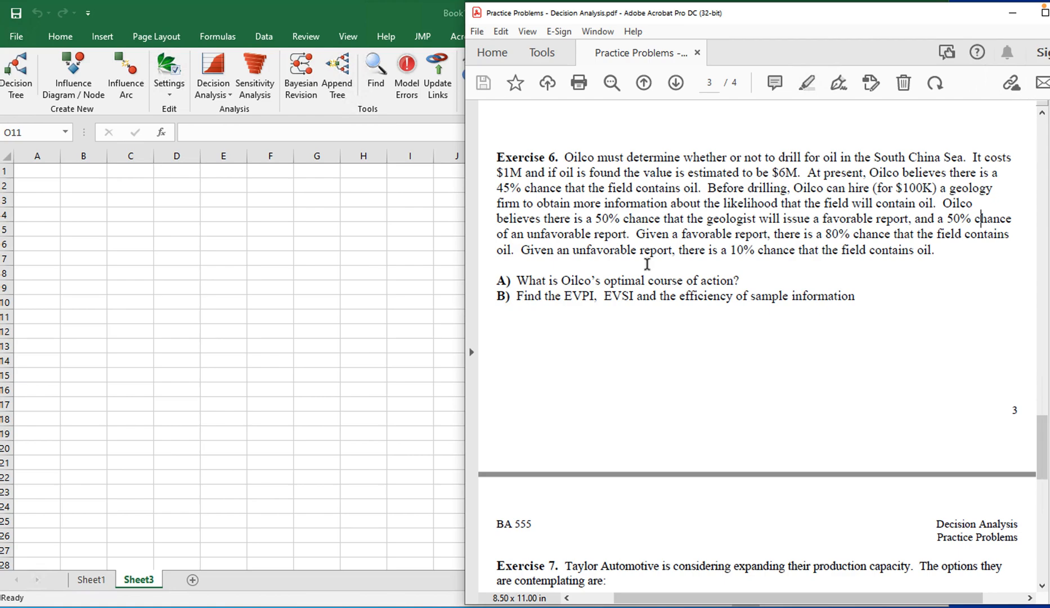
mouse_move(677, 226)
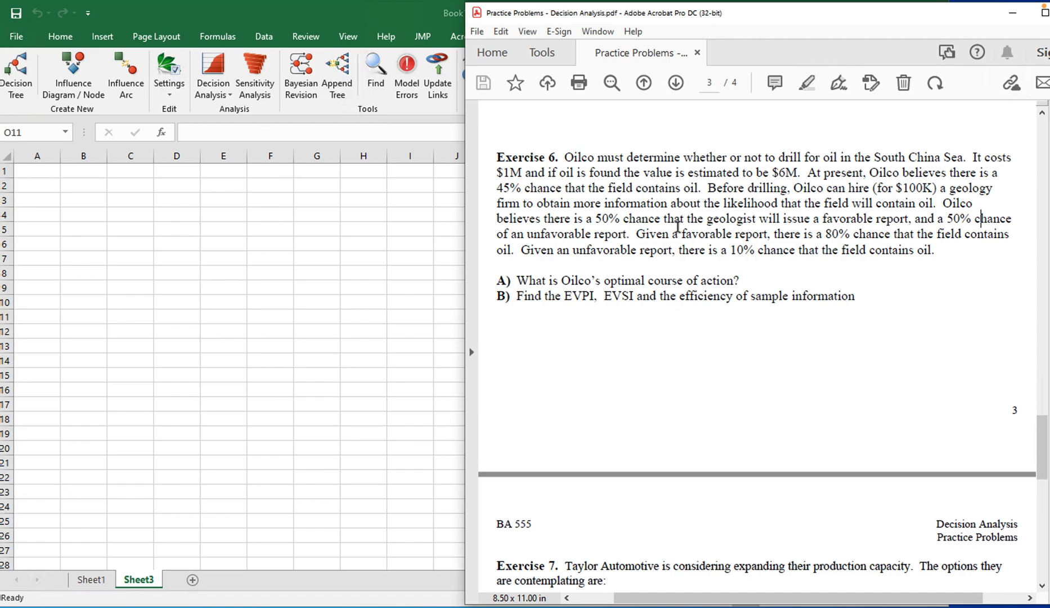
mouse_move(619, 167)
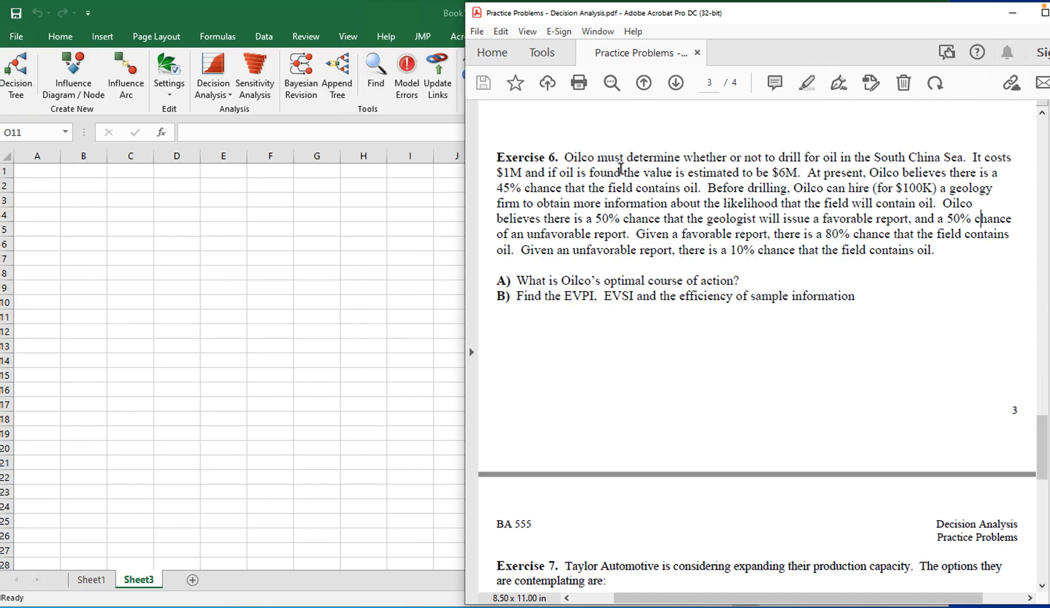
mouse_move(933, 245)
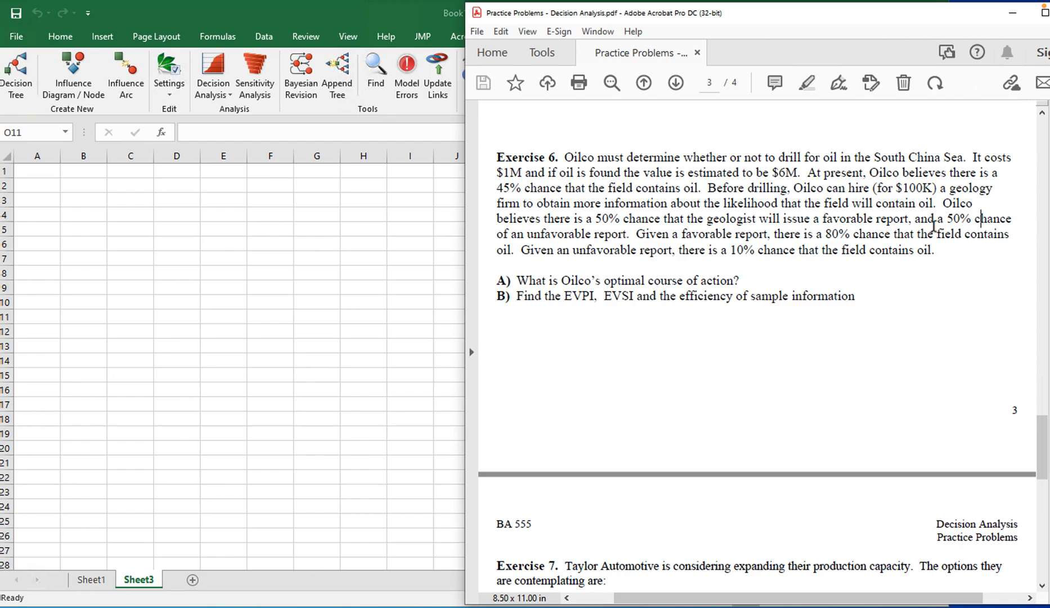
mouse_move(690, 220)
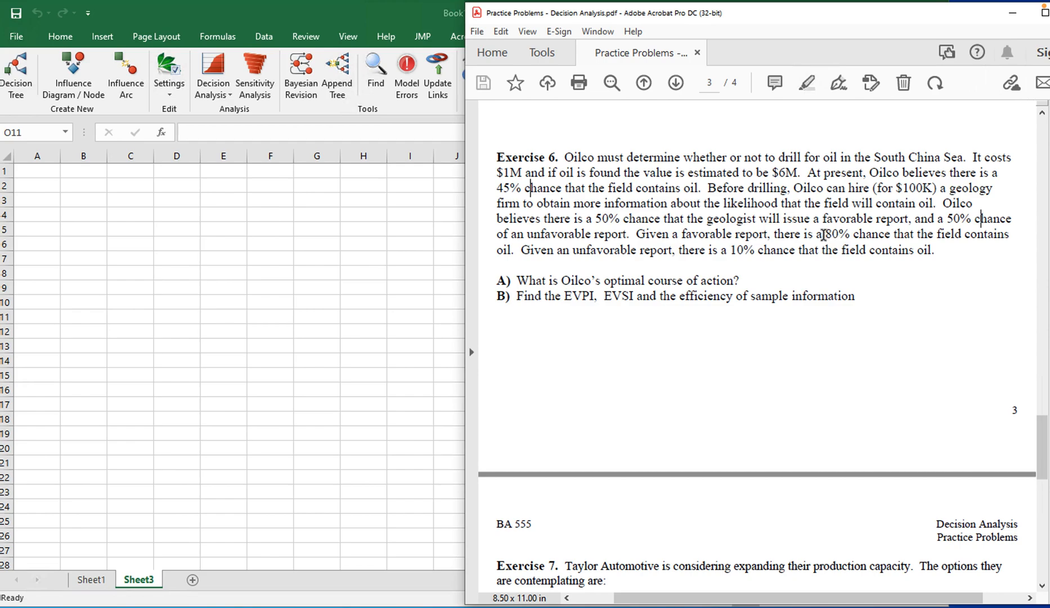
mouse_move(749, 265)
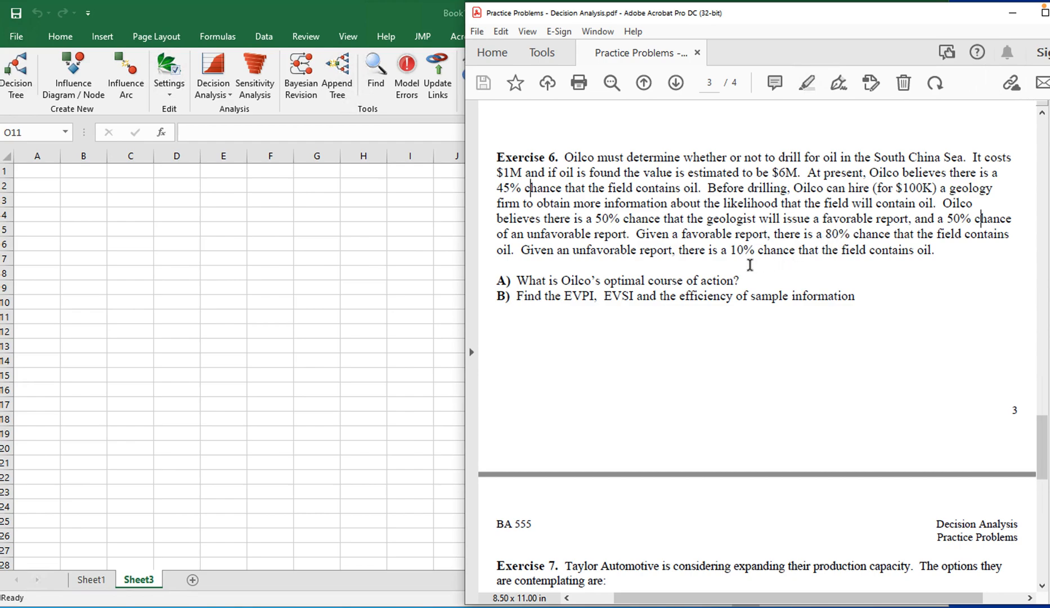
Create a new PrecisionTree decision tree starting at cell A9 on Sheet3
double_click(619, 249)
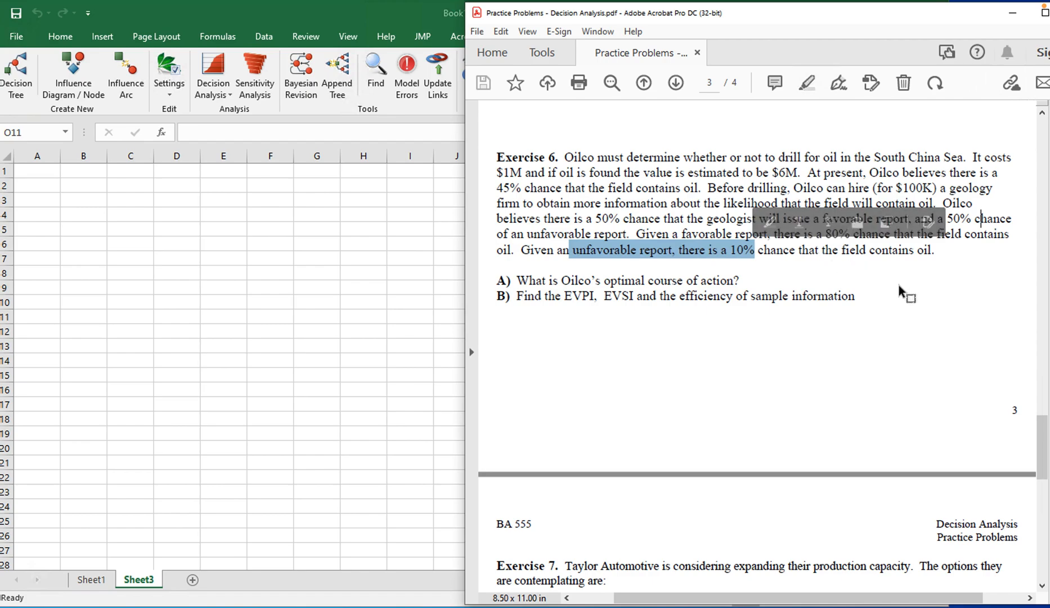
left_click(748, 263)
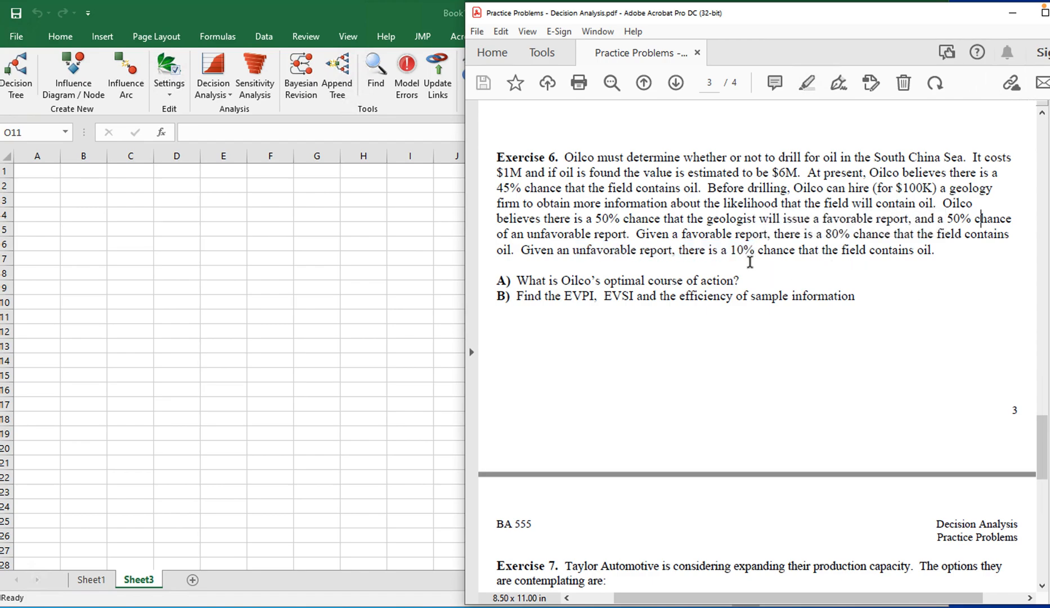
mouse_move(398, 335)
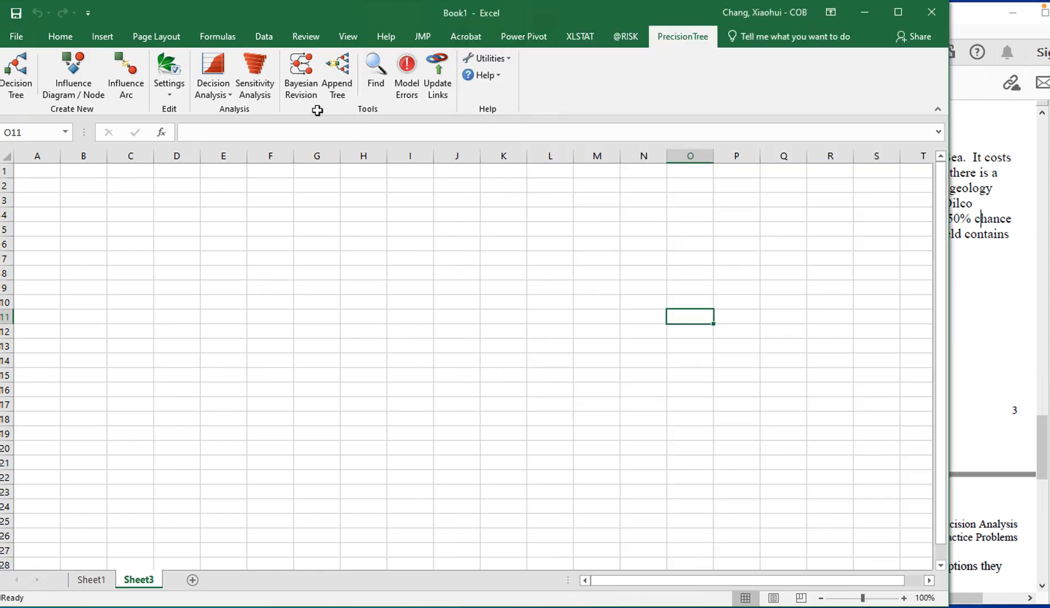
mouse_move(100, 130)
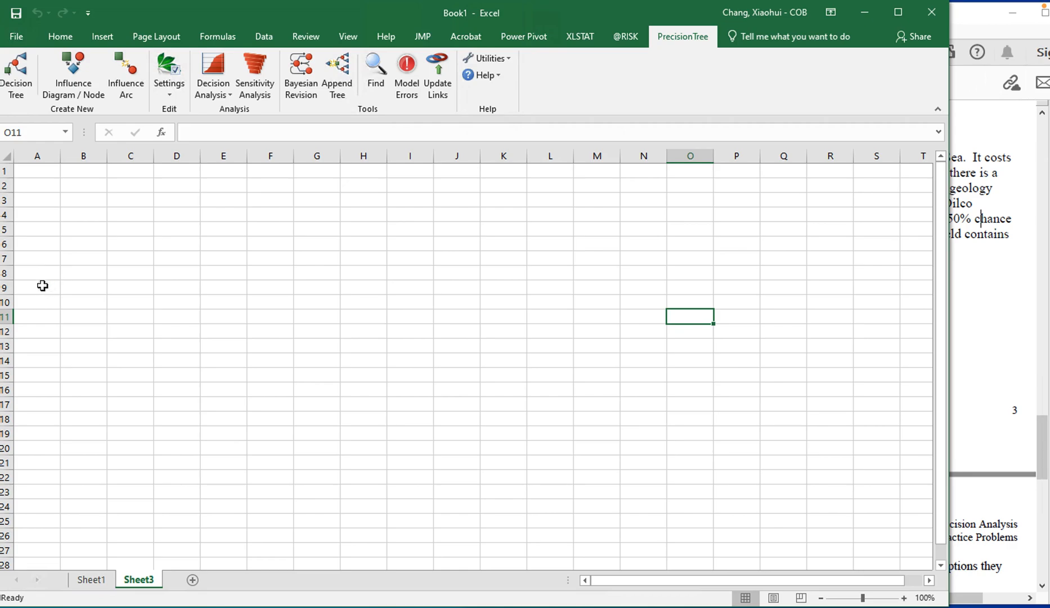
left_click(37, 287)
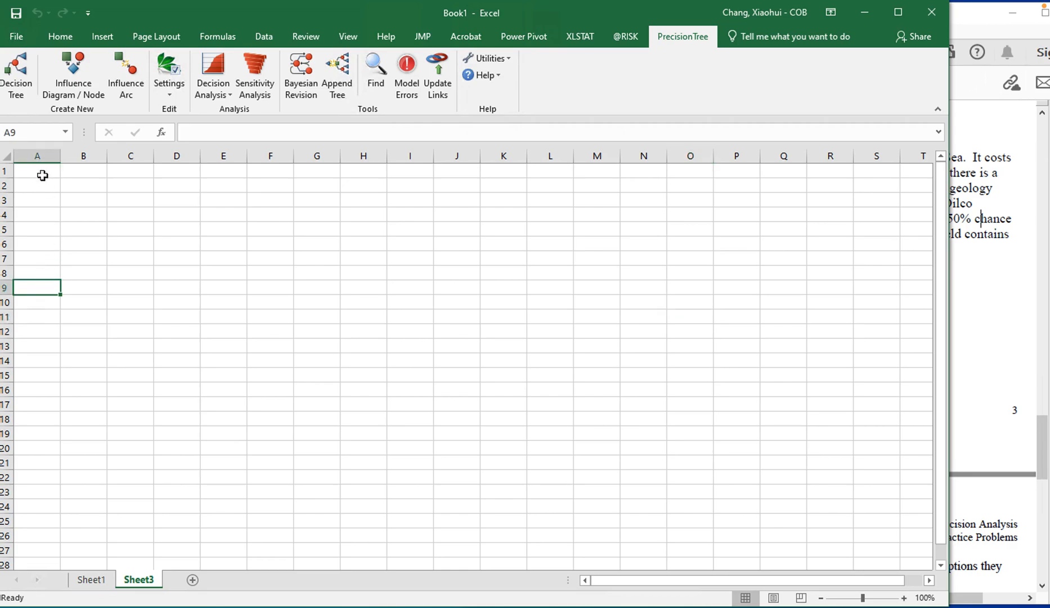
mouse_move(17, 73)
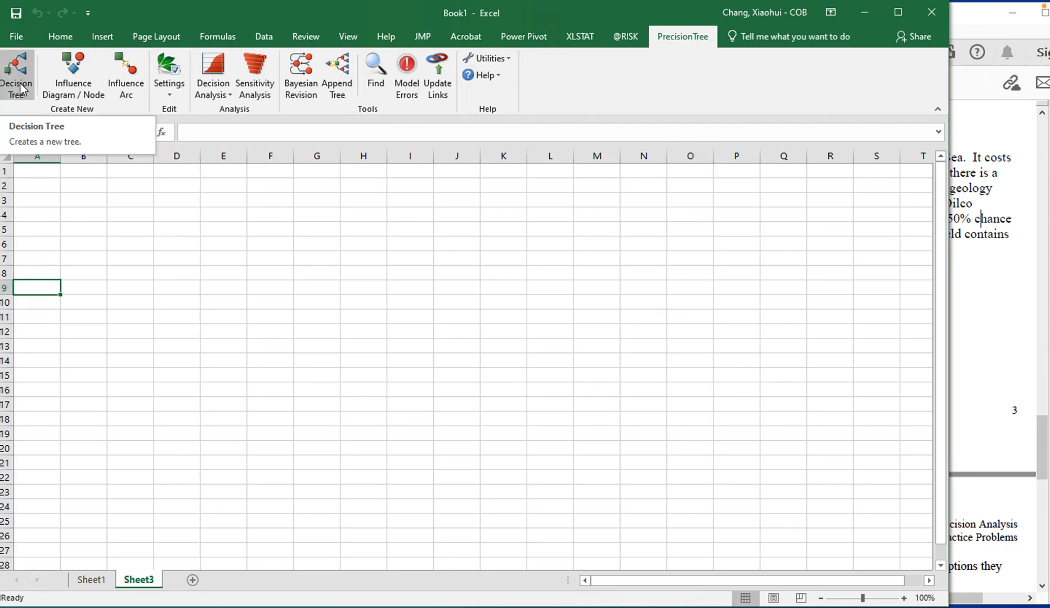
left_click(17, 75)
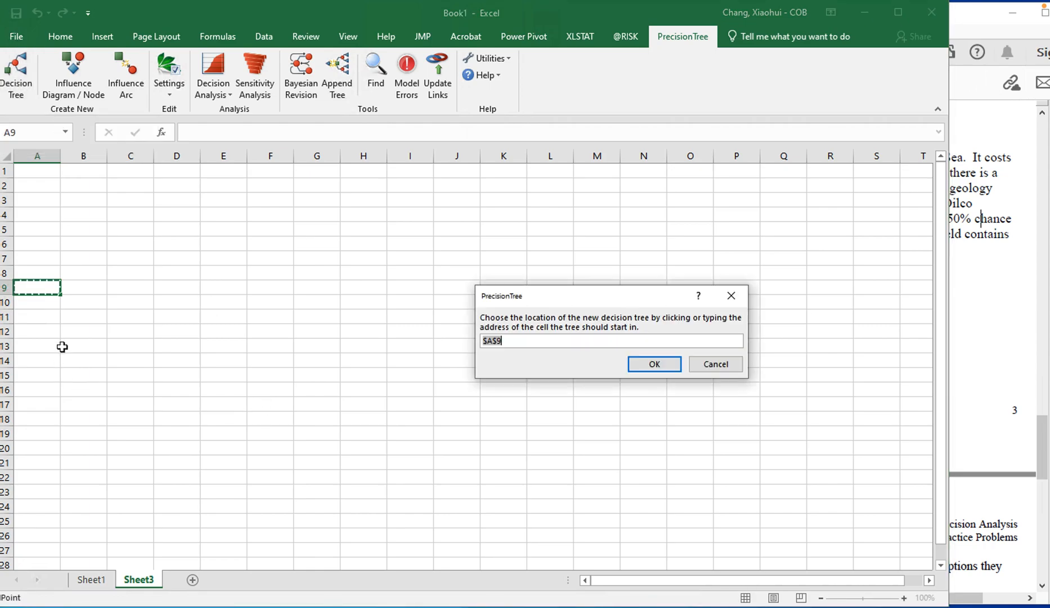
left_click(652, 364)
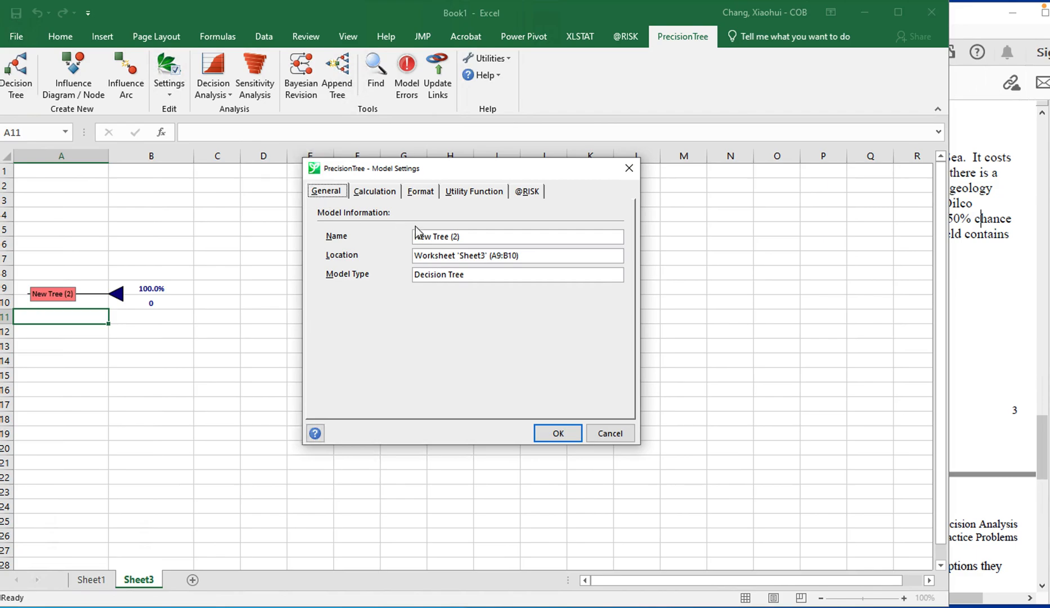
Name the new tree Oilco in Model Settings and confirm
left_click(474, 236)
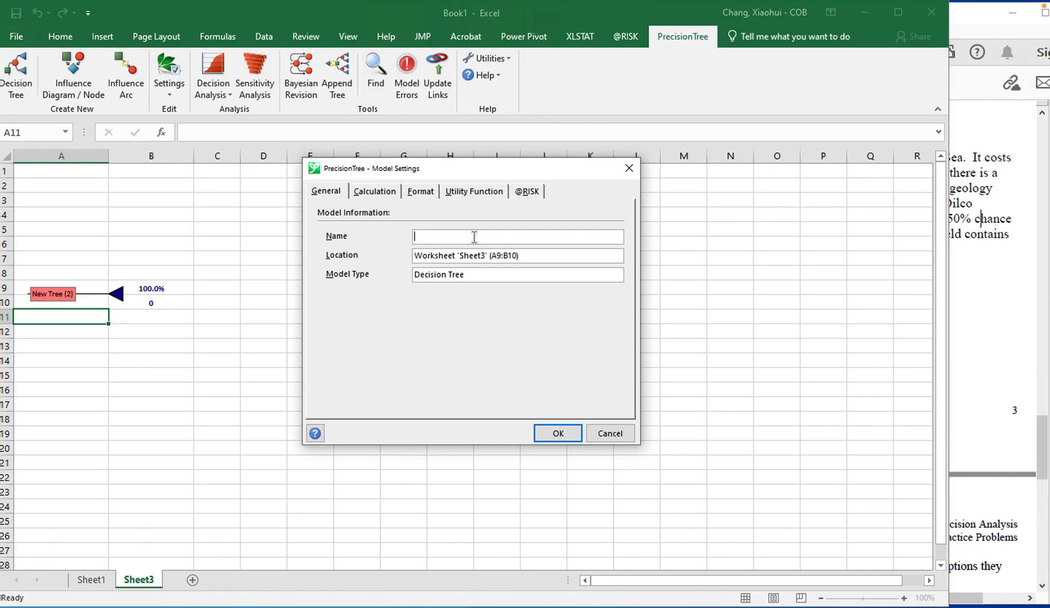
type("Oilco")
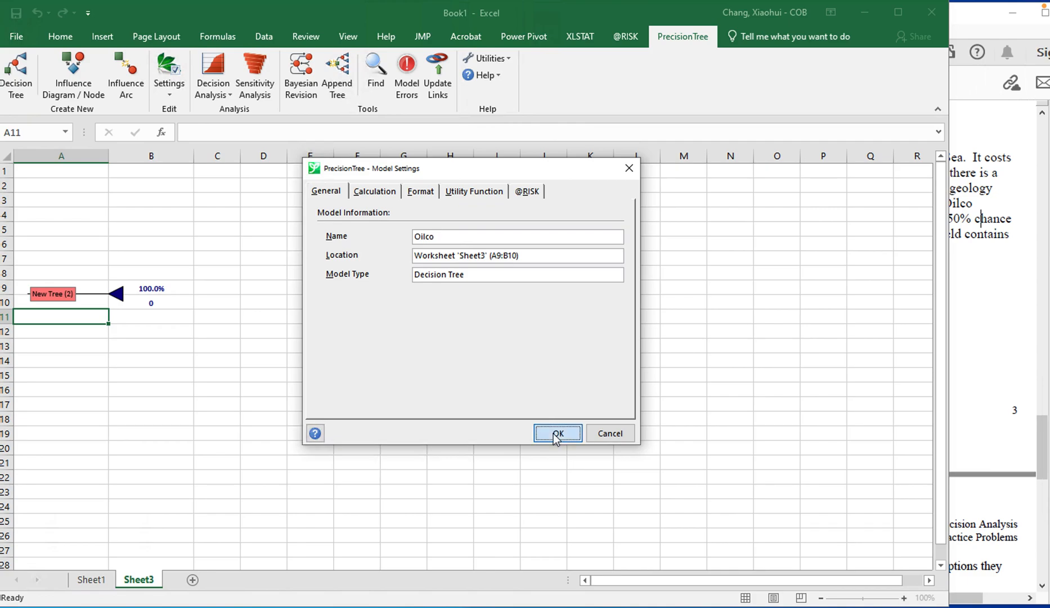
left_click(557, 433)
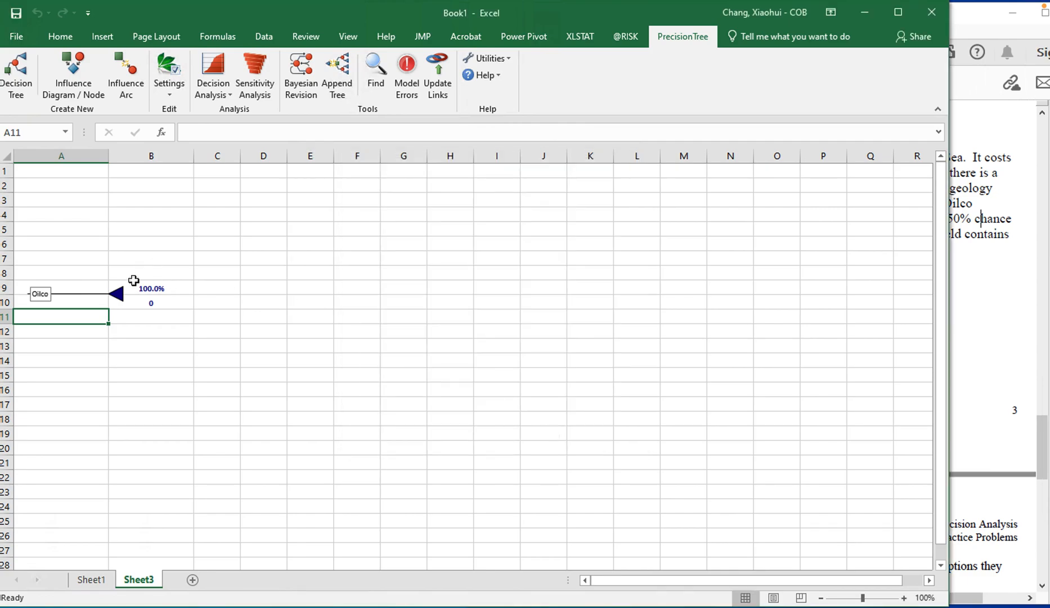
mouse_move(118, 299)
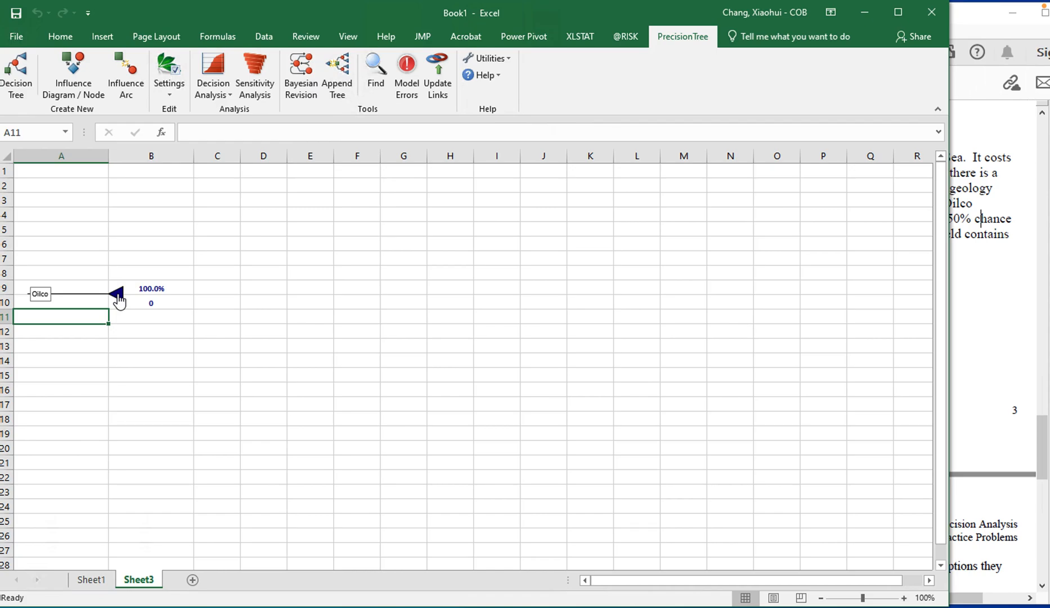
Make the root node a Decision with three branches, the first renamed Survey
left_click(117, 294)
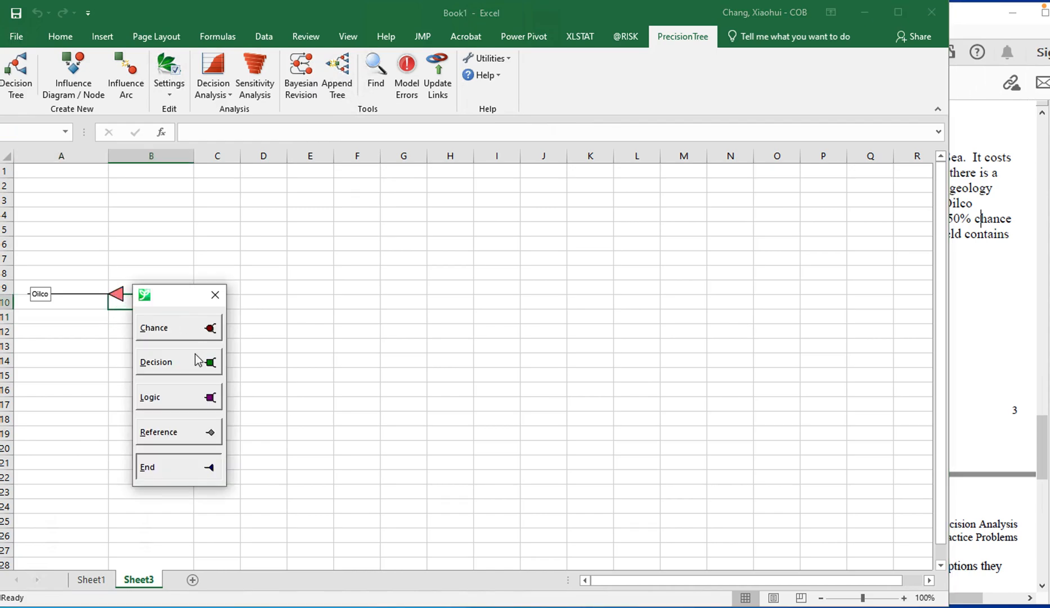
left_click(156, 361)
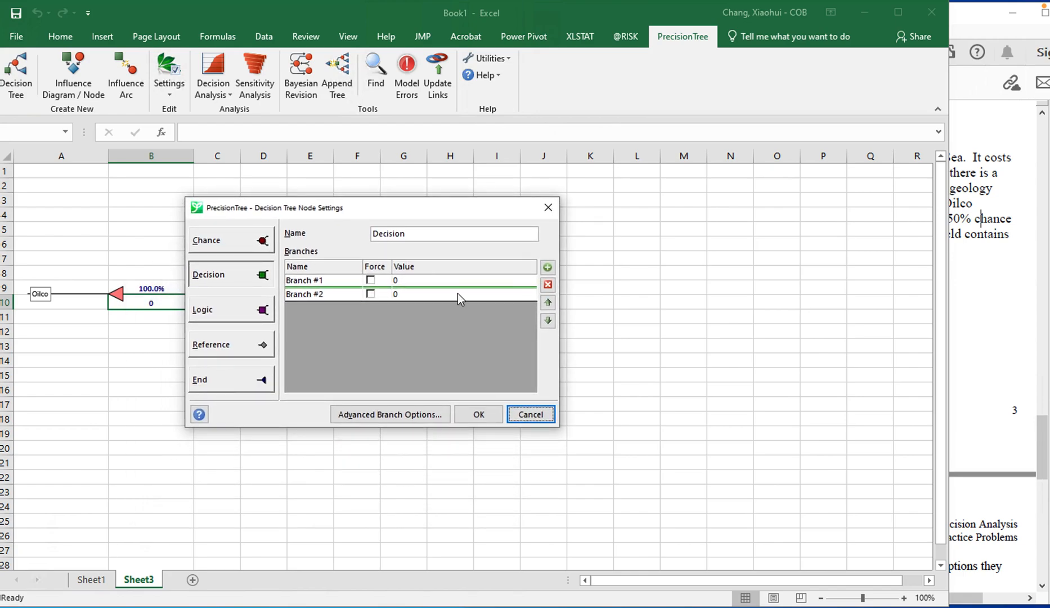
mouse_move(430, 288)
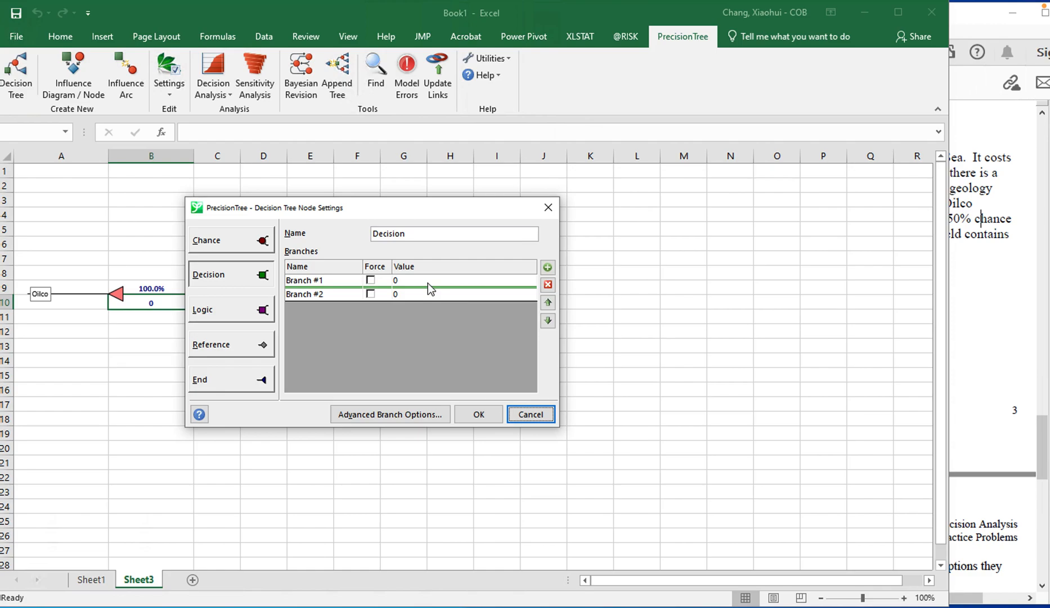
mouse_move(348, 288)
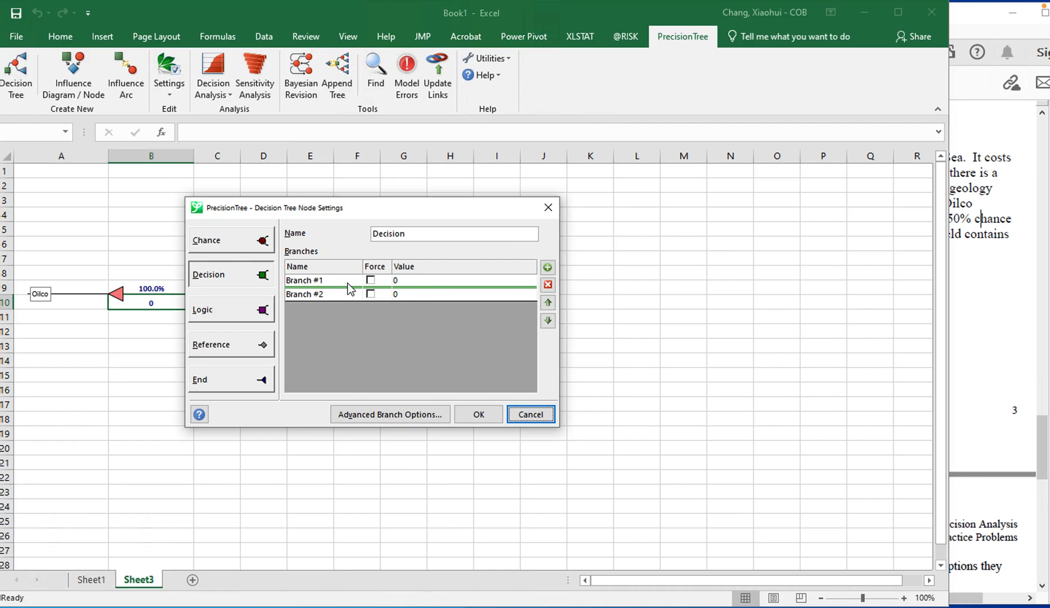
mouse_move(431, 265)
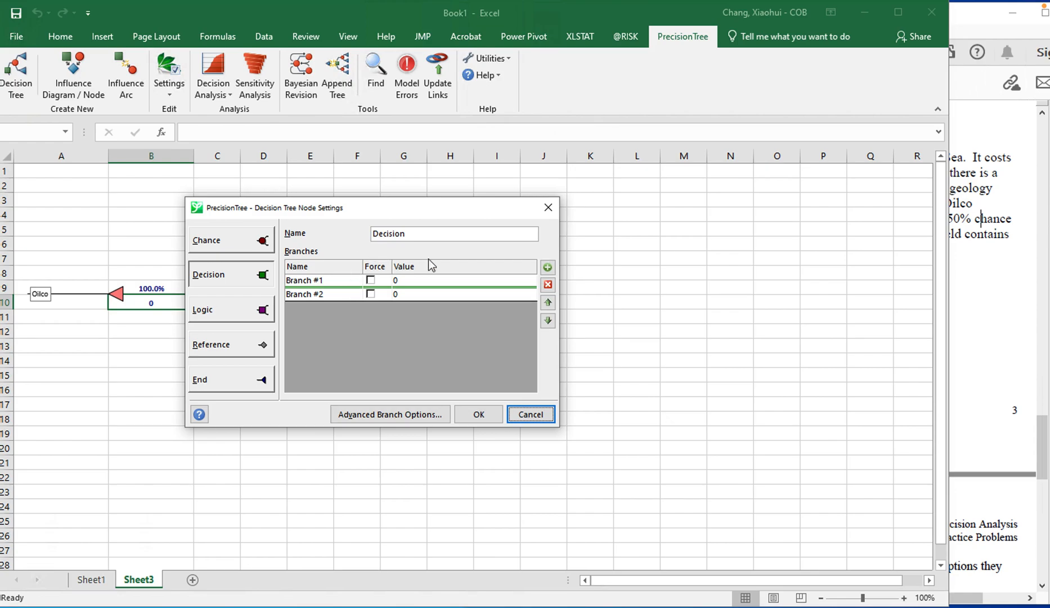
left_click(547, 266)
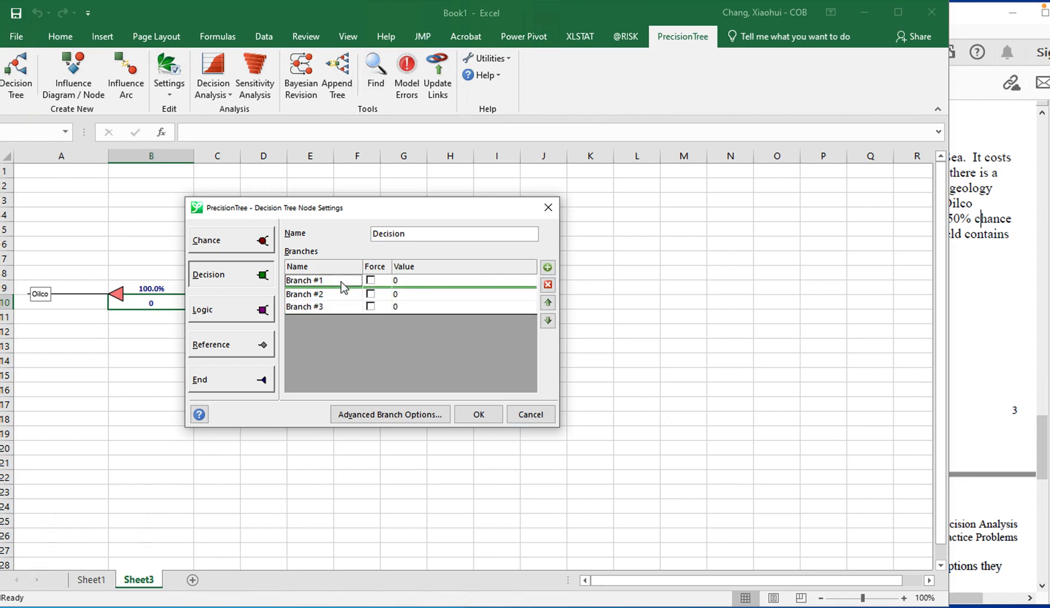
double_click(313, 280)
type("B")
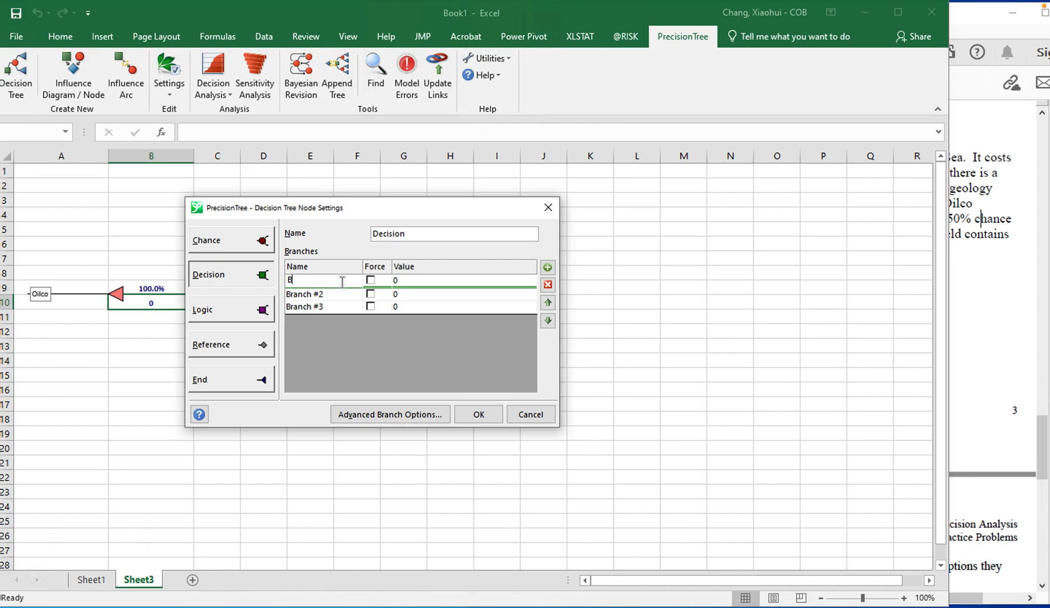
type("Survey")
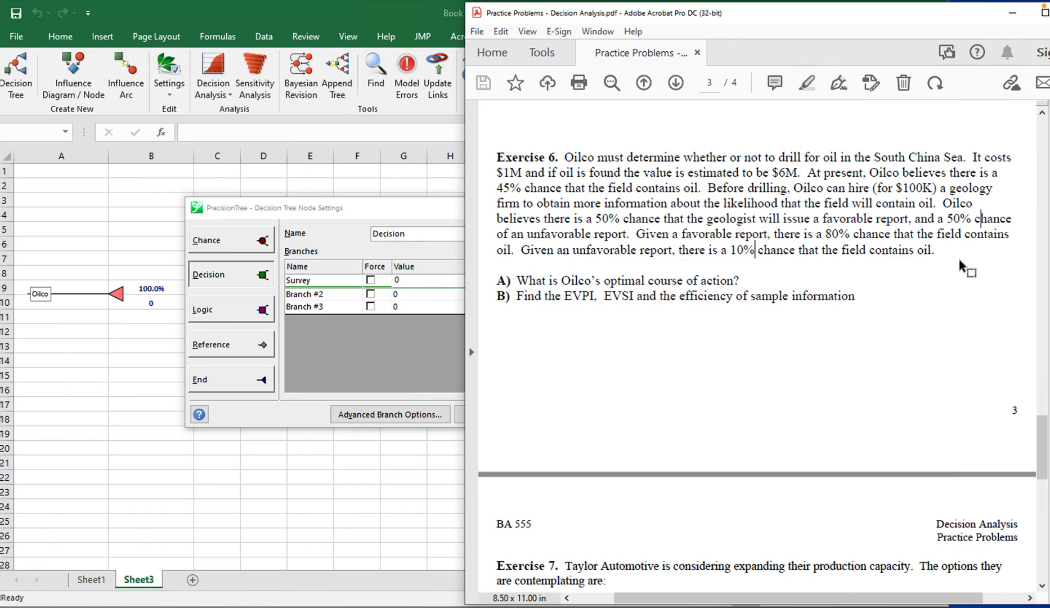
mouse_move(609, 178)
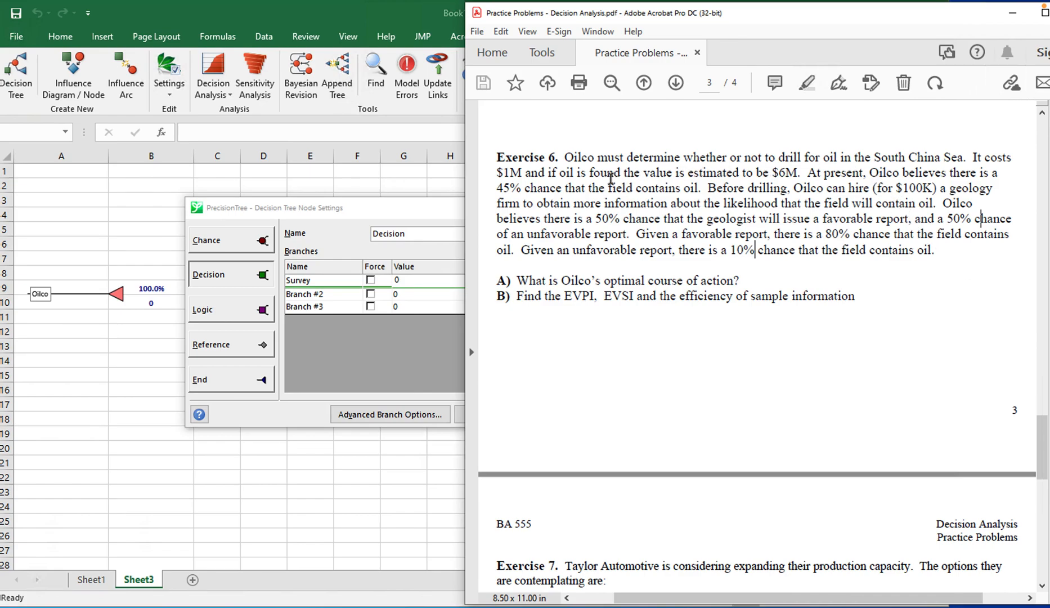
mouse_move(498, 183)
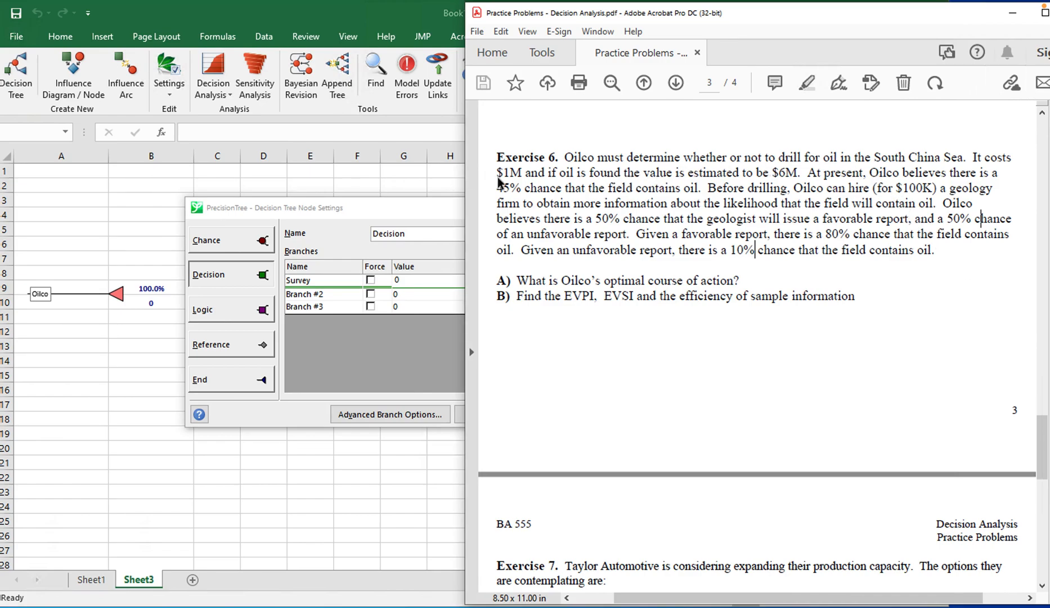
mouse_move(683, 179)
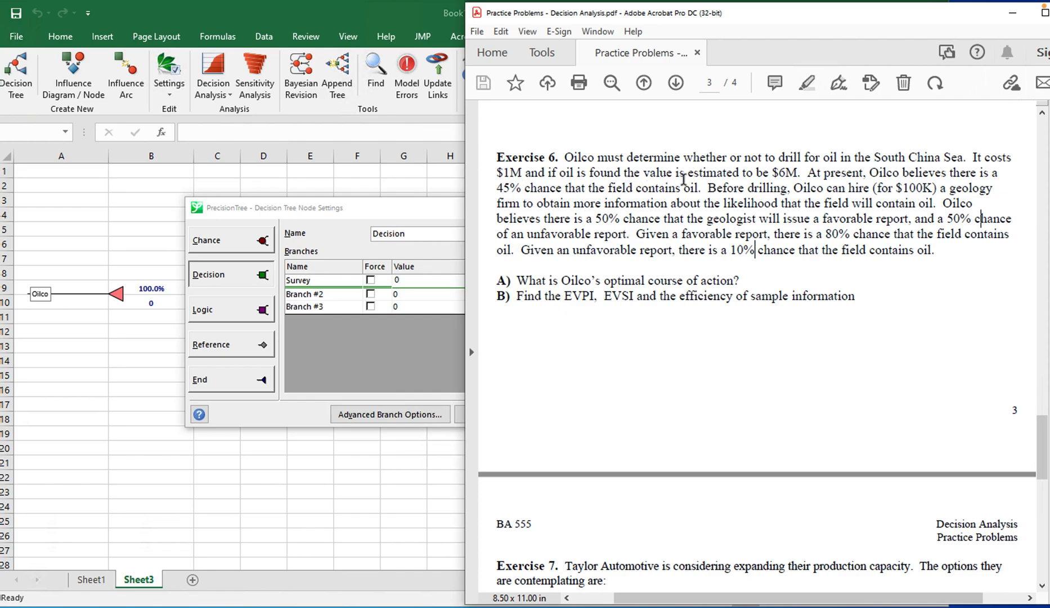
mouse_move(798, 179)
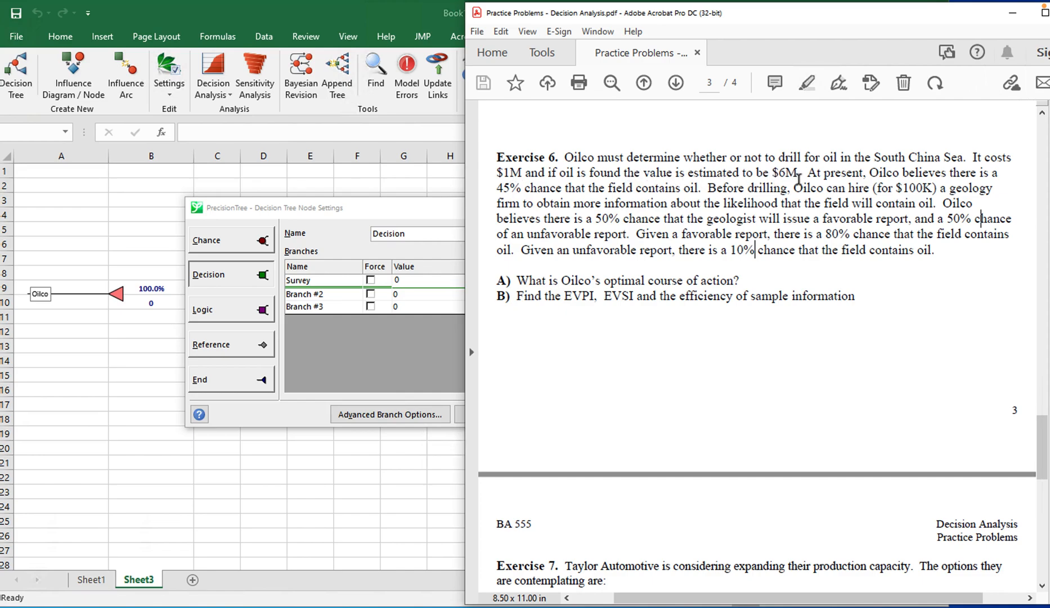
mouse_move(854, 182)
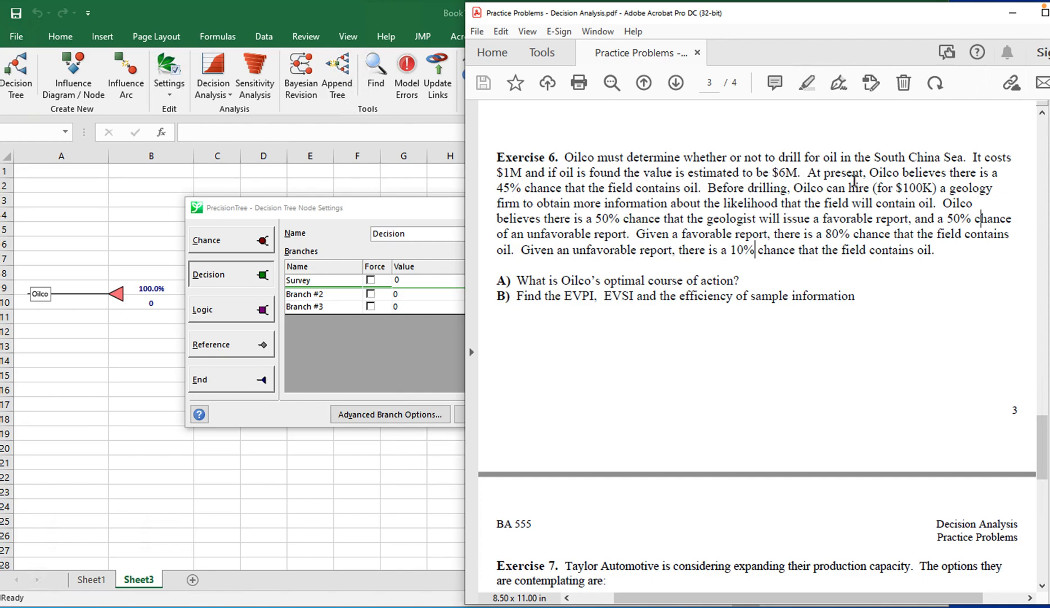
Start editing the Survey branch's value after checking the exercise costs
double_click(784, 172)
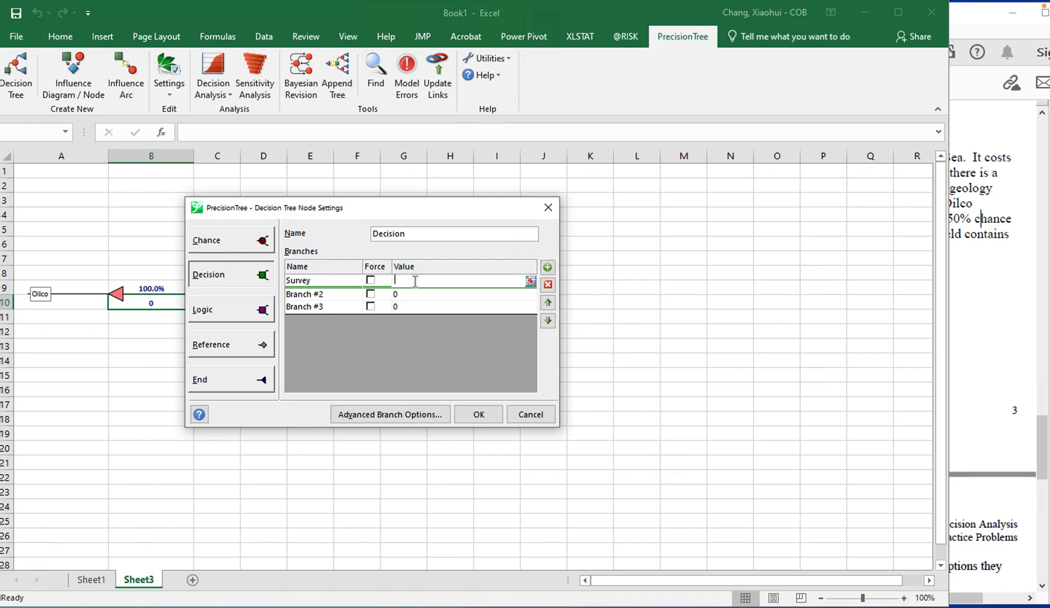
Enter Survey at -0.1, rename Branch #2 to Drill and Branch #3 to No Drill
type("-/")
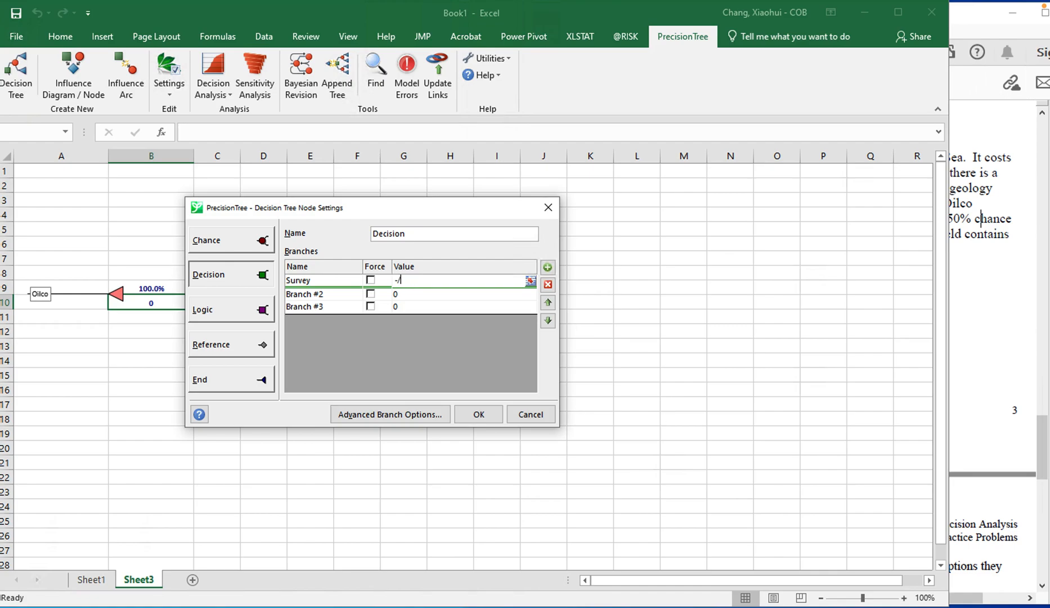
type("0.1")
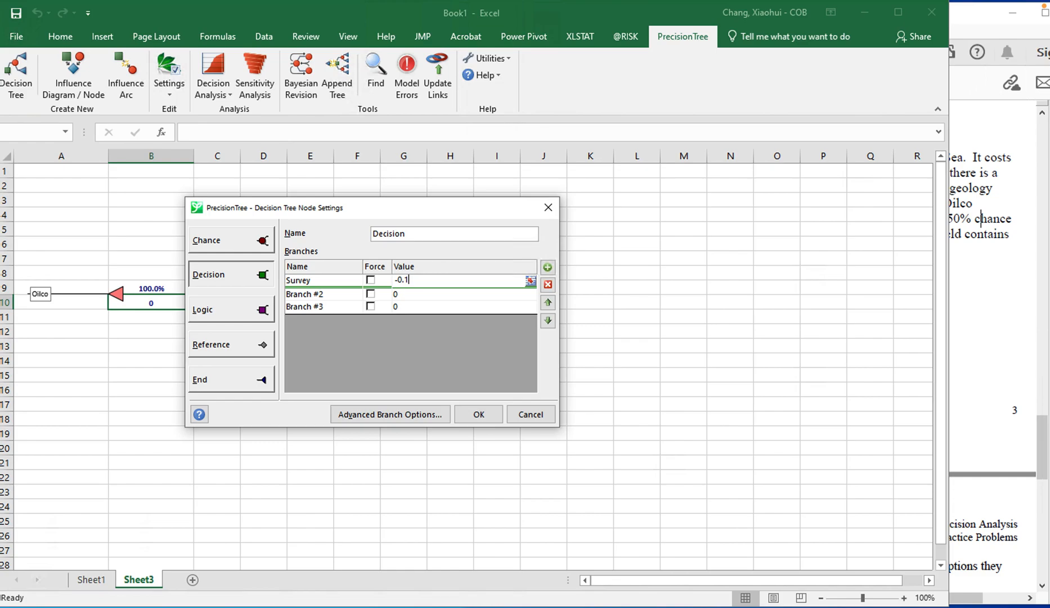
mouse_move(329, 302)
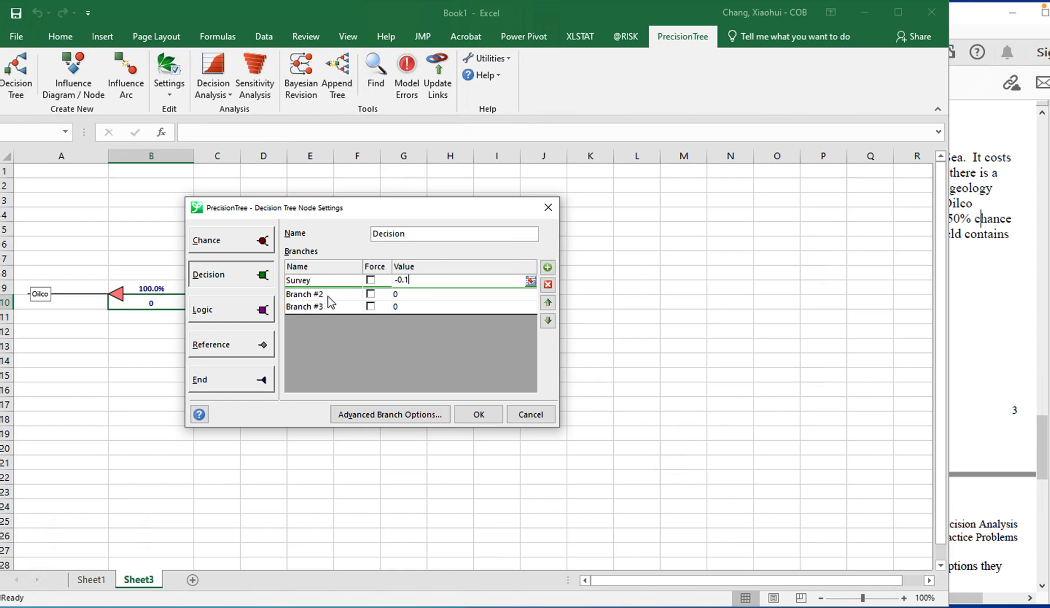
double_click(304, 293)
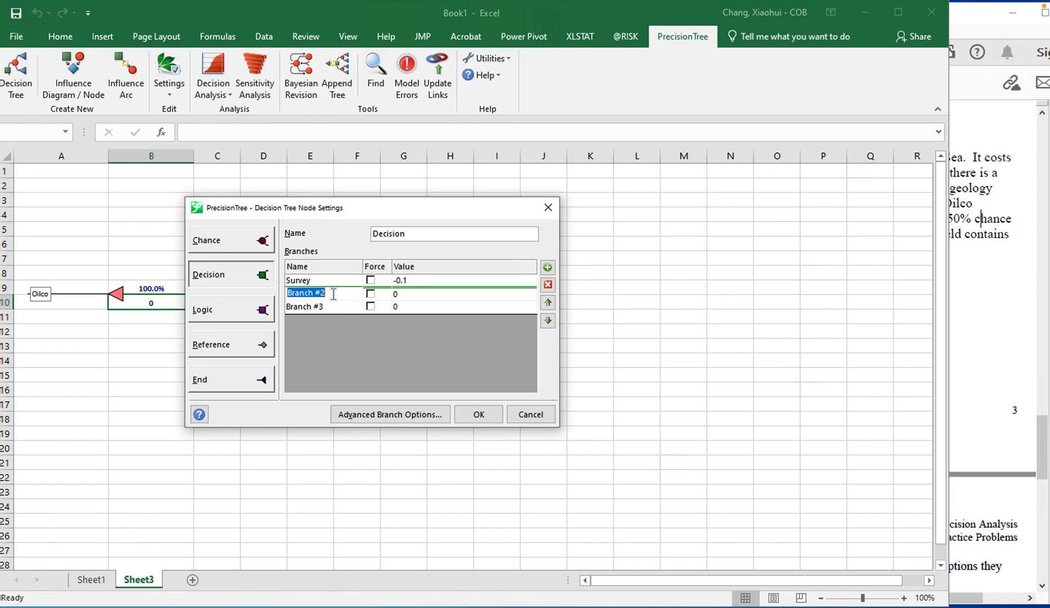
type("Drill")
left_click(324, 307)
type("N")
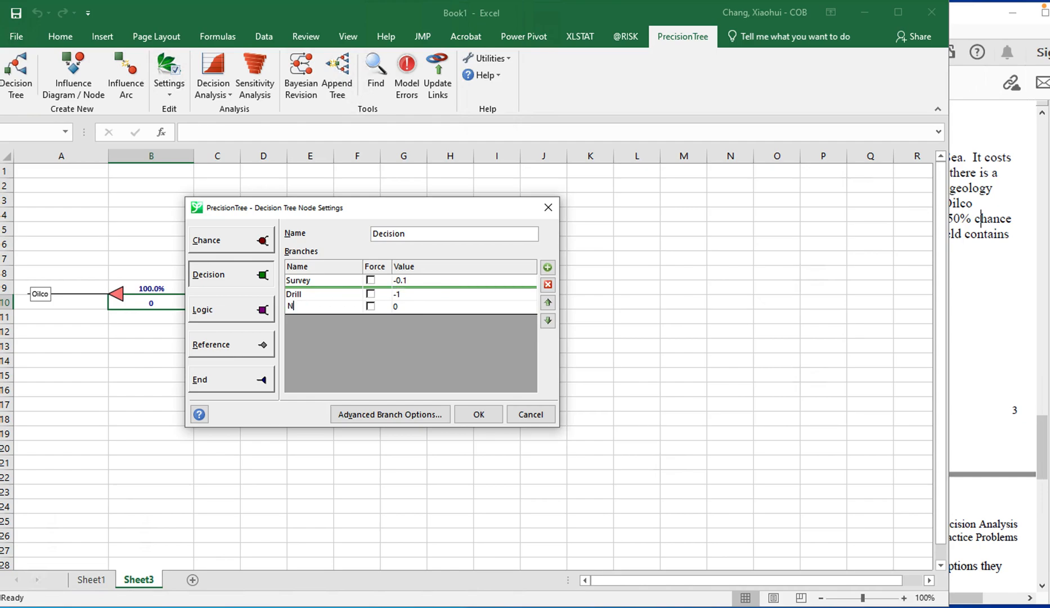
type("o Drill")
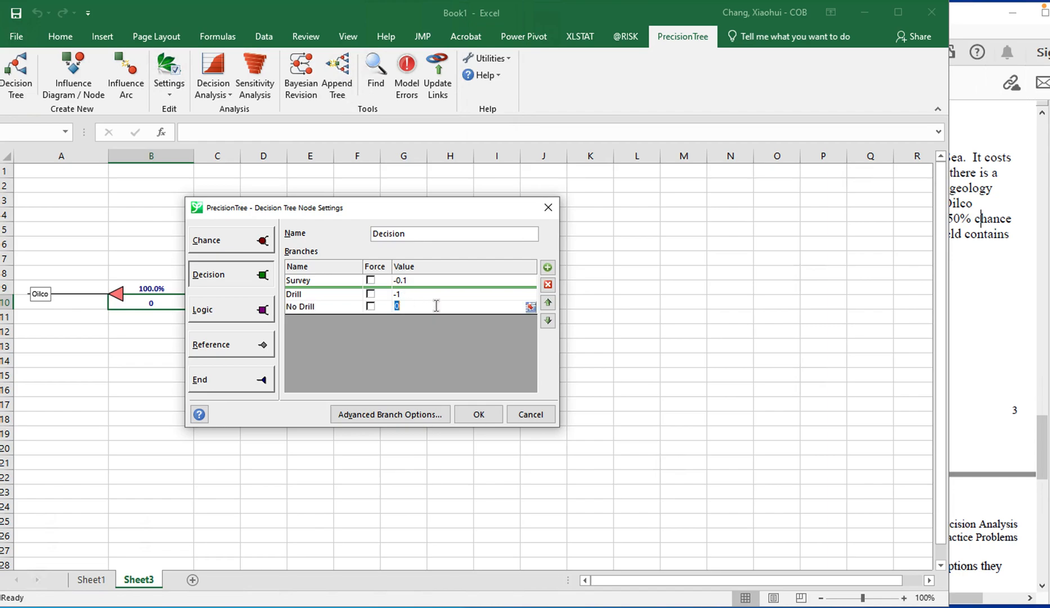
Apply the three branches to the tree and make Drill's end node a chance node
left_click(477, 414)
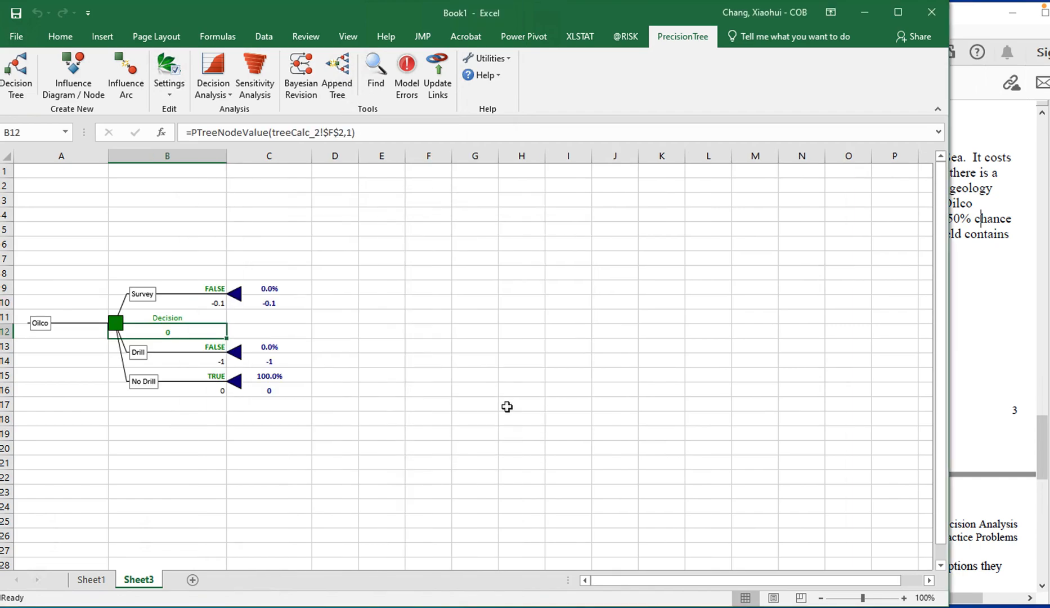
mouse_move(424, 377)
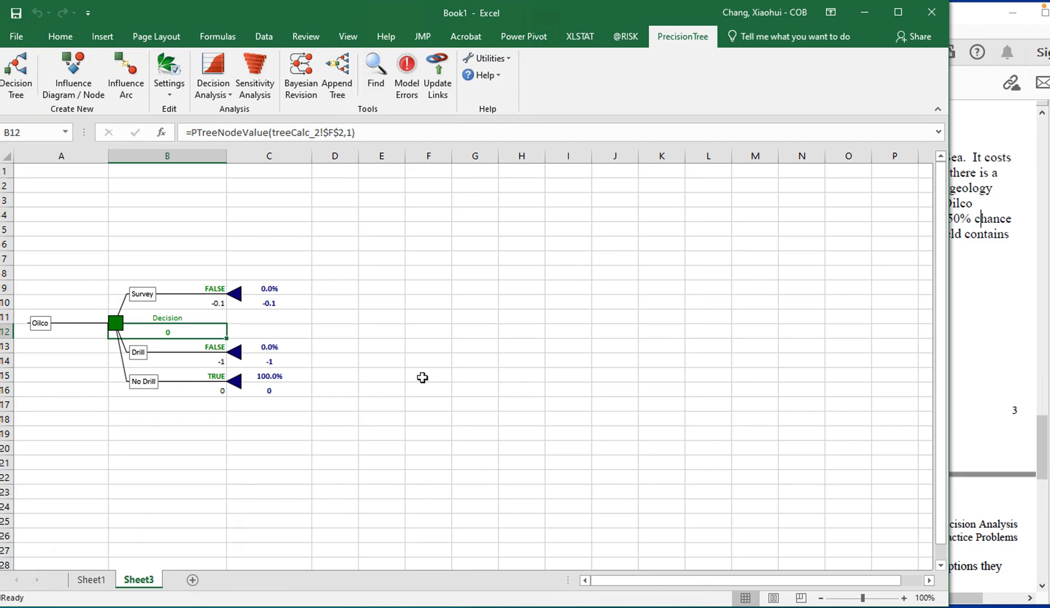
mouse_move(231, 358)
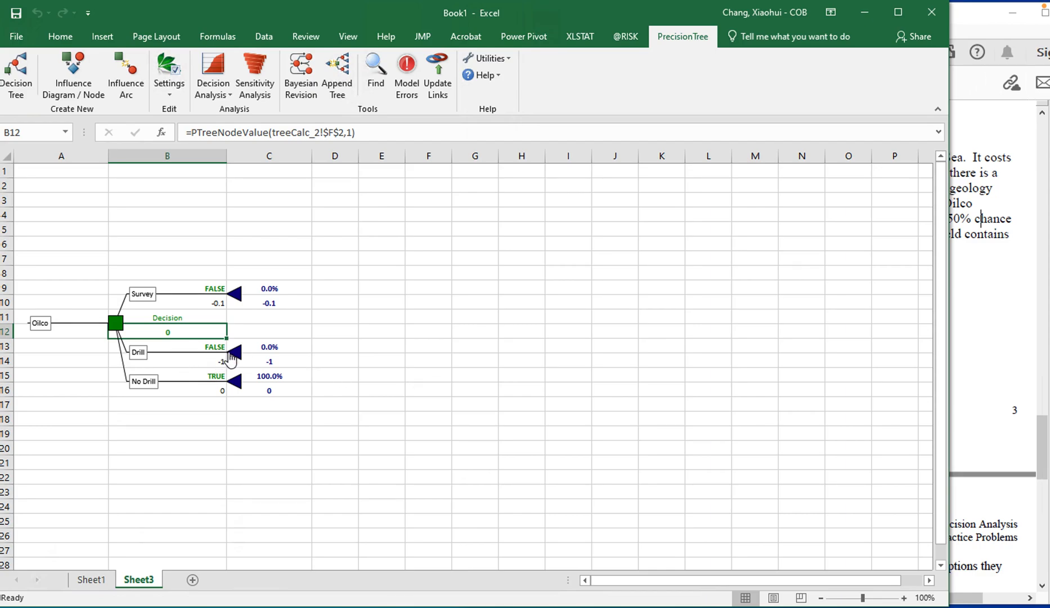
left_click(234, 353)
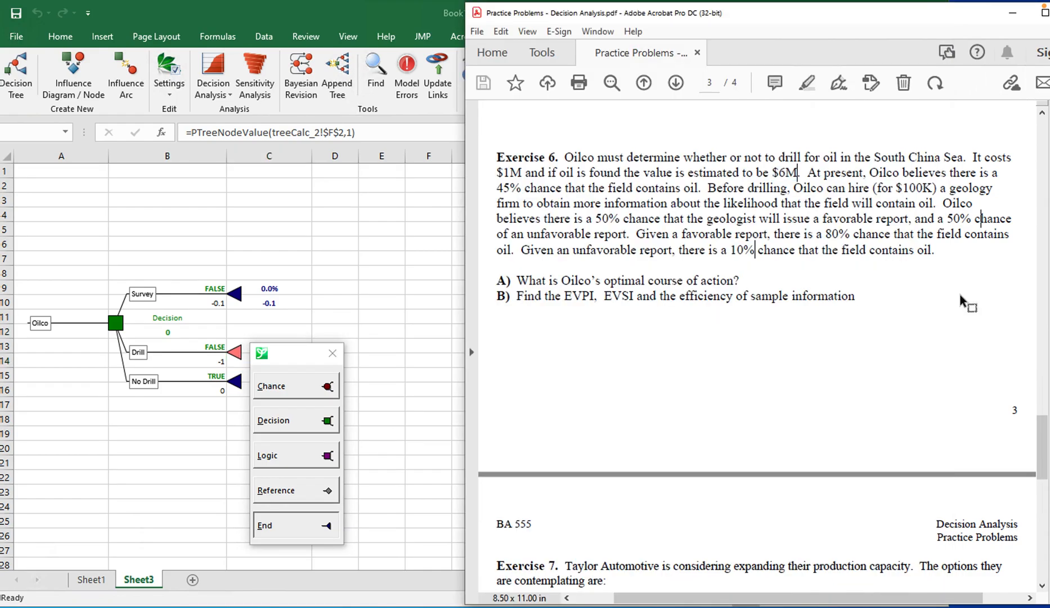
mouse_move(906, 317)
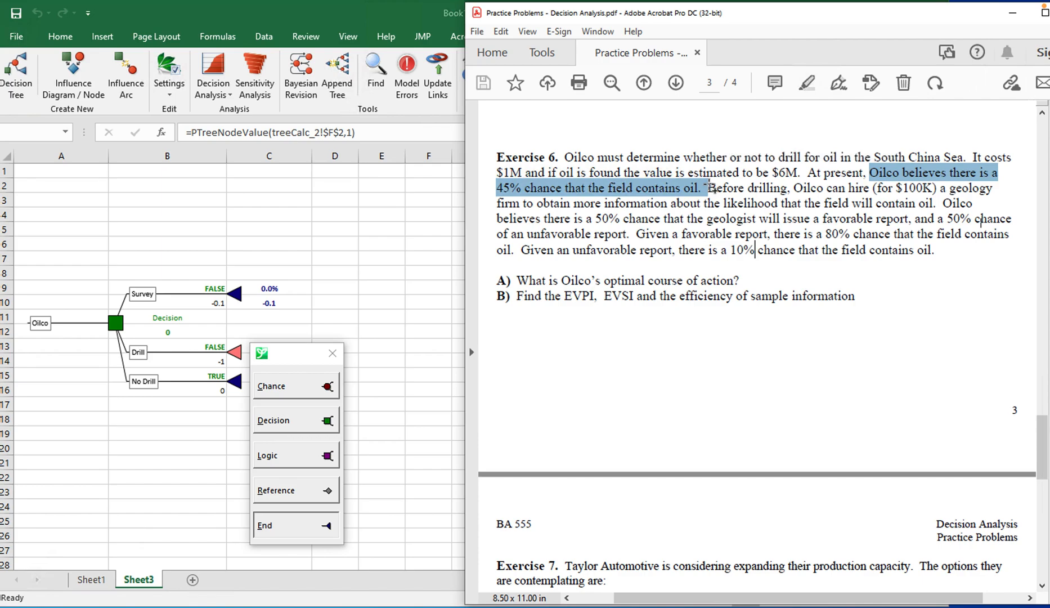
mouse_move(782, 182)
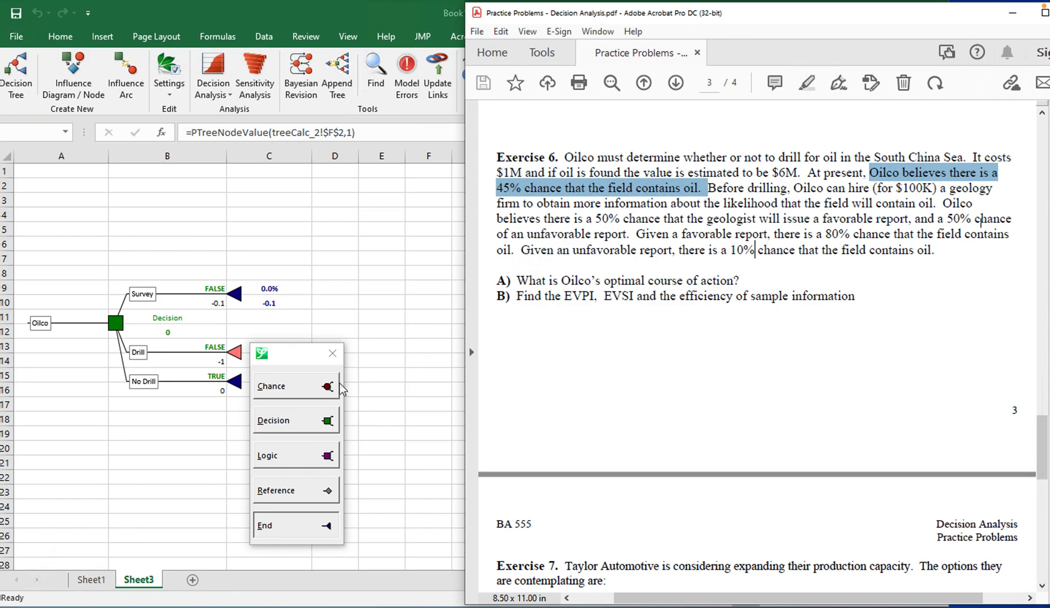
left_click(270, 386)
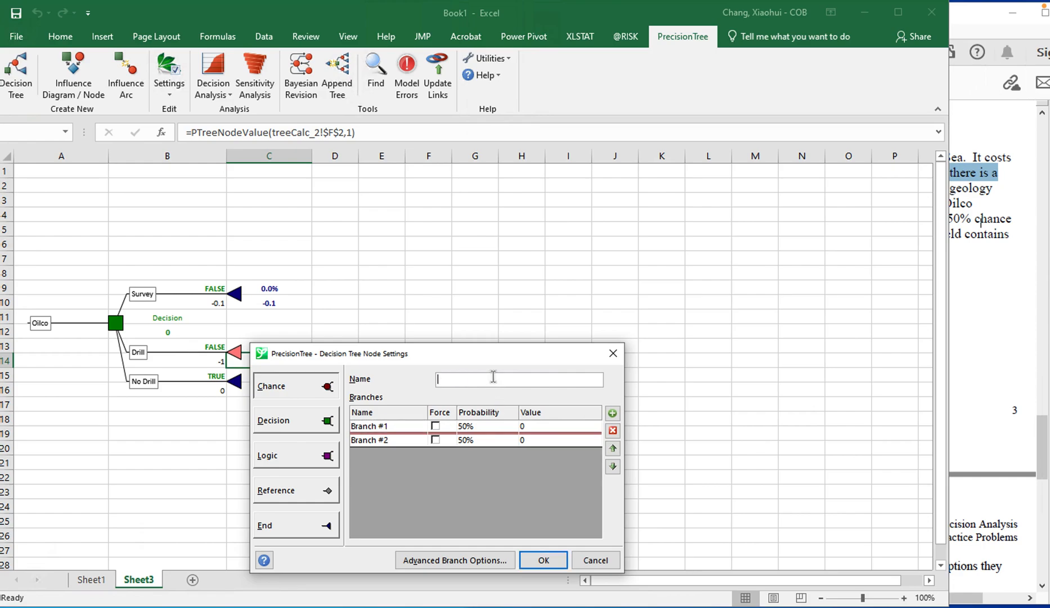
Name the chance node Oil? with a Found oil branch worth 6
type("Oil?")
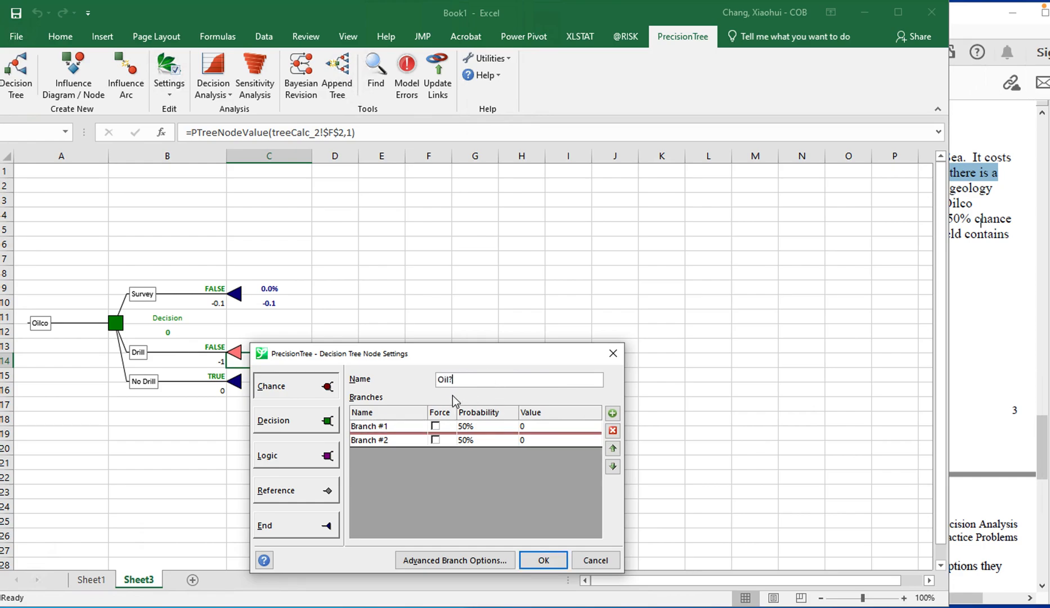
double_click(375, 425)
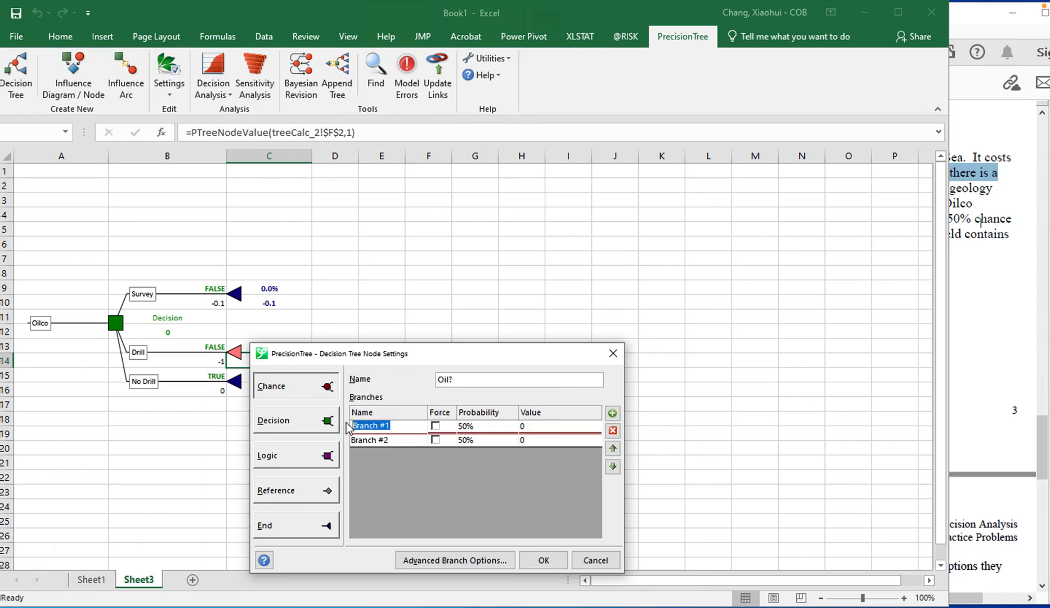
type("Found oil")
left_click(487, 426)
type("45")
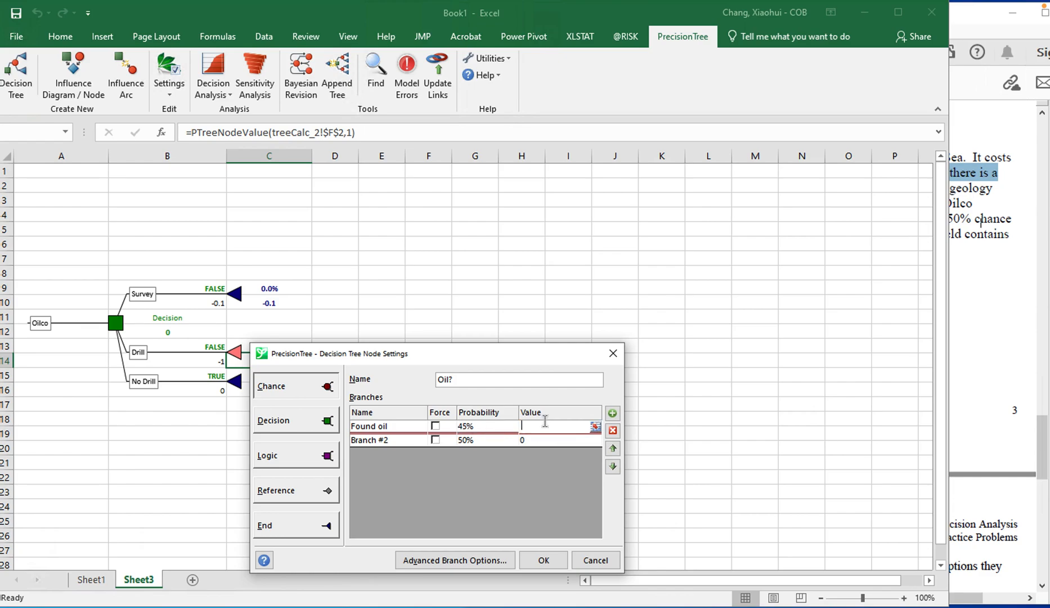
type("6")
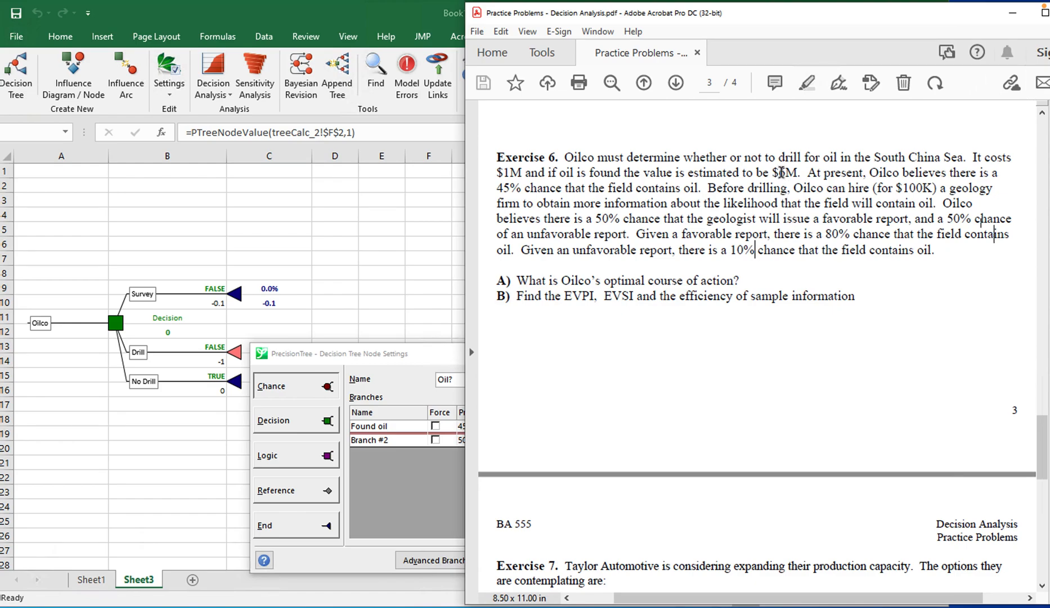
Add the No oil branch worth 0 and apply the Oil? chance node to the tree
double_click(786, 172)
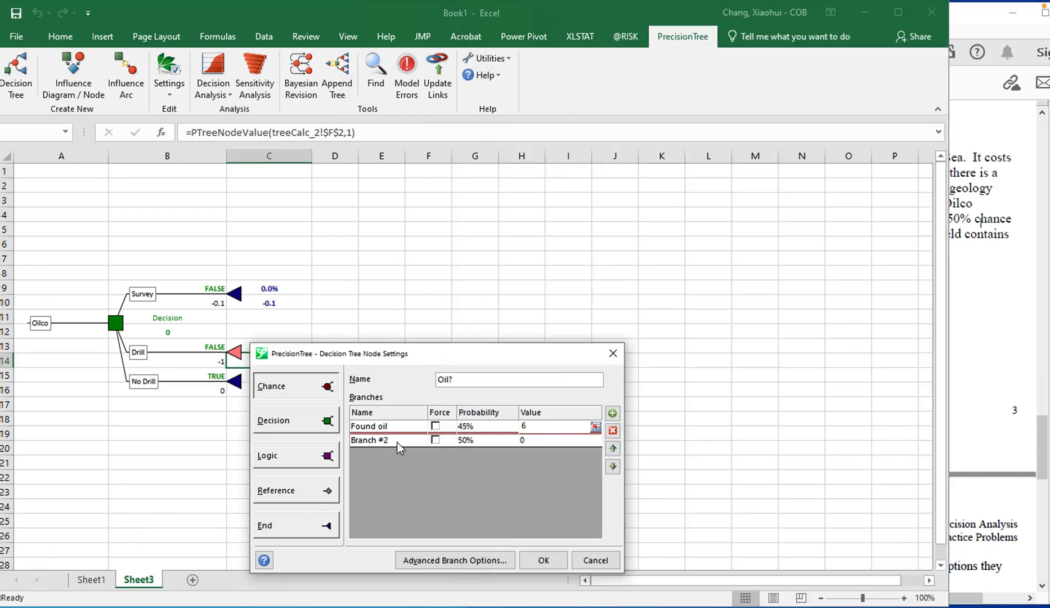
double_click(369, 440)
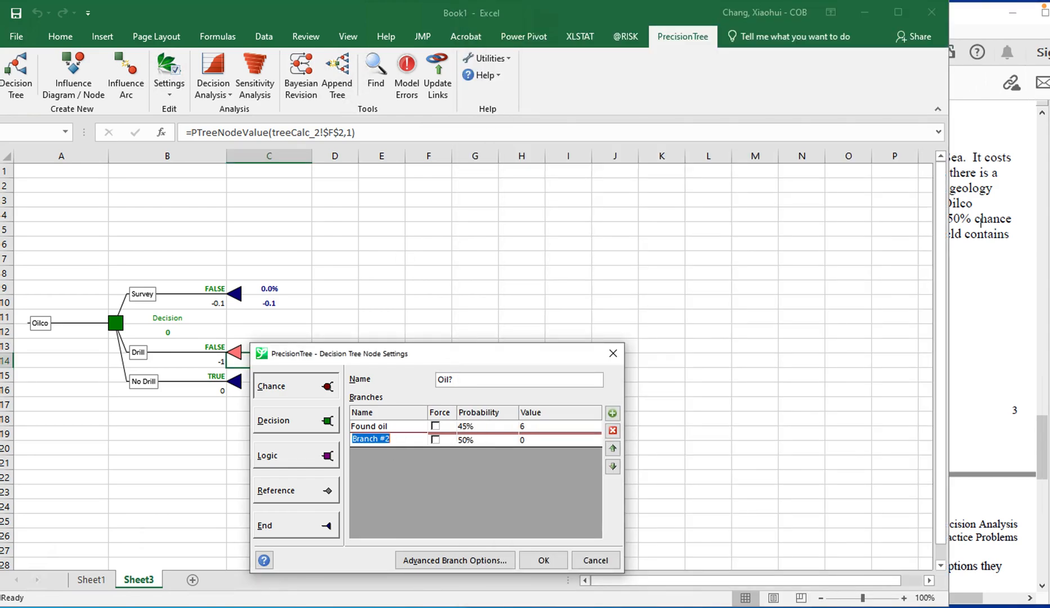
type("No oil")
left_click(487, 440)
type("55")
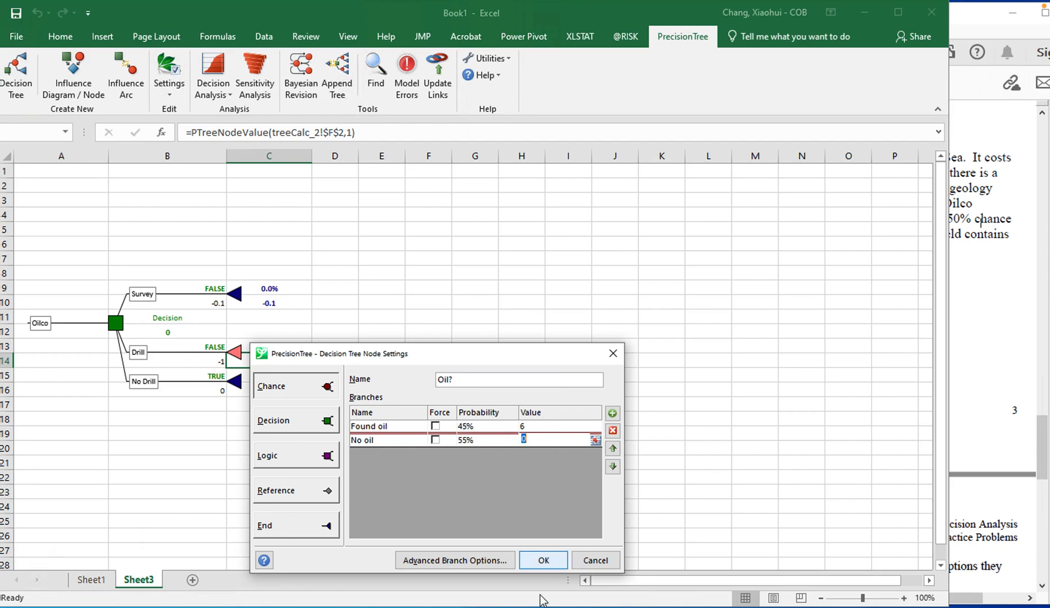
left_click(542, 561)
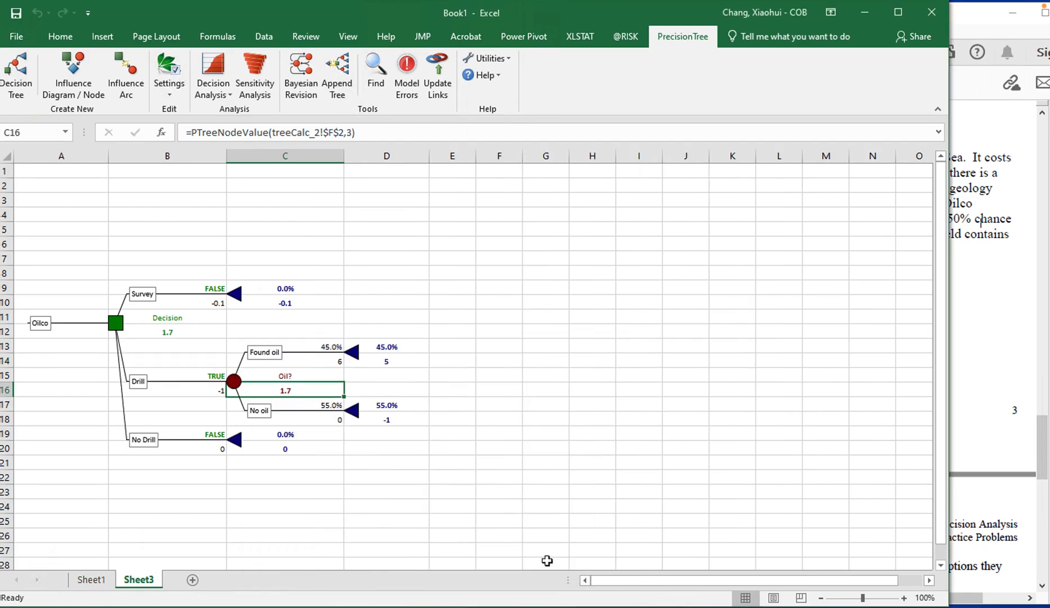
Deselect the tree and mark the 50% favourable report chance in the Acrobat problem text
left_click(544, 418)
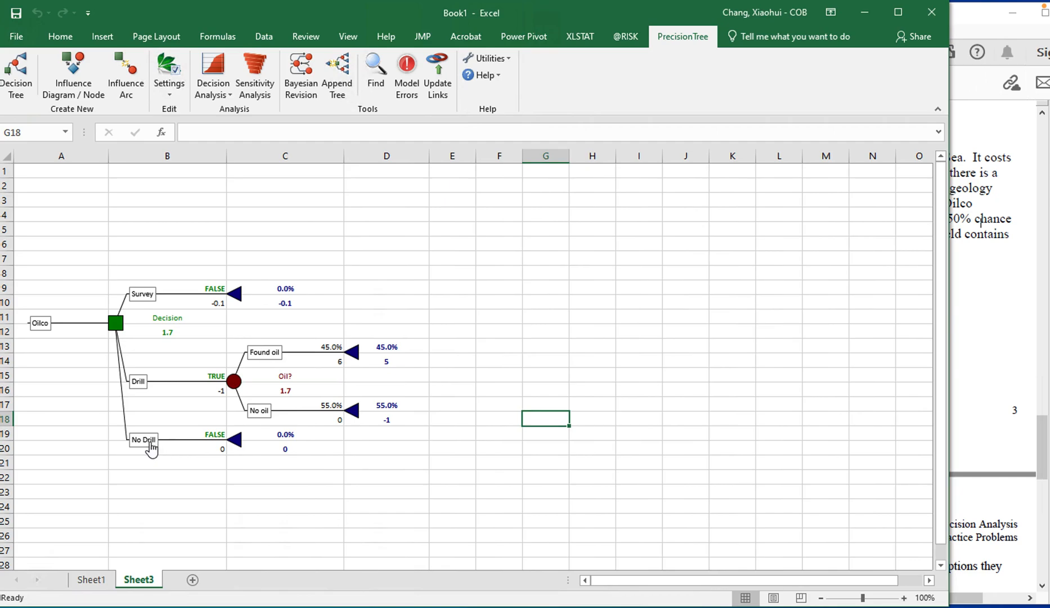
mouse_move(234, 444)
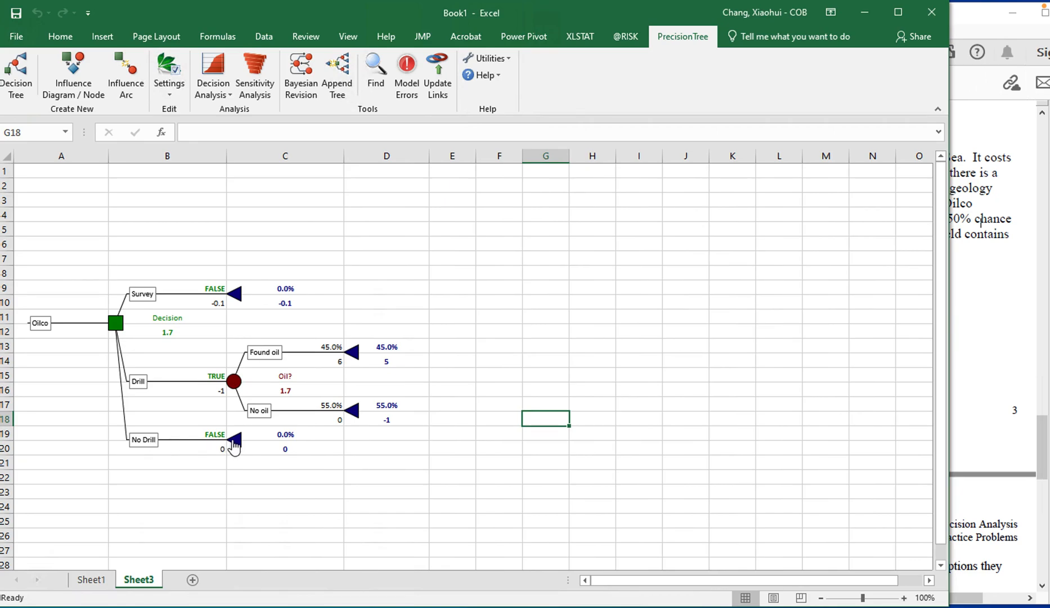
mouse_move(235, 454)
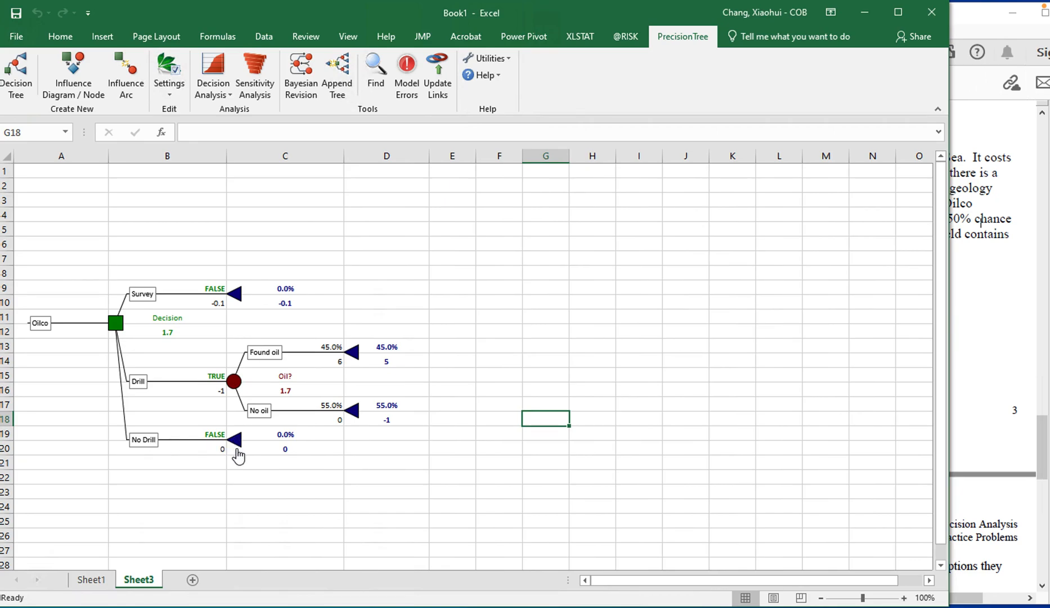
mouse_move(239, 450)
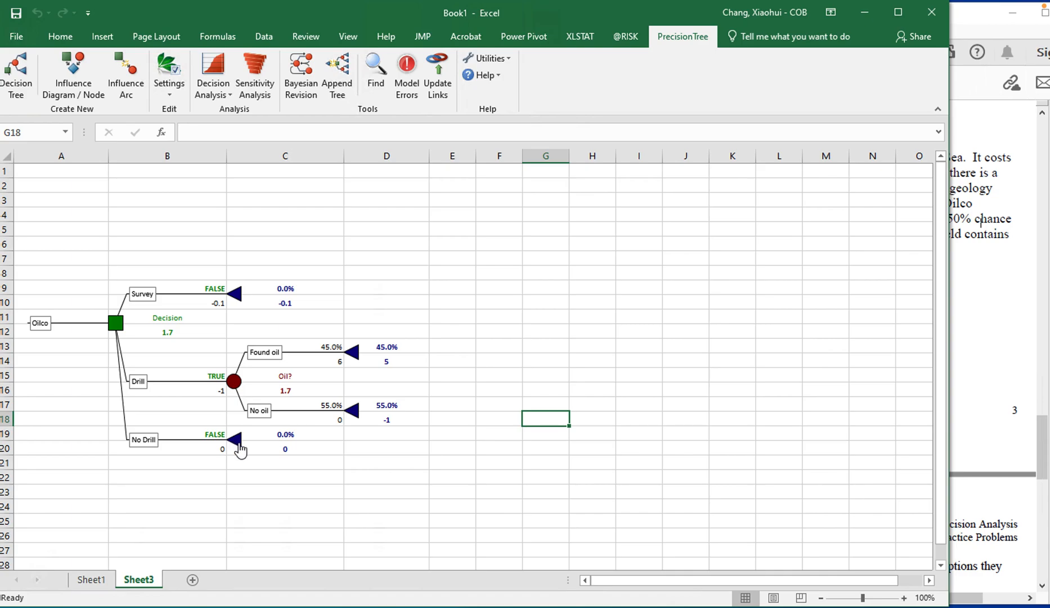
mouse_move(239, 296)
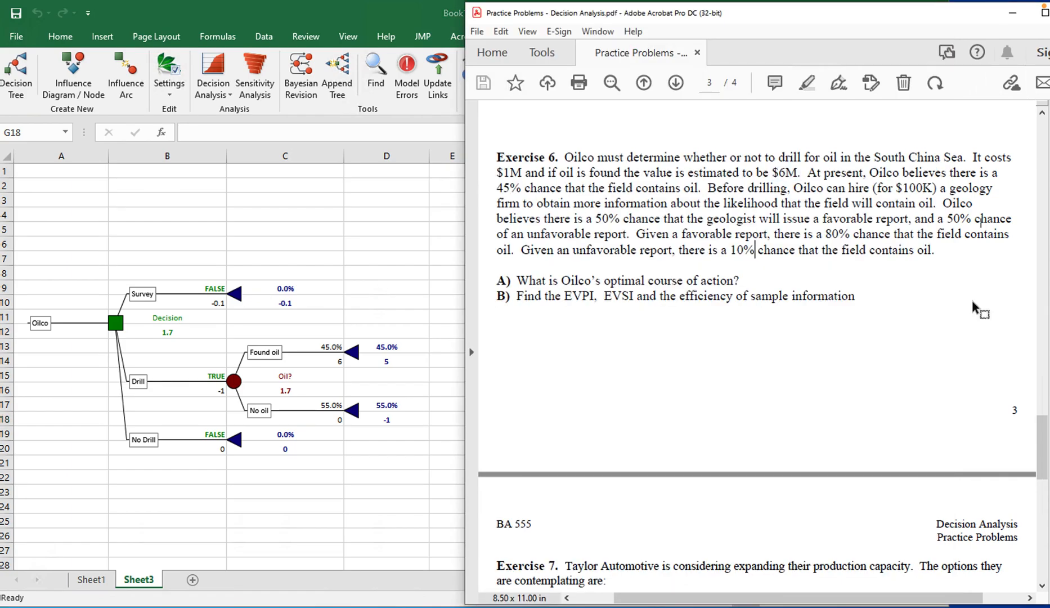
mouse_move(828, 235)
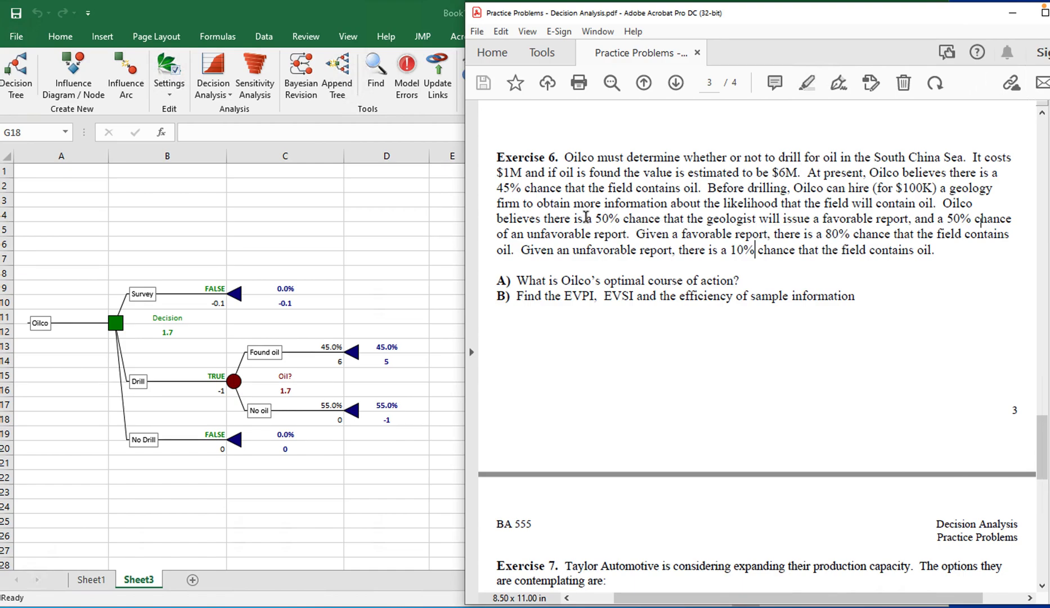
double_click(626, 218)
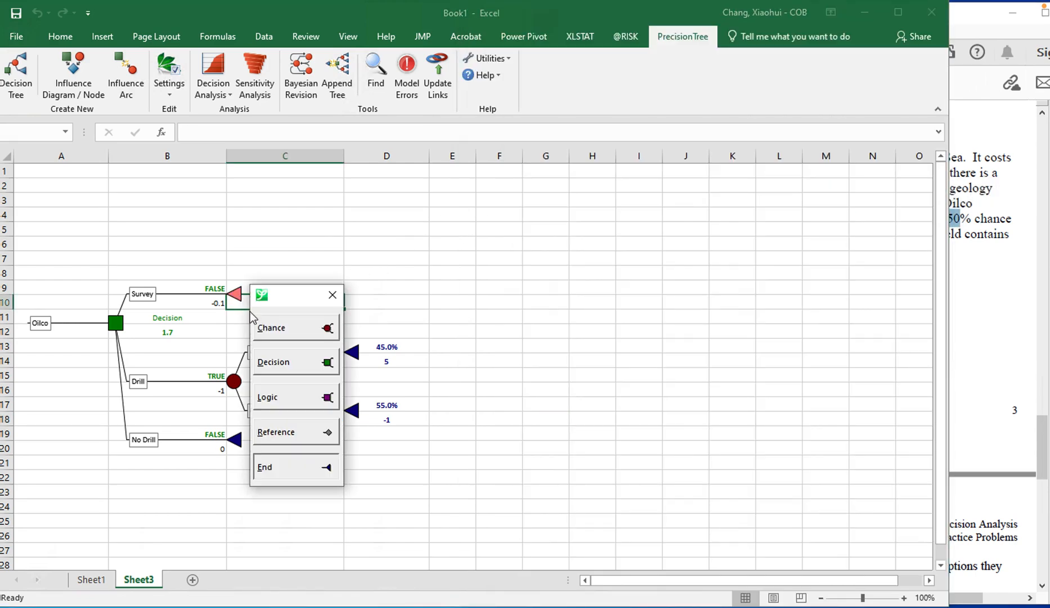
Make Survey's end a Report outcome chance node with favorable and unfavorable branches at 50% each
left_click(271, 327)
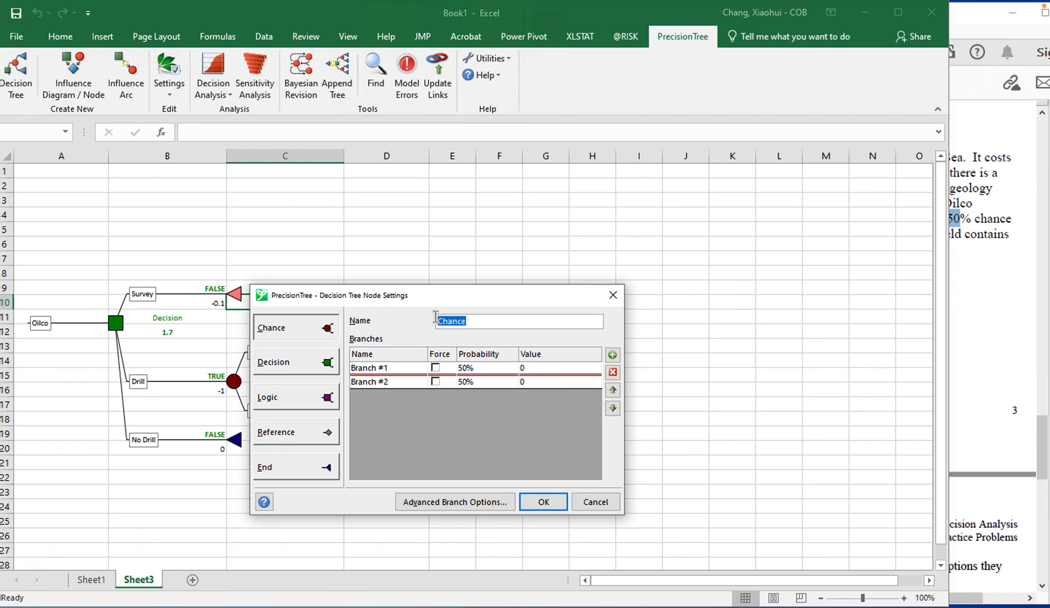
type("Report")
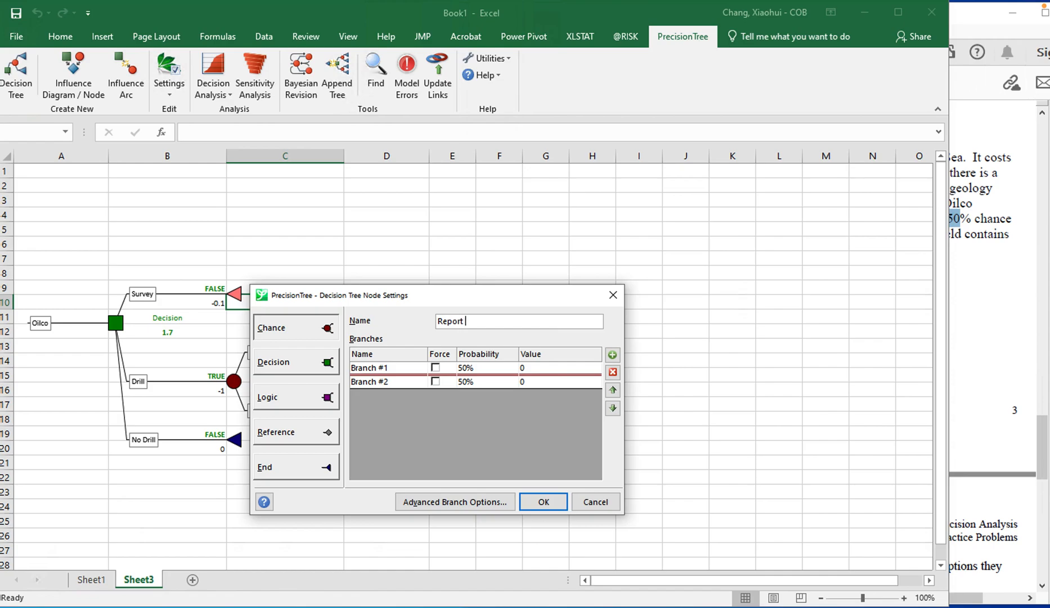
type("outcome")
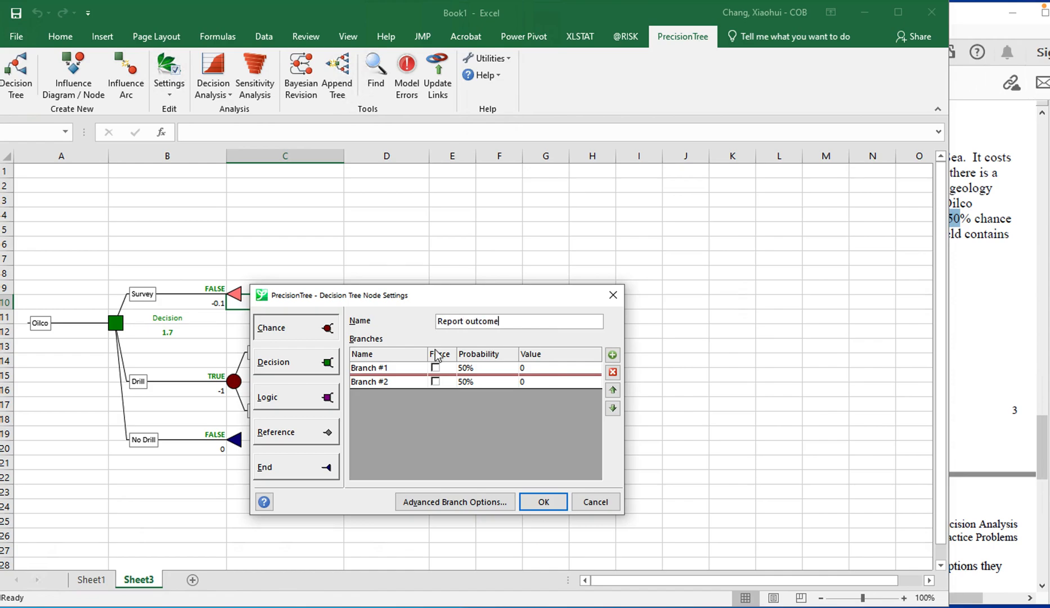
left_click(385, 367)
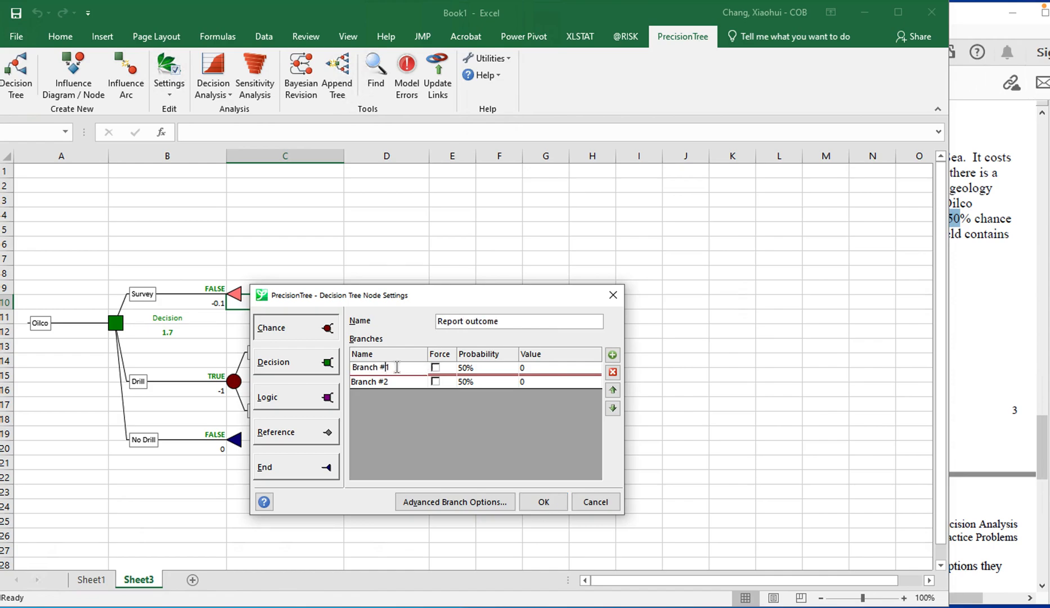
type("favorable")
left_click(487, 366)
type("5")
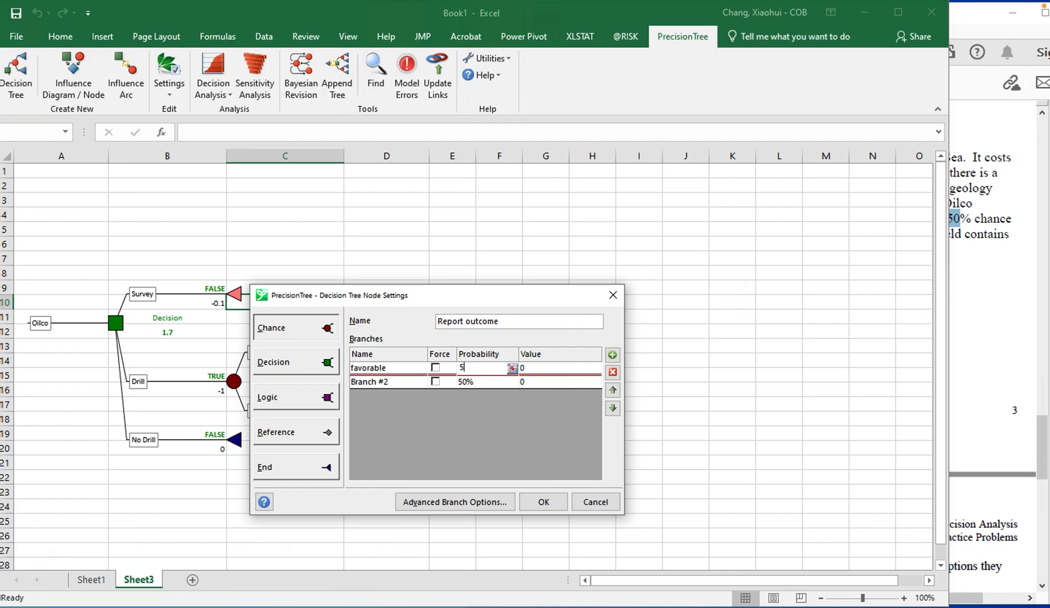
type("0%")
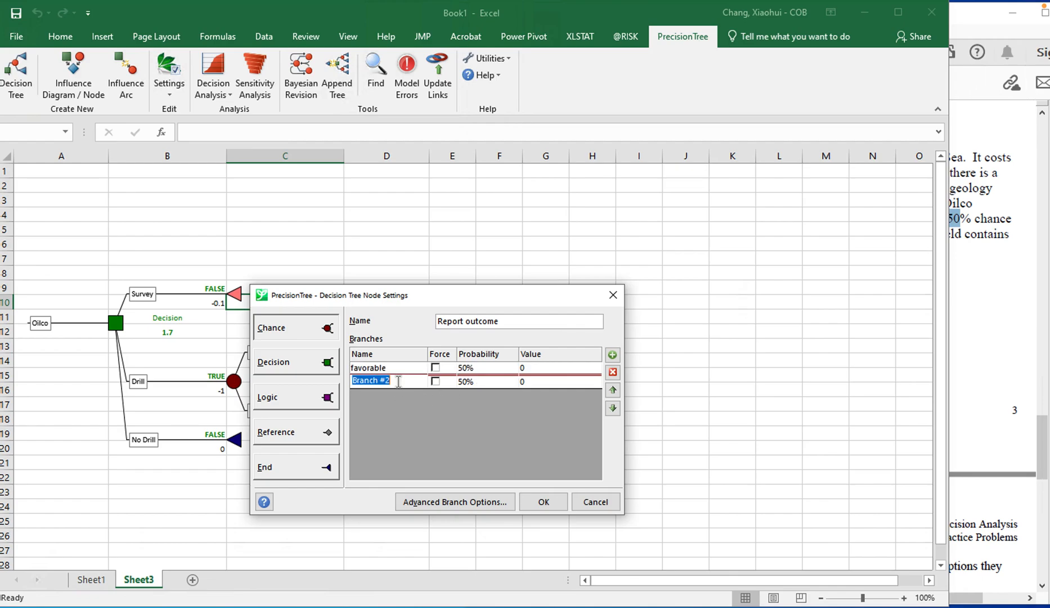
type("unfavo")
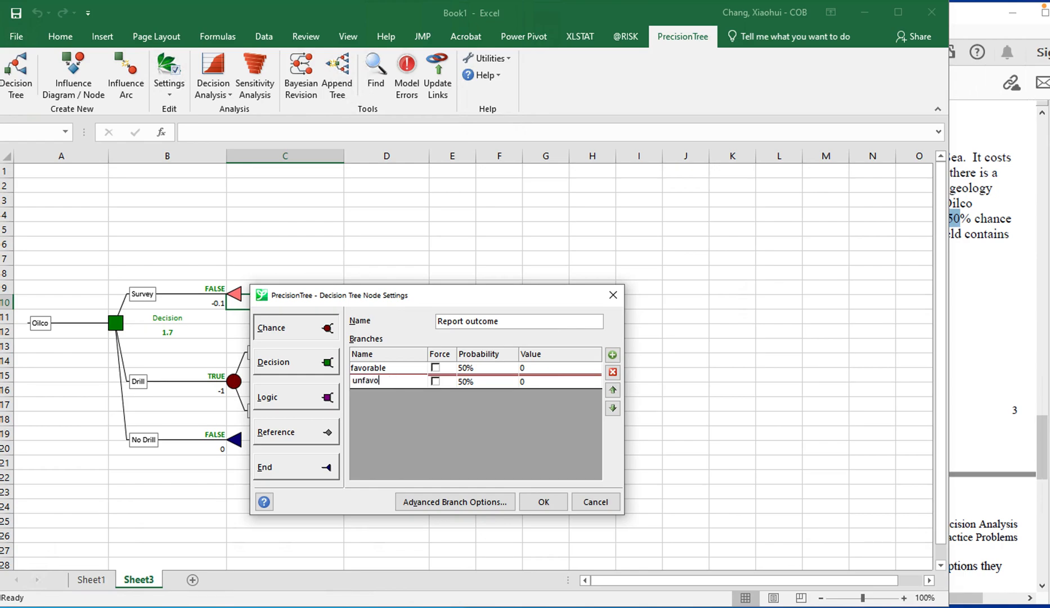
type("rable")
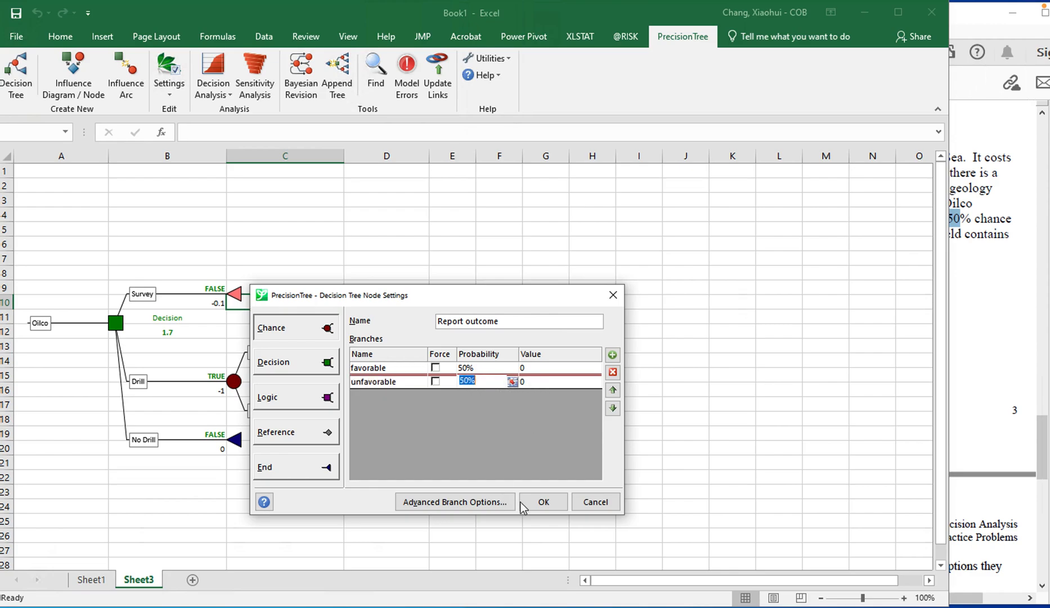
left_click(542, 501)
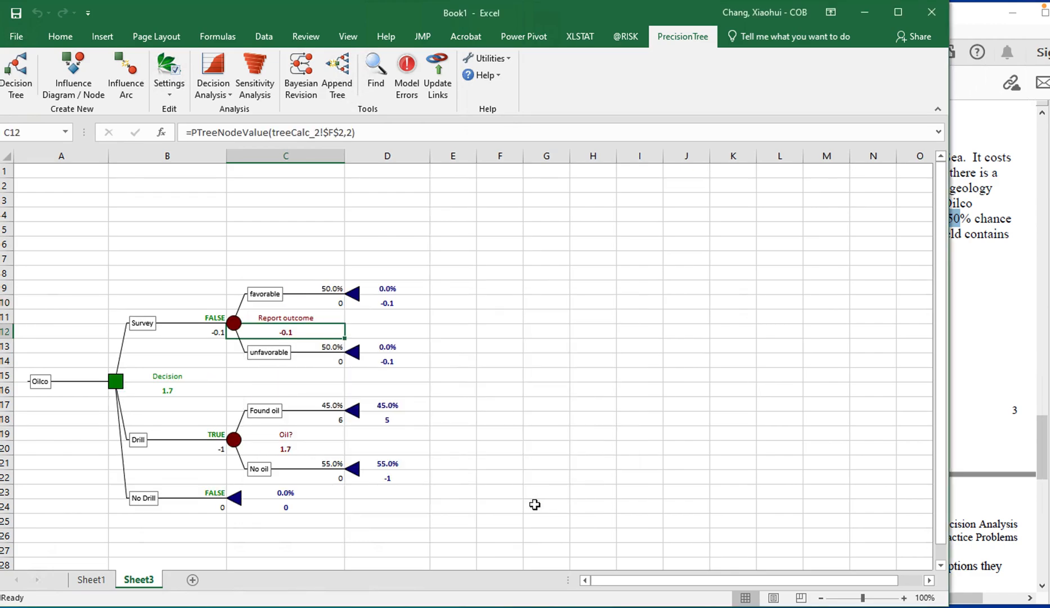
mouse_move(525, 347)
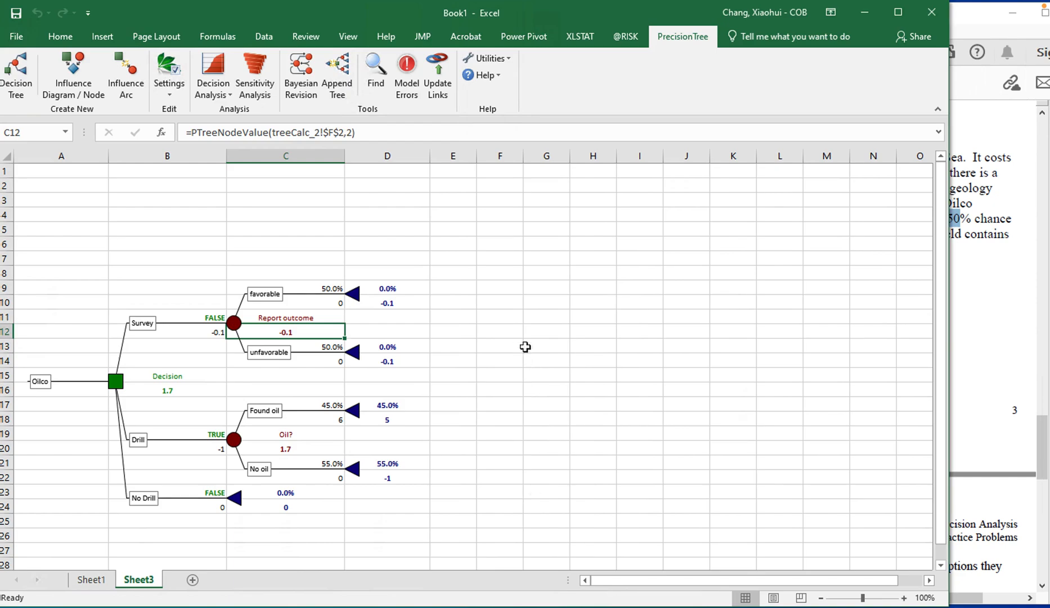
mouse_move(354, 301)
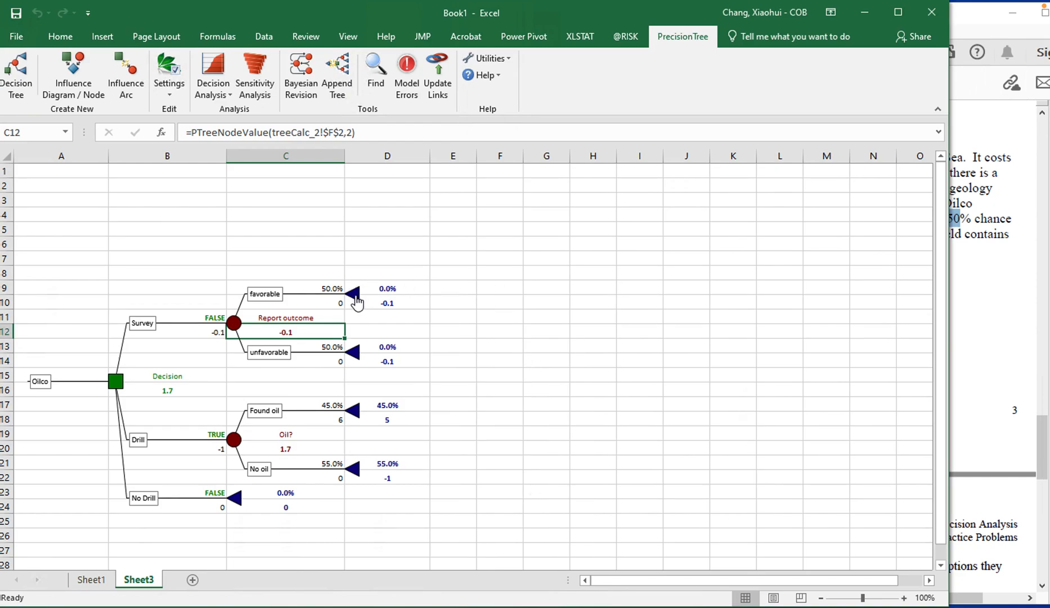
Turn the favorable branch's end node into a decision node
left_click(353, 295)
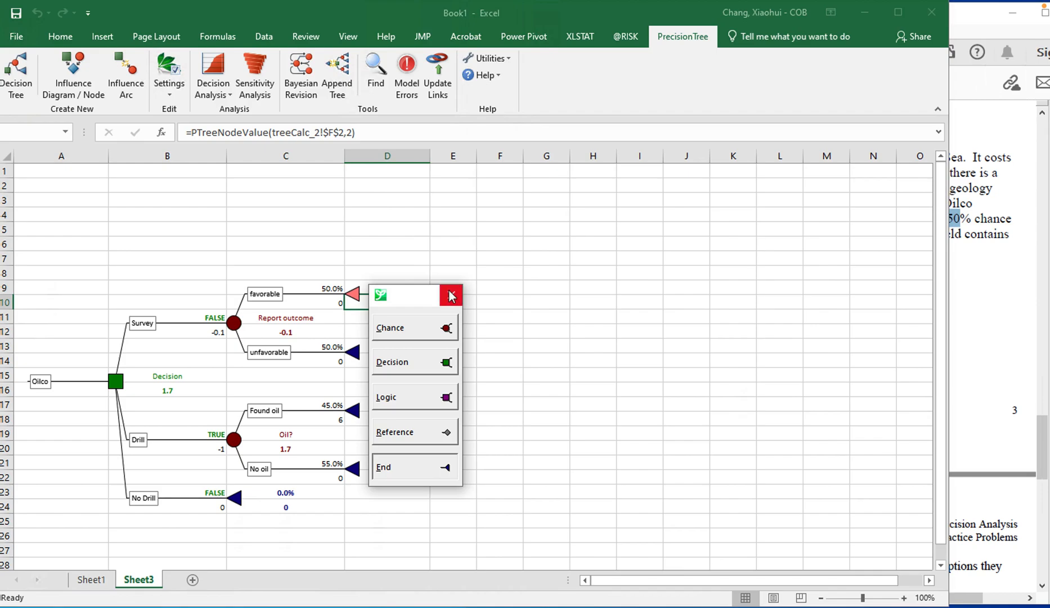
left_click(450, 294)
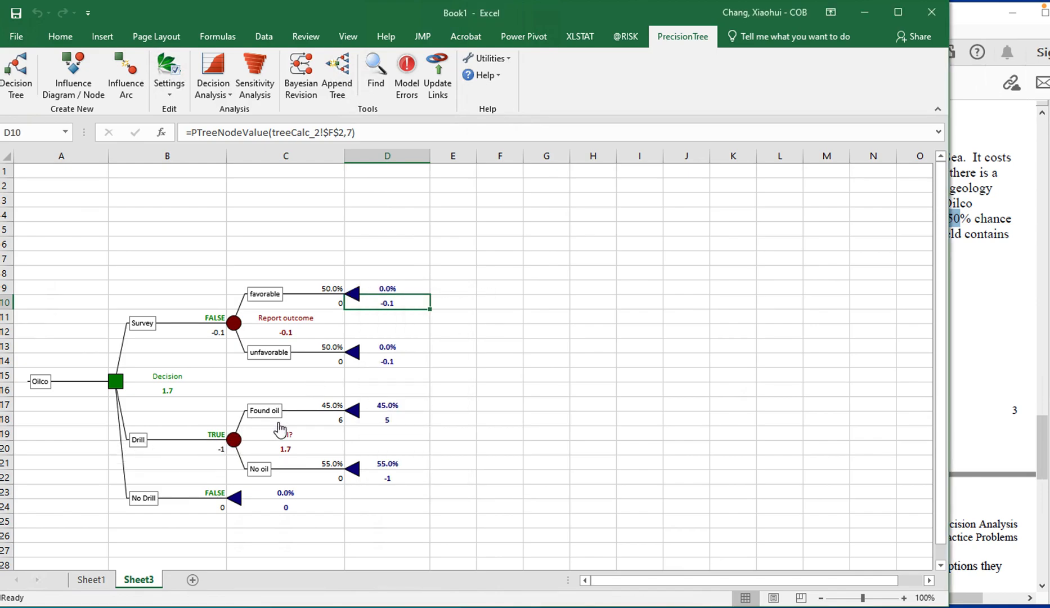
left_click(352, 295)
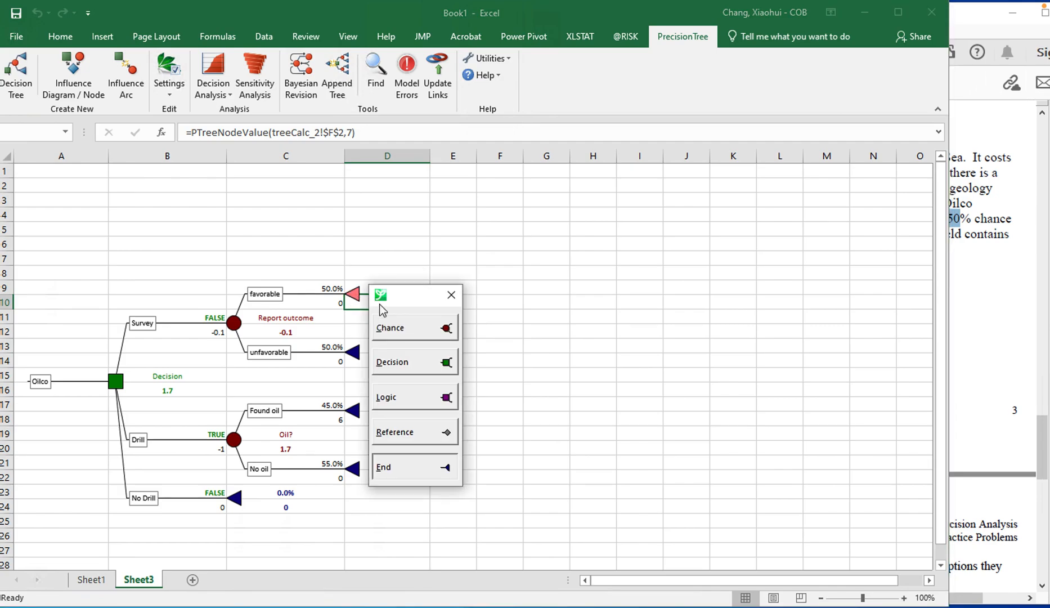
left_click(393, 361)
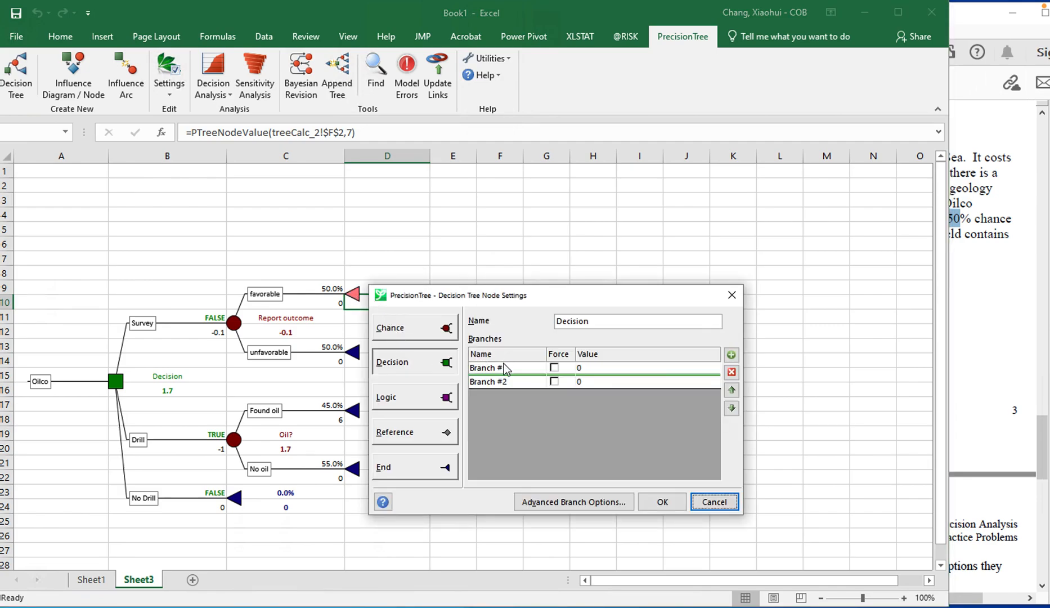
Name its branches Drill (value -1) and No drill, and confirm the decision node
left_click(503, 367)
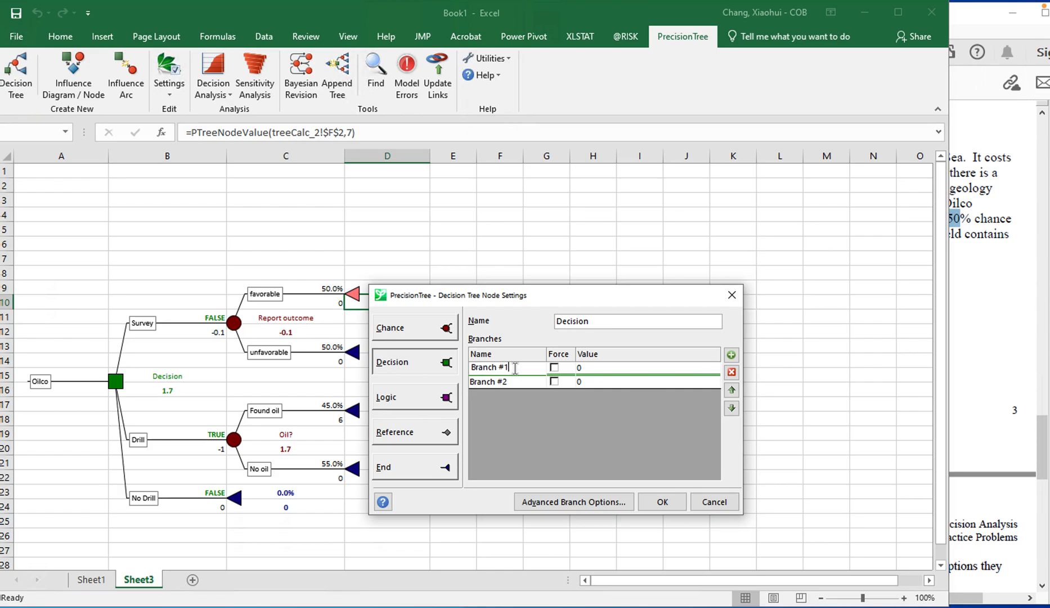
type("D")
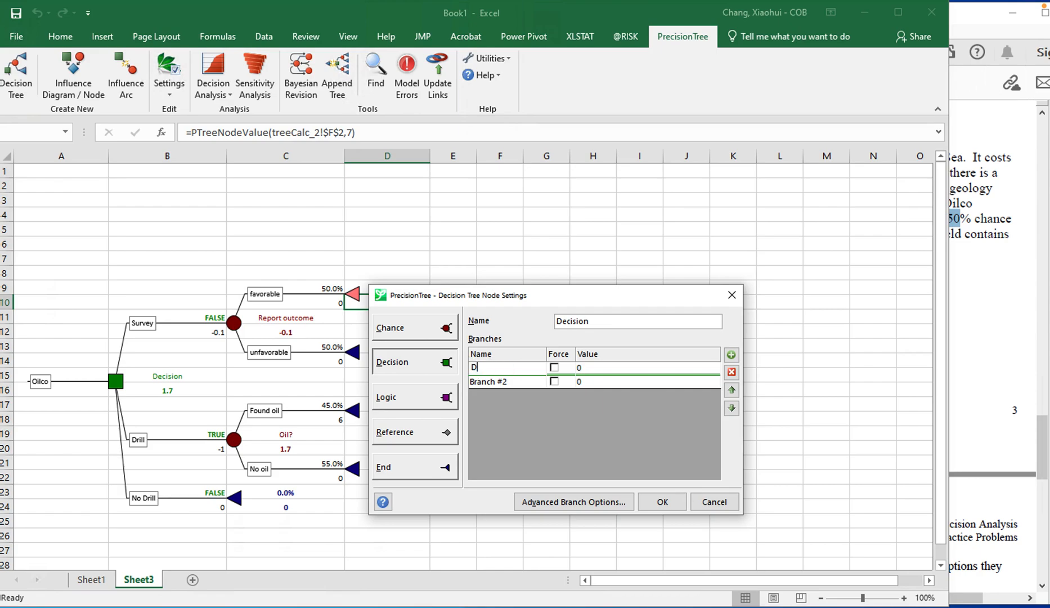
type("rill")
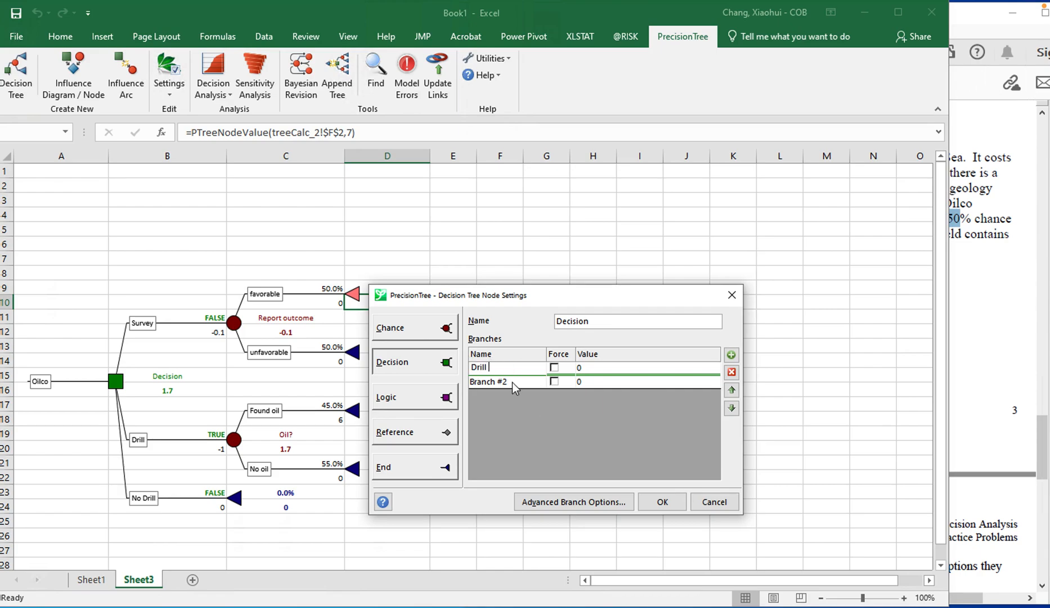
type("No drill")
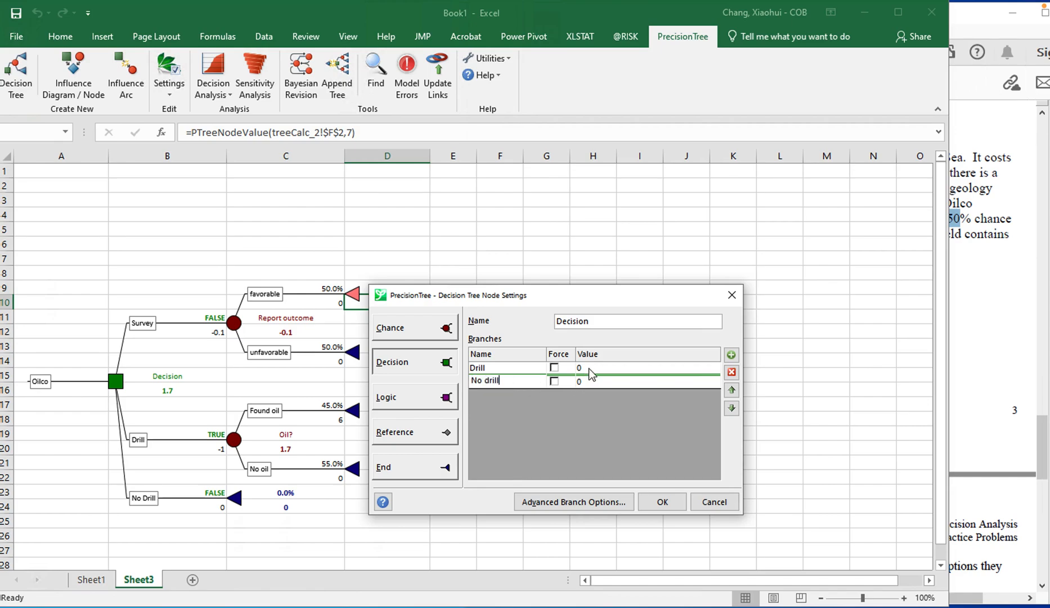
left_click(642, 366)
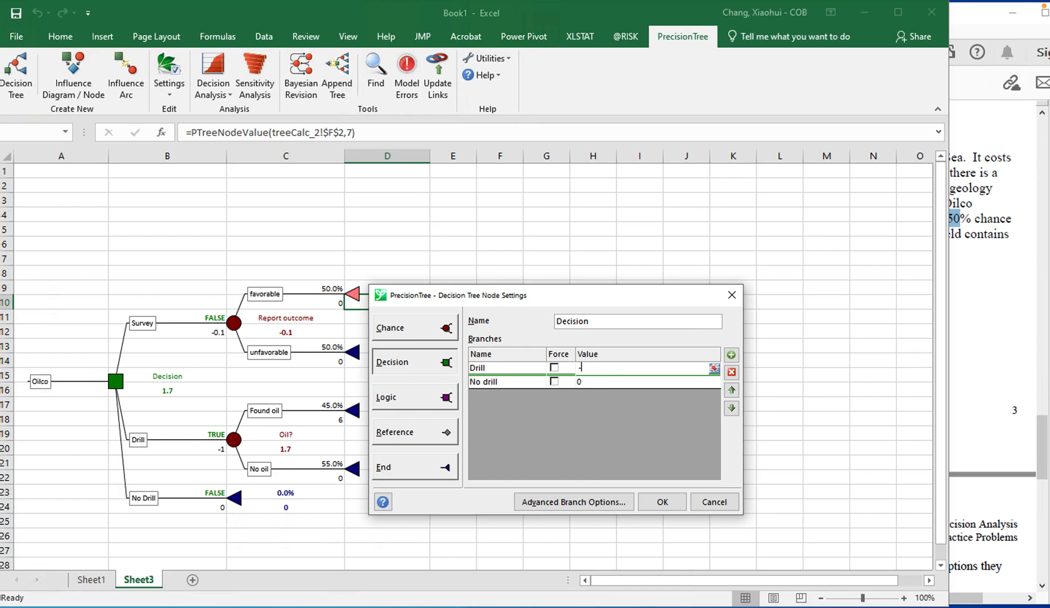
type("1")
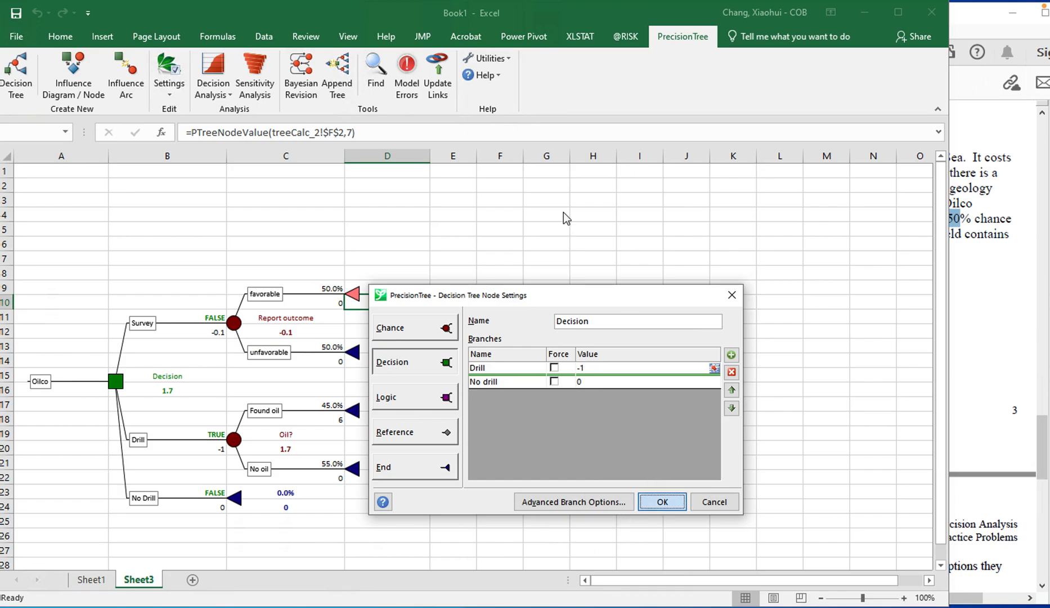
left_click(661, 503)
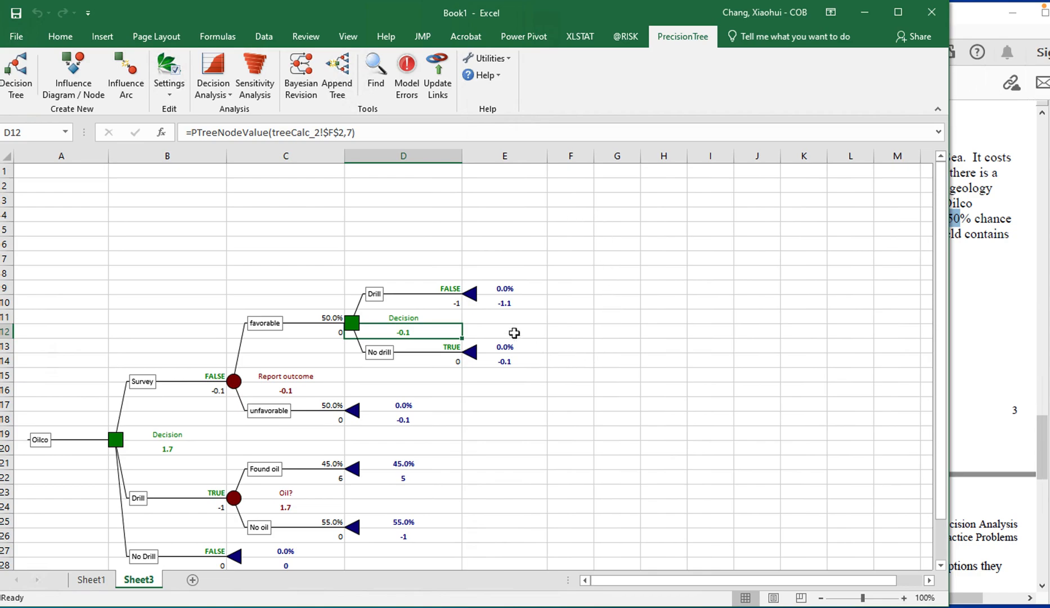
Copy the Oil? chance subtree and select the favorable Drill end node as its target
scroll("down", 3)
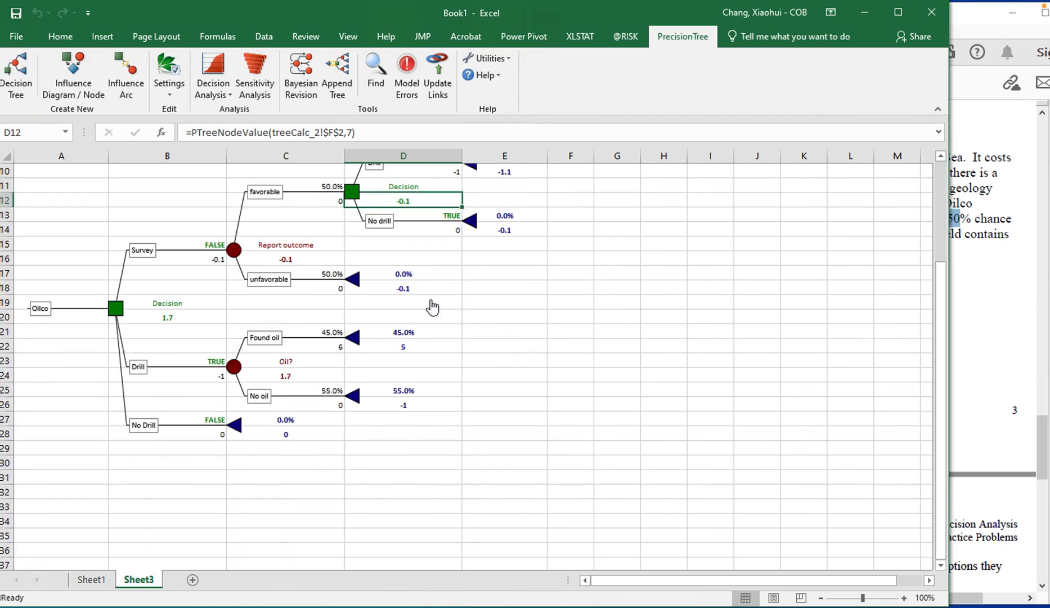
scroll("up", 3)
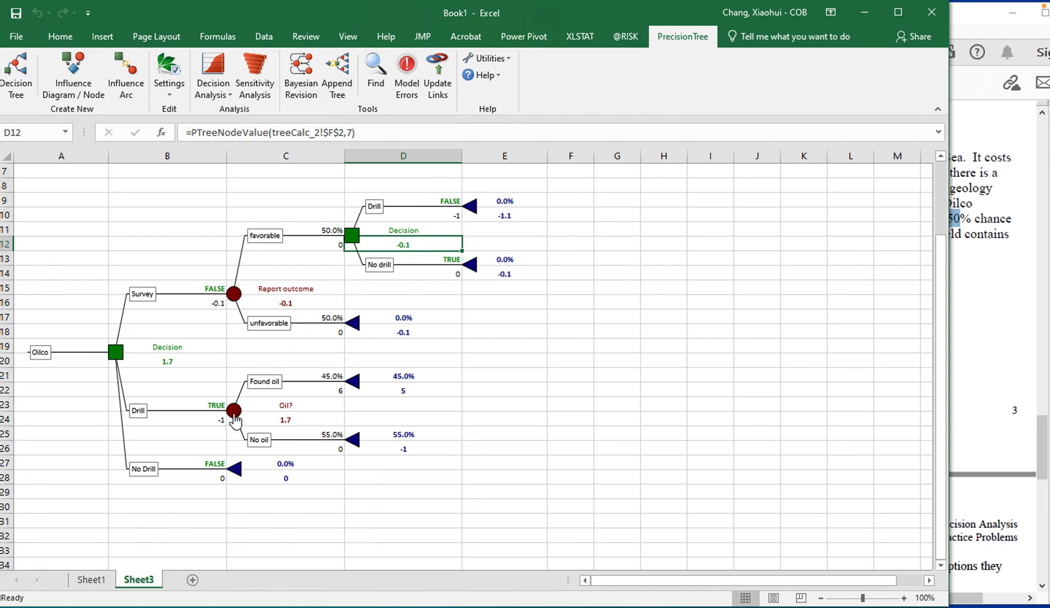
double_click(234, 411)
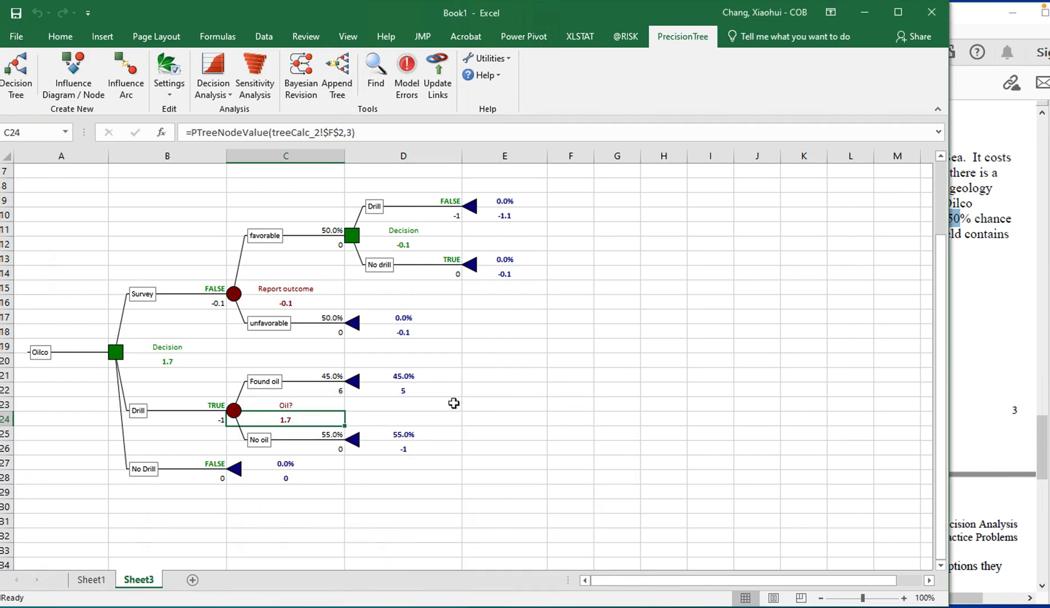
mouse_move(461, 420)
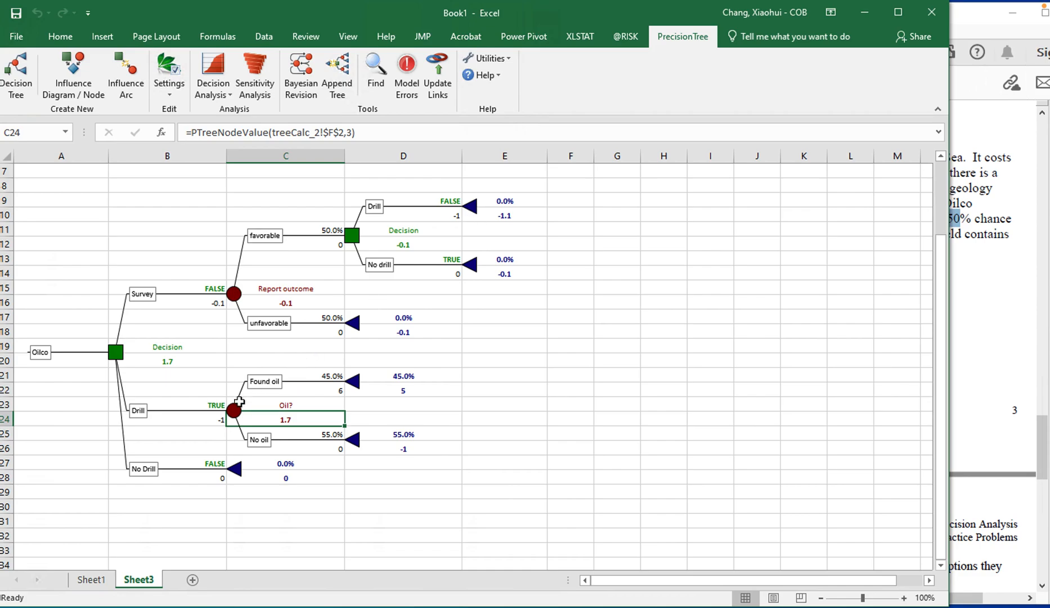
right_click(234, 409)
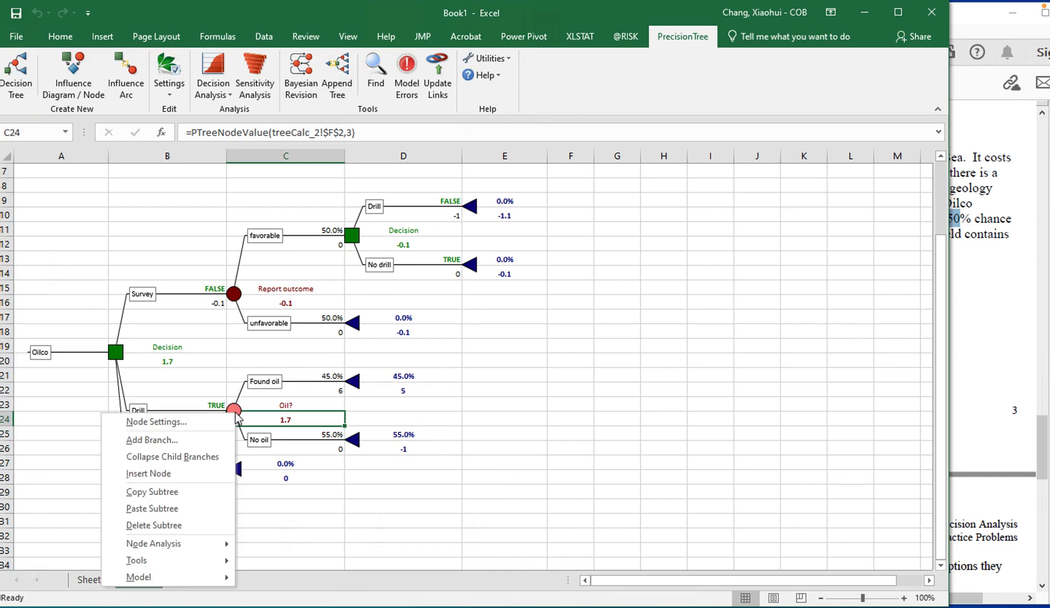
mouse_move(152, 492)
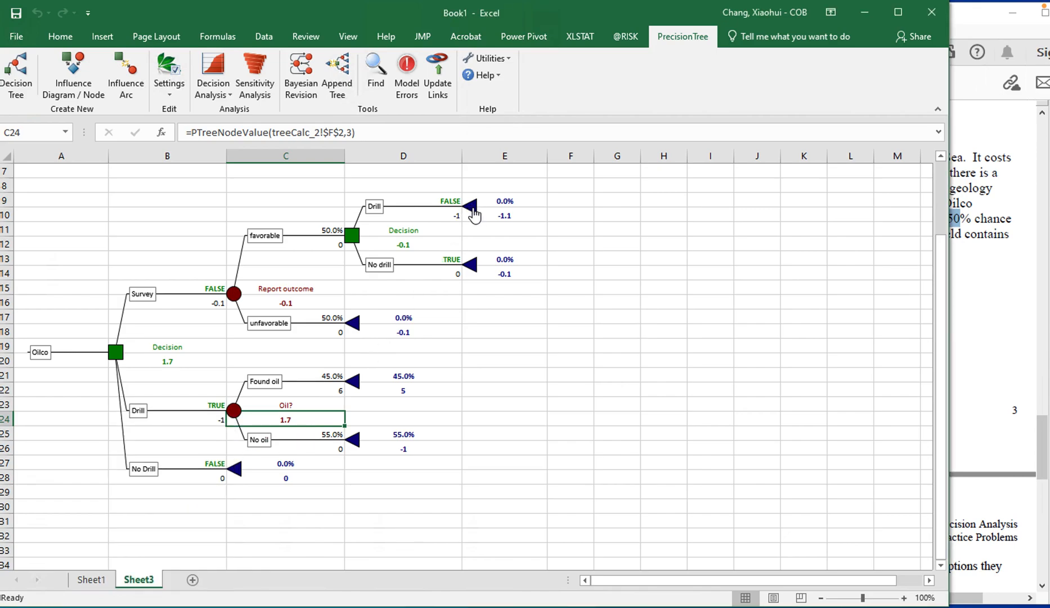
left_click(469, 206)
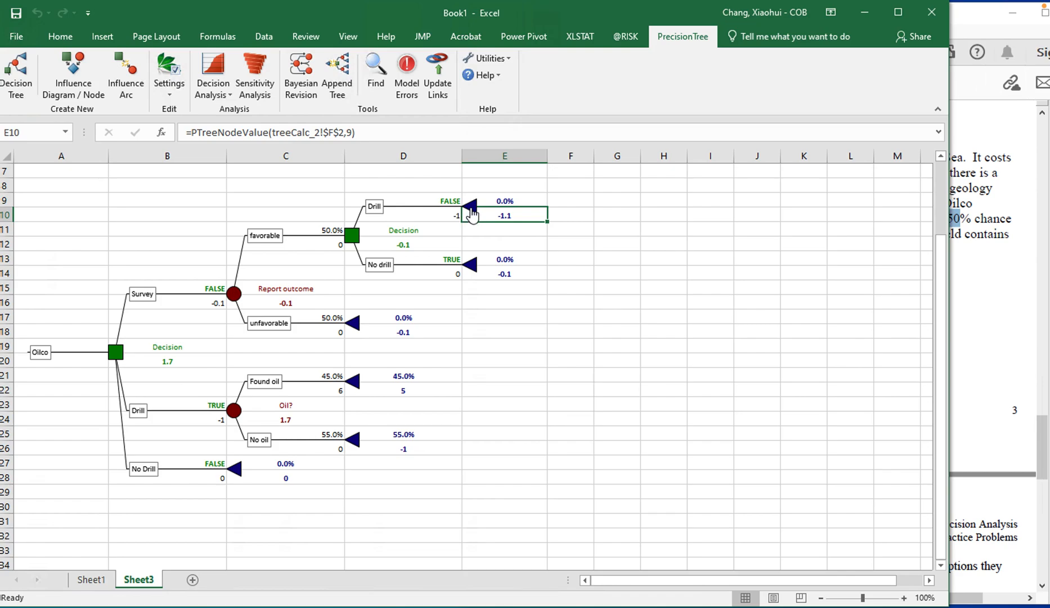
Paste the Oil? subtree onto the favorable Drill end and set Found oil 80%, No oil 20%
right_click(470, 204)
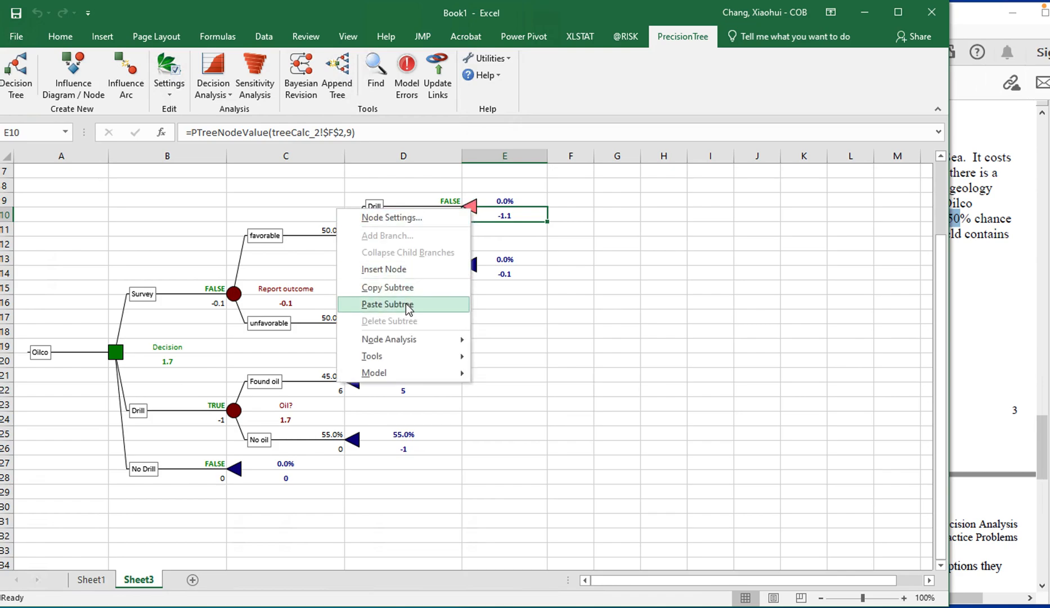
left_click(387, 305)
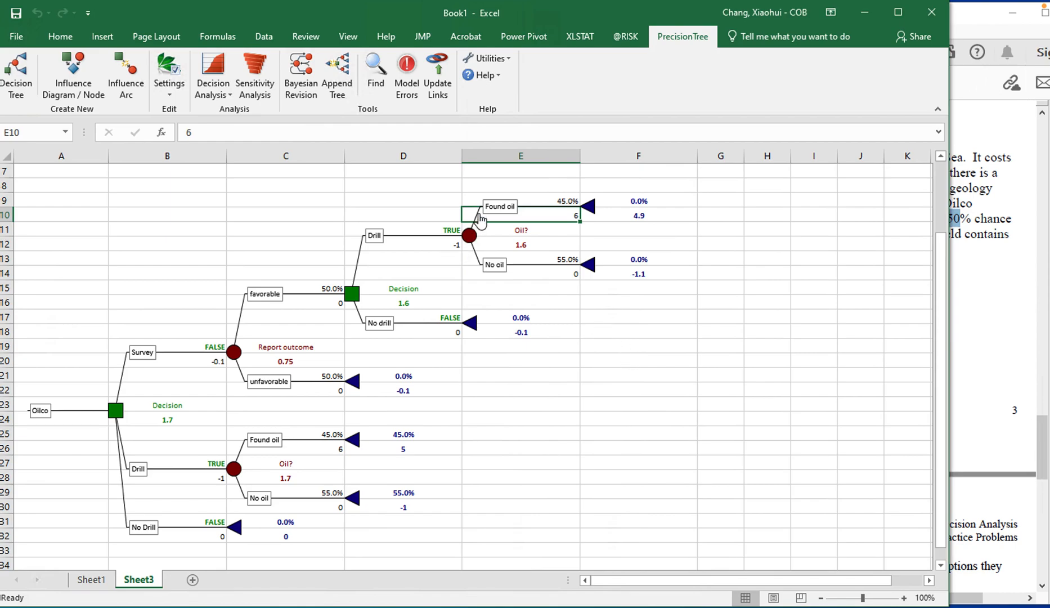
double_click(467, 236)
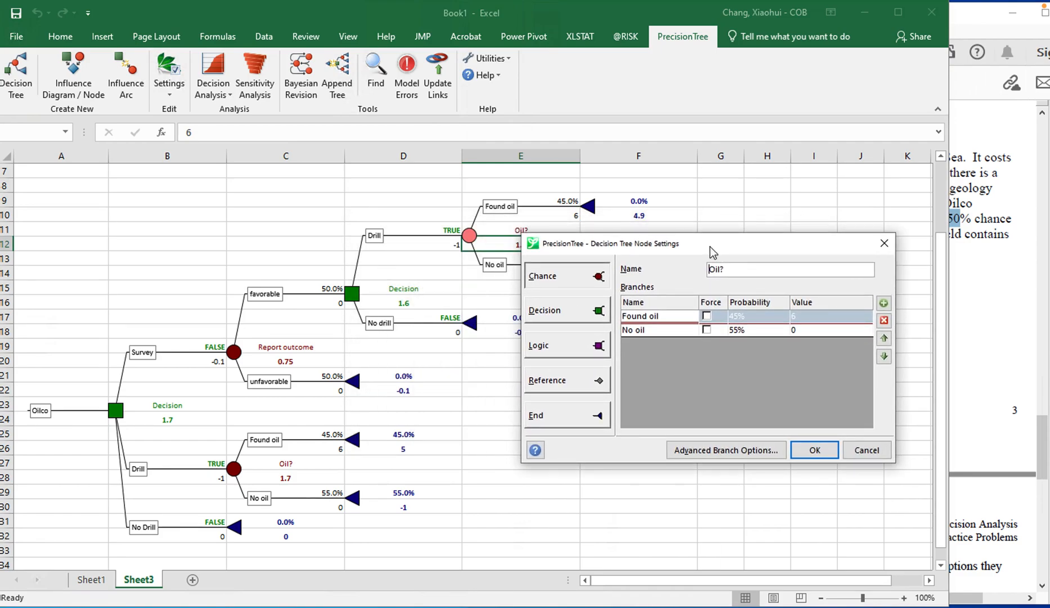
mouse_move(297, 302)
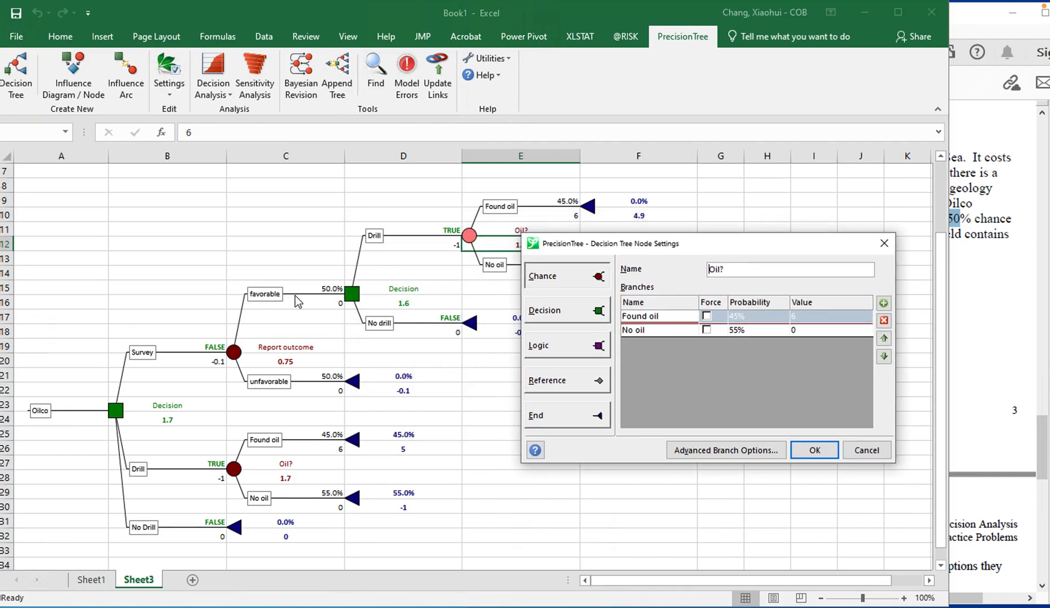
left_click(753, 315)
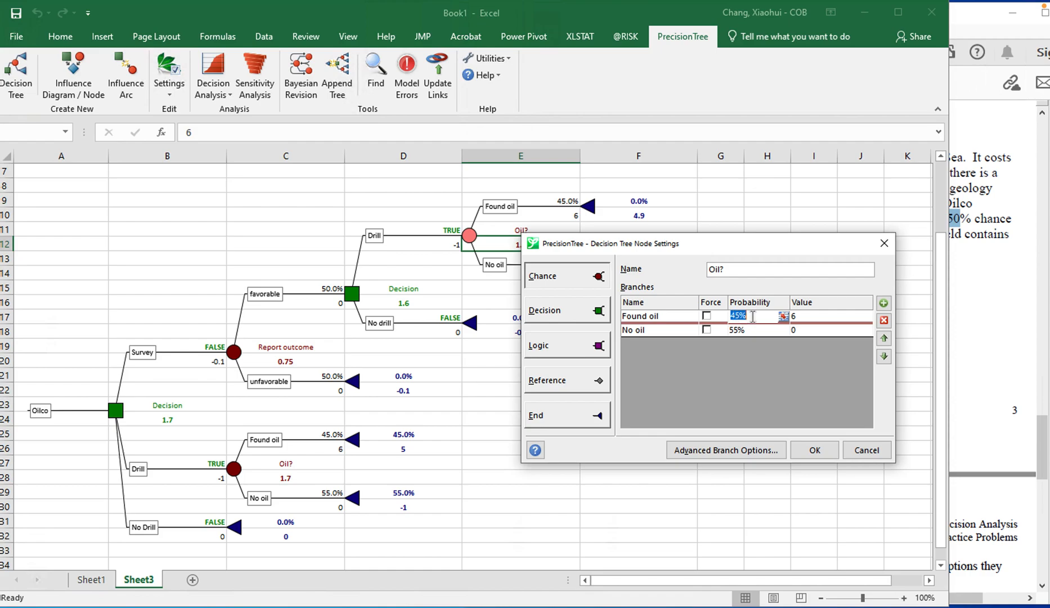
type("80%")
left_click(758, 330)
type("20")
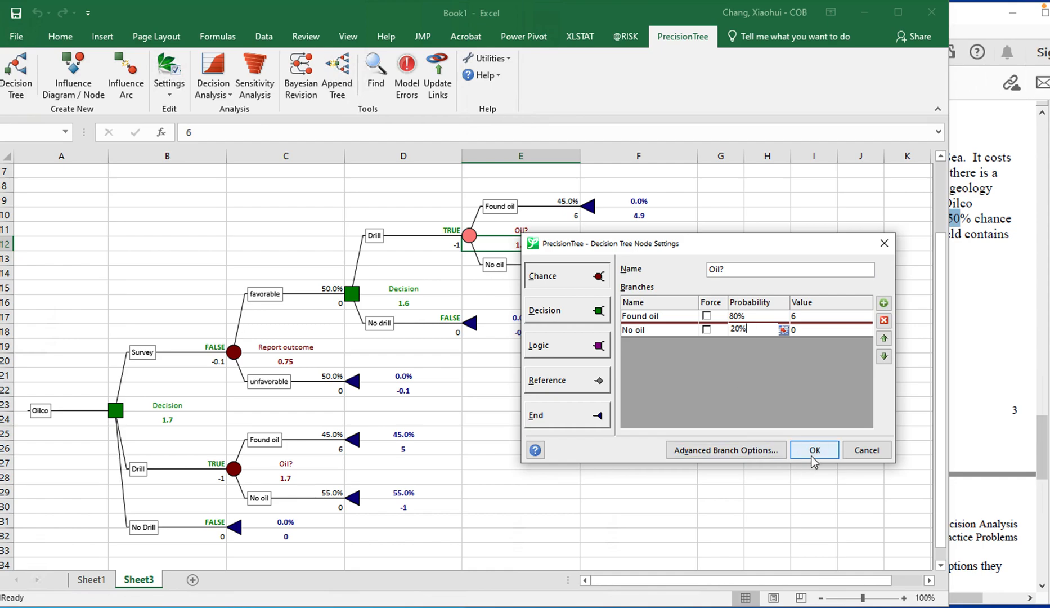
left_click(814, 449)
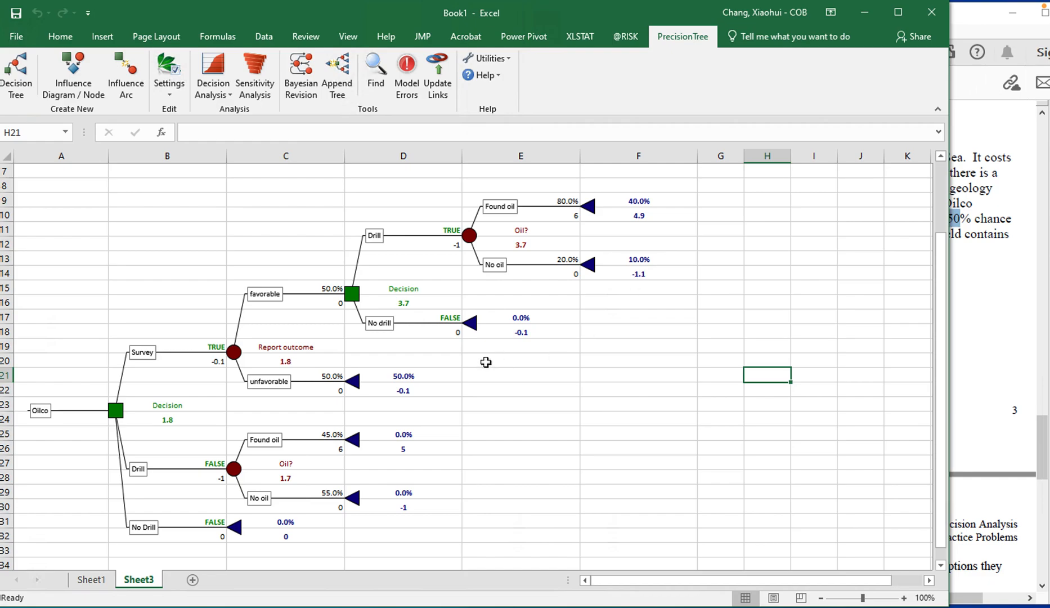
mouse_move(484, 335)
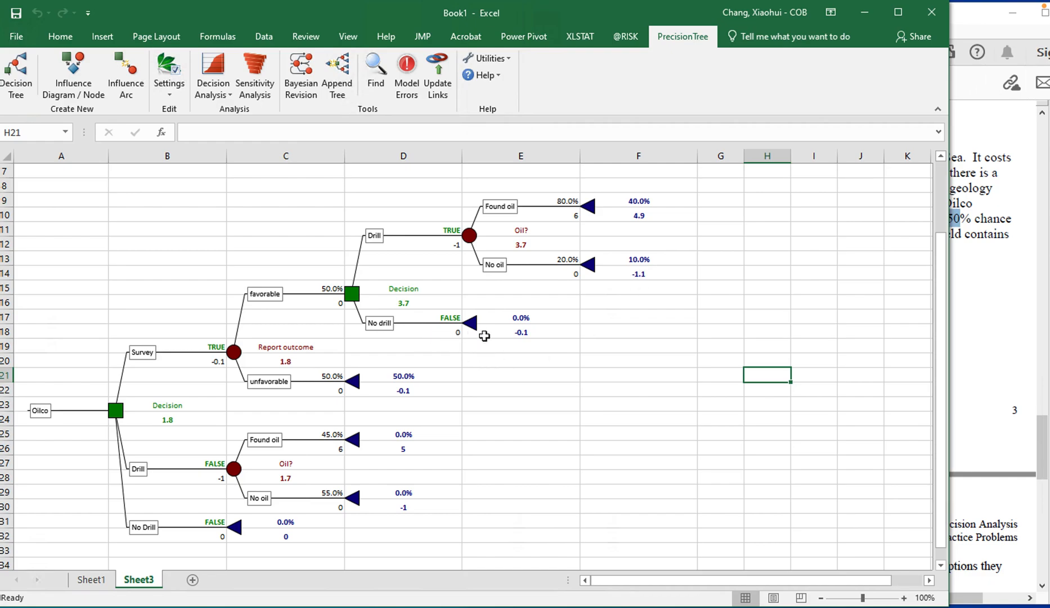
mouse_move(360, 383)
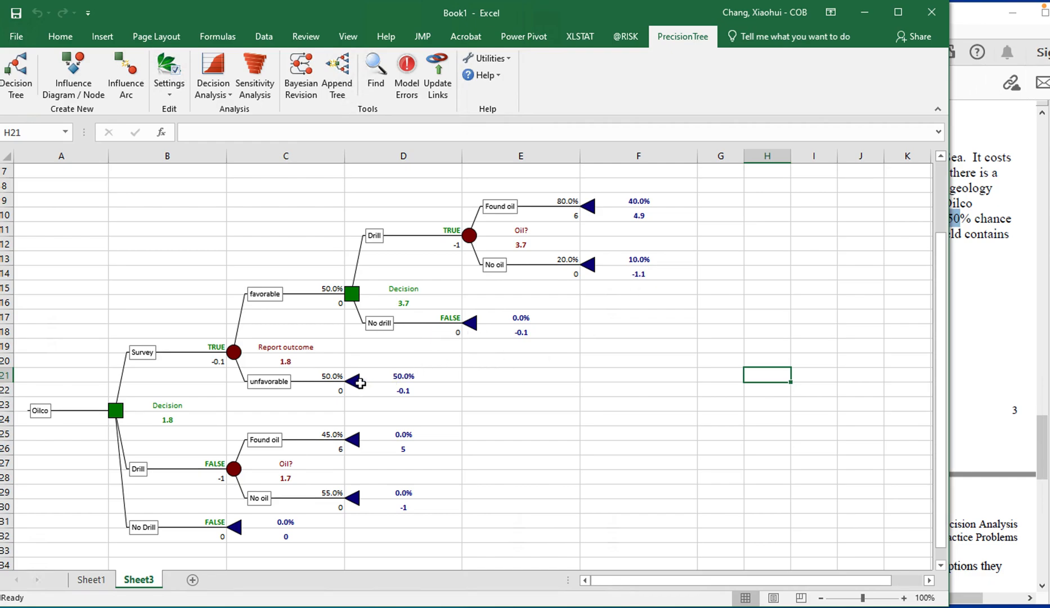
mouse_move(356, 387)
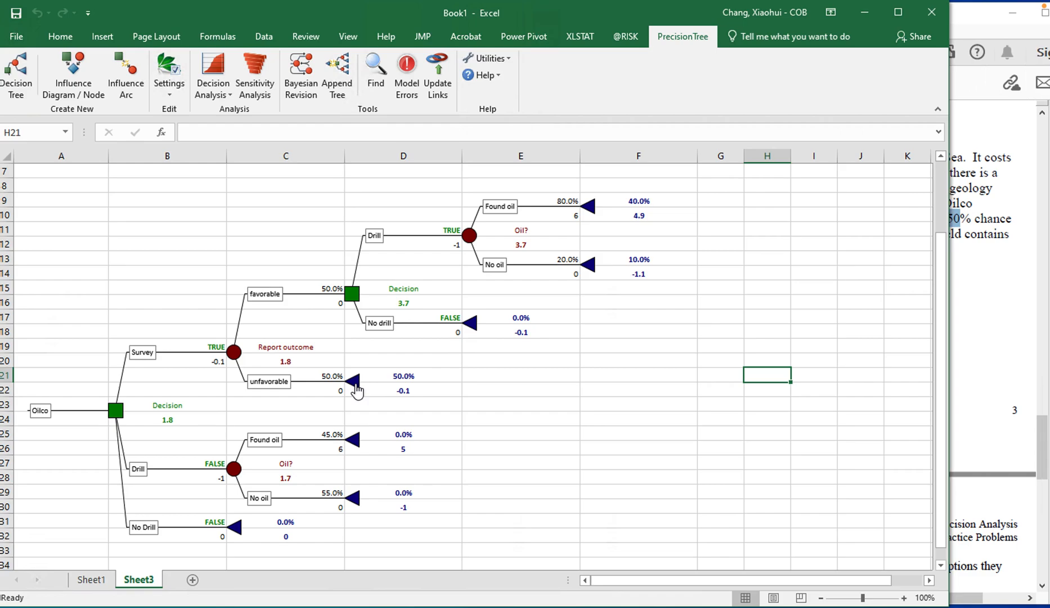
Convert the unfavorable end node to a Decision node with branches Drill and No Drill, then edit Drill's value to -1
left_click(352, 383)
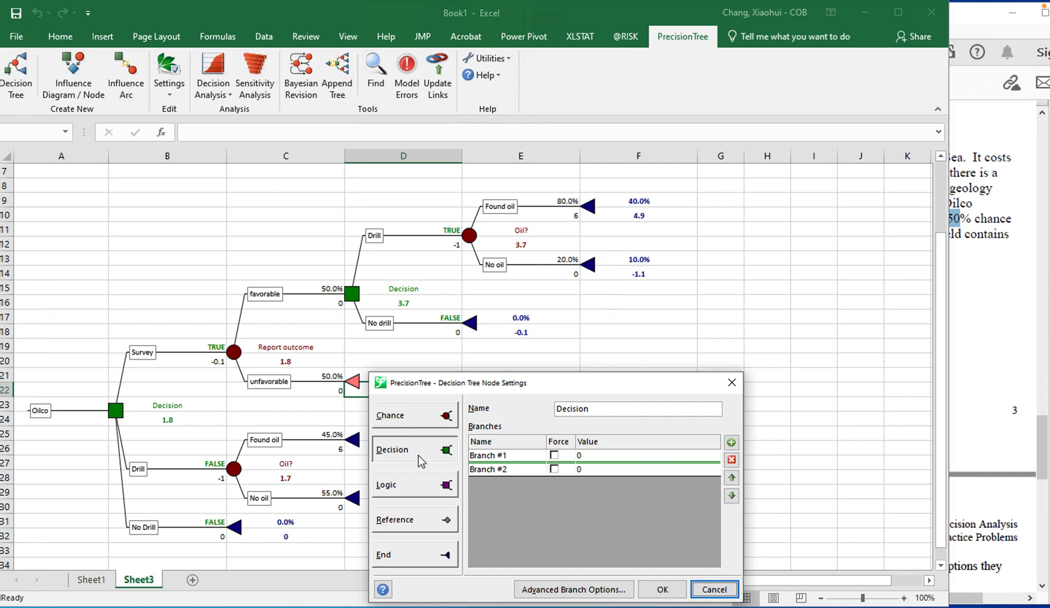
mouse_move(701, 402)
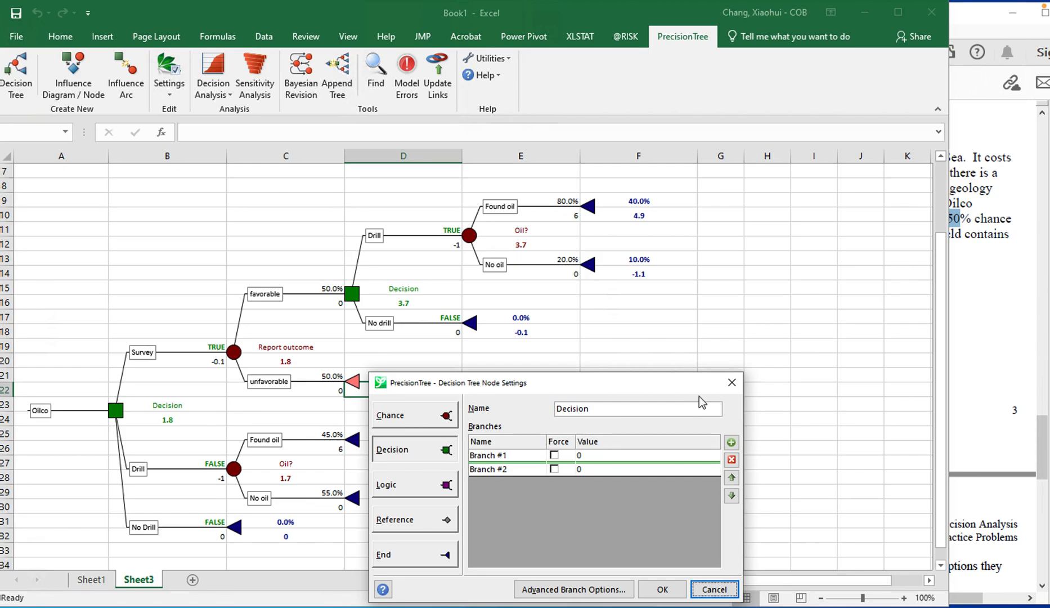
double_click(491, 455)
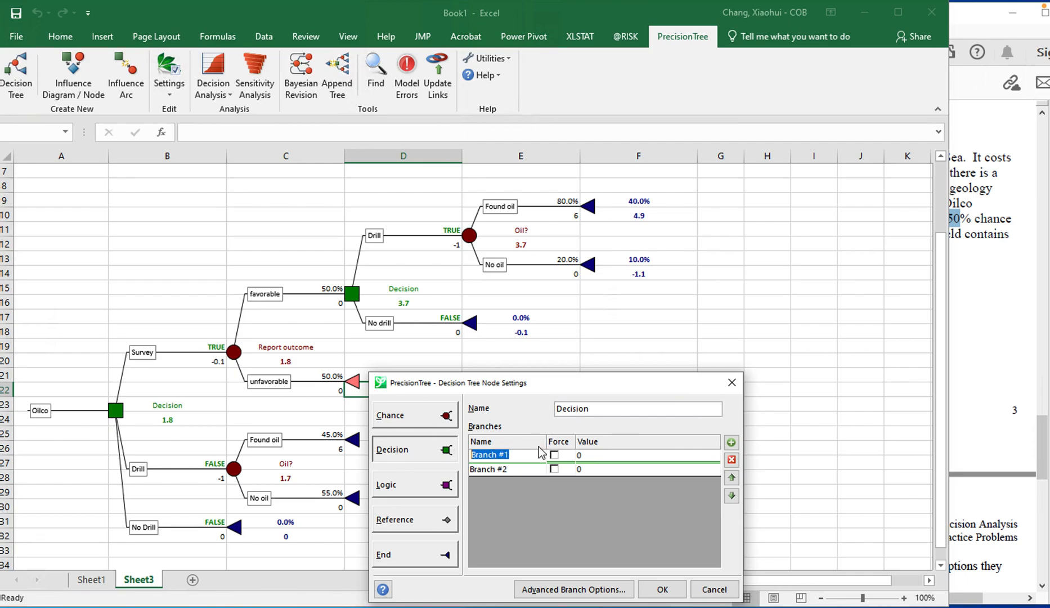
type("Drill")
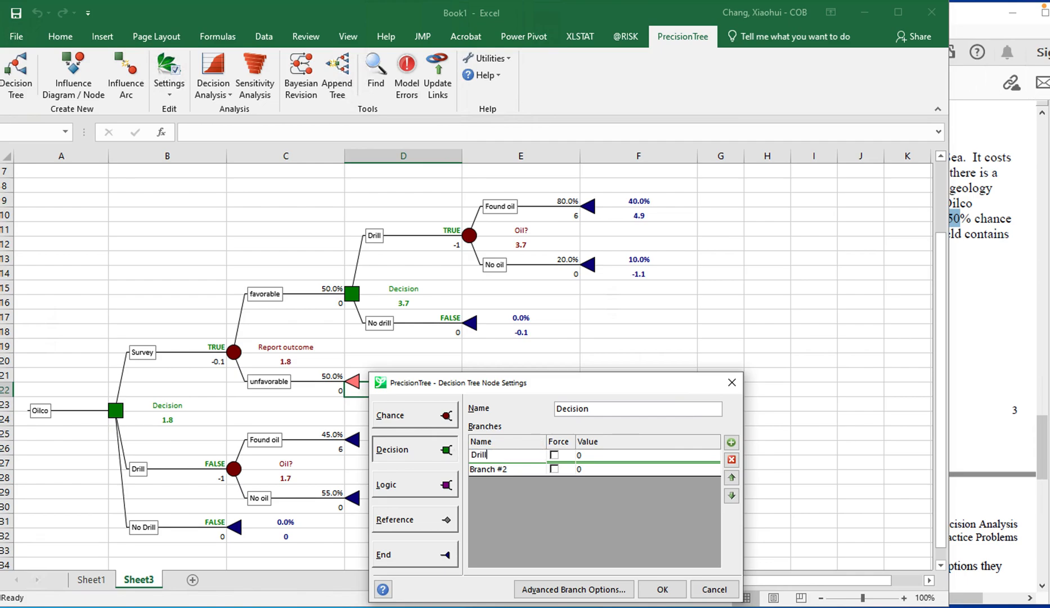
double_click(488, 468)
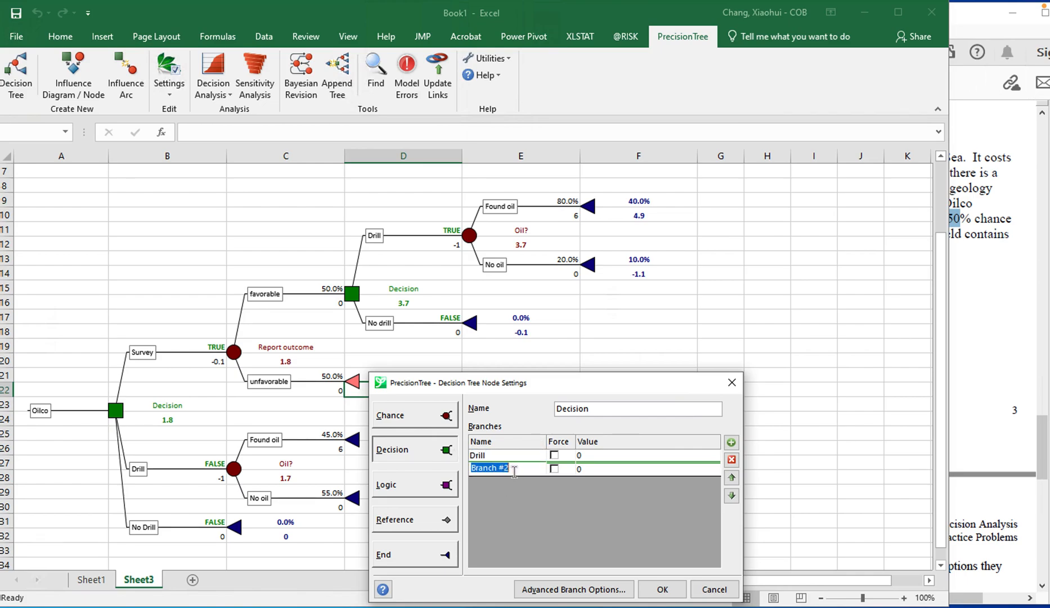
type("No Drill")
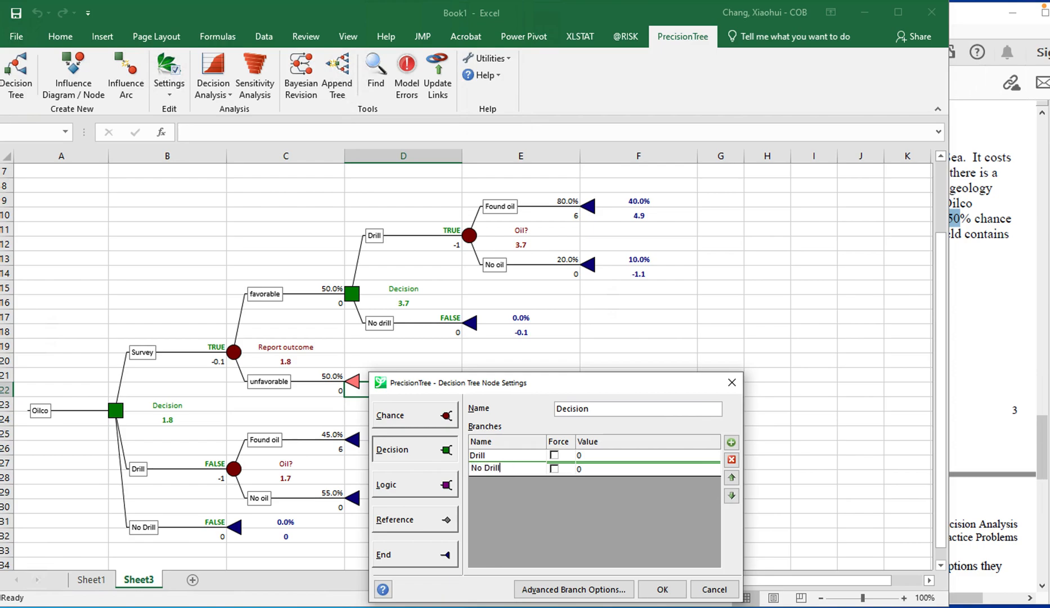
mouse_move(390, 295)
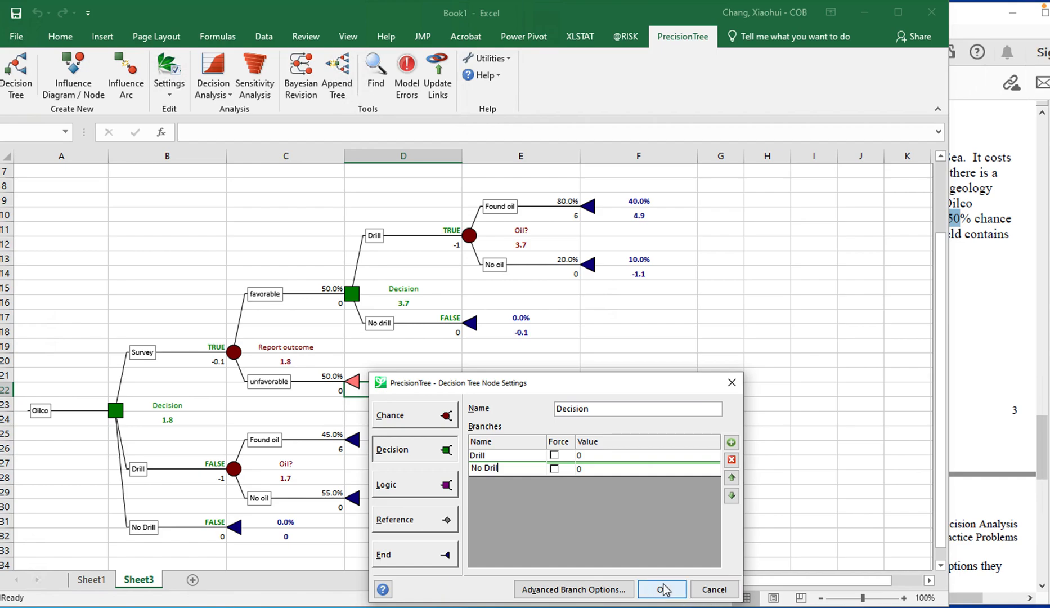
left_click(661, 590)
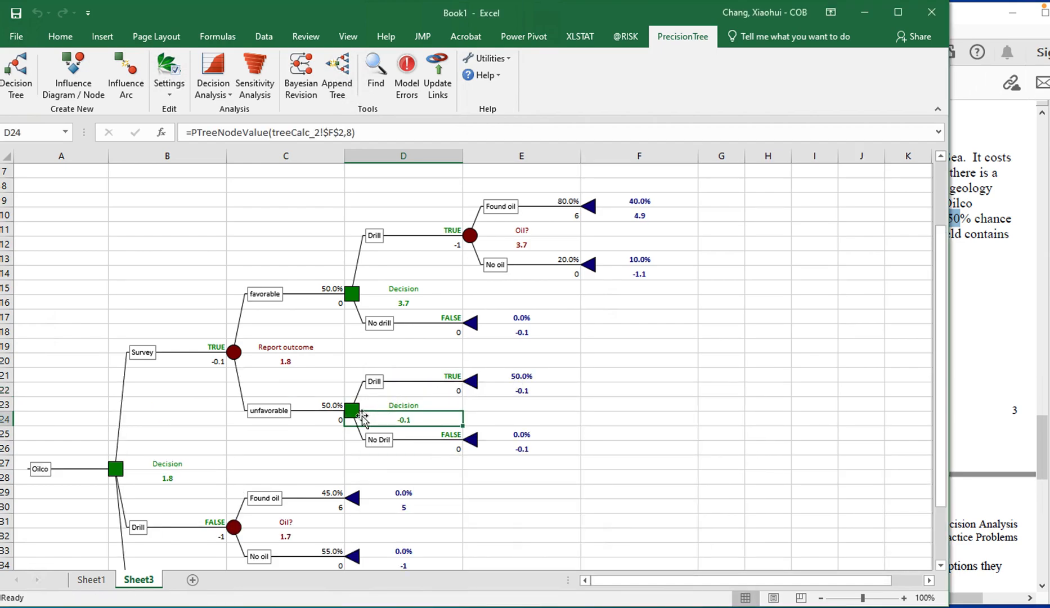
double_click(353, 410)
type("-1")
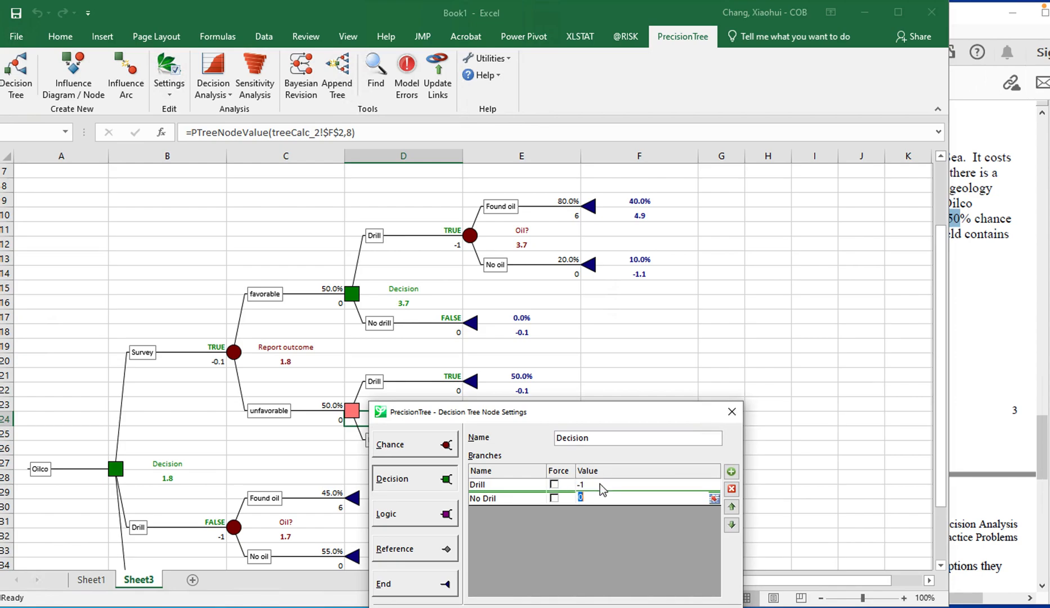
mouse_move(746, 374)
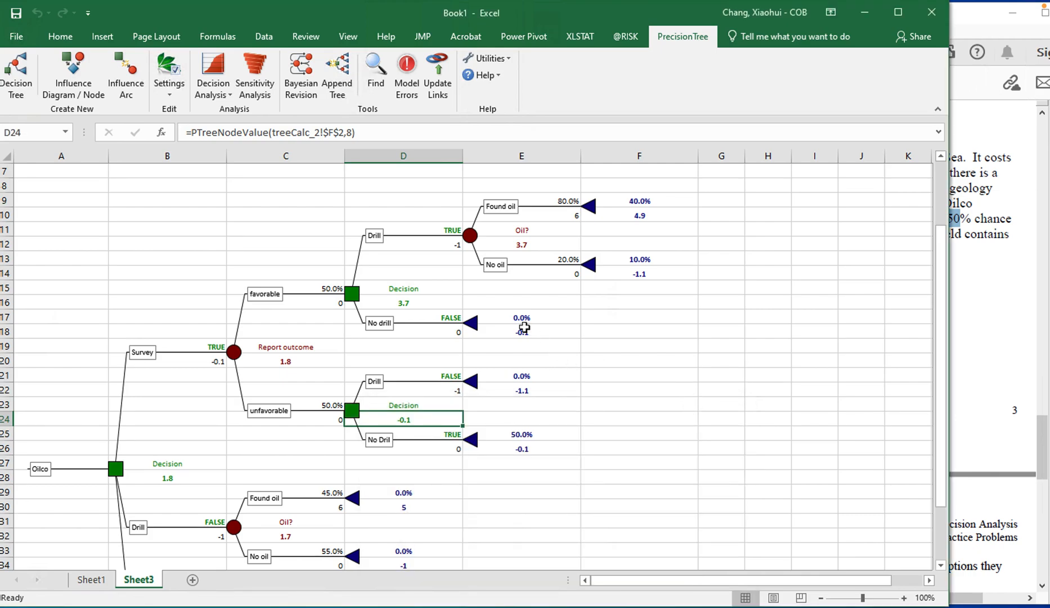
Copy the Oil? subtree onto the unfavorable Drill end and set Found oil 10%, No oil 90%
scroll("down", 3)
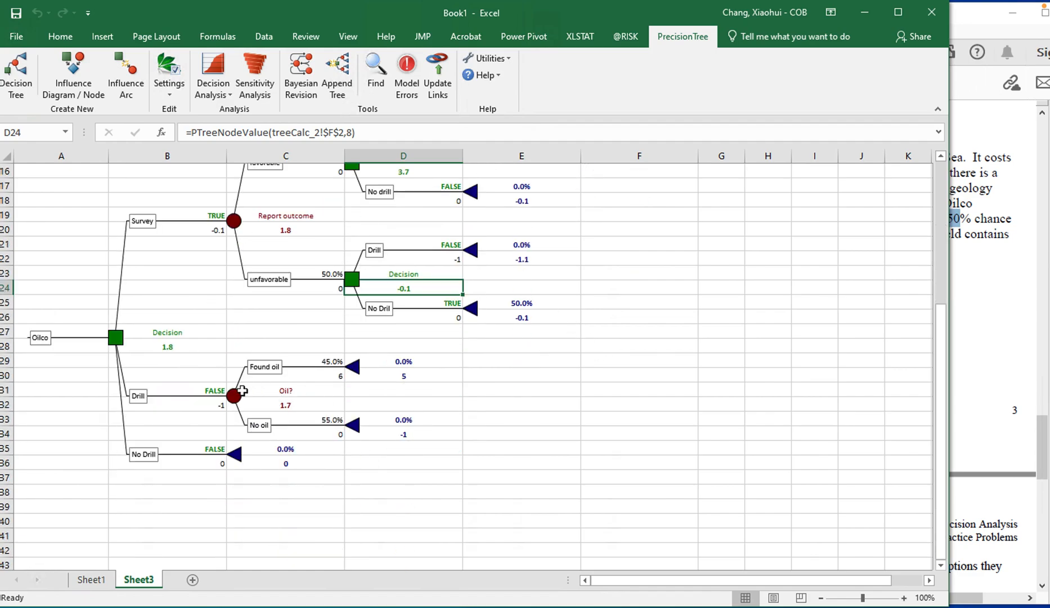
right_click(234, 395)
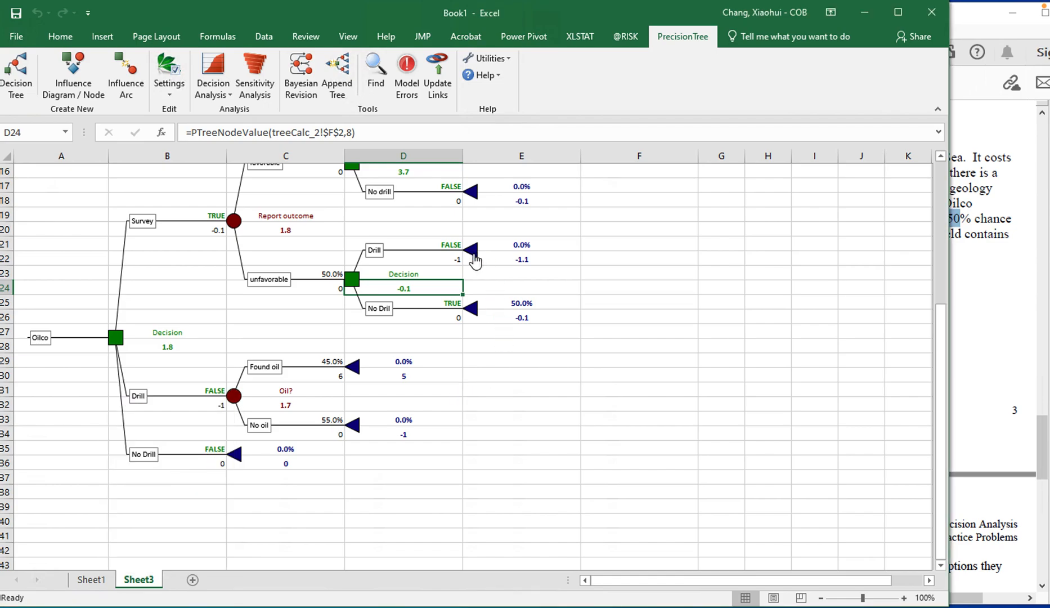
left_click(471, 253)
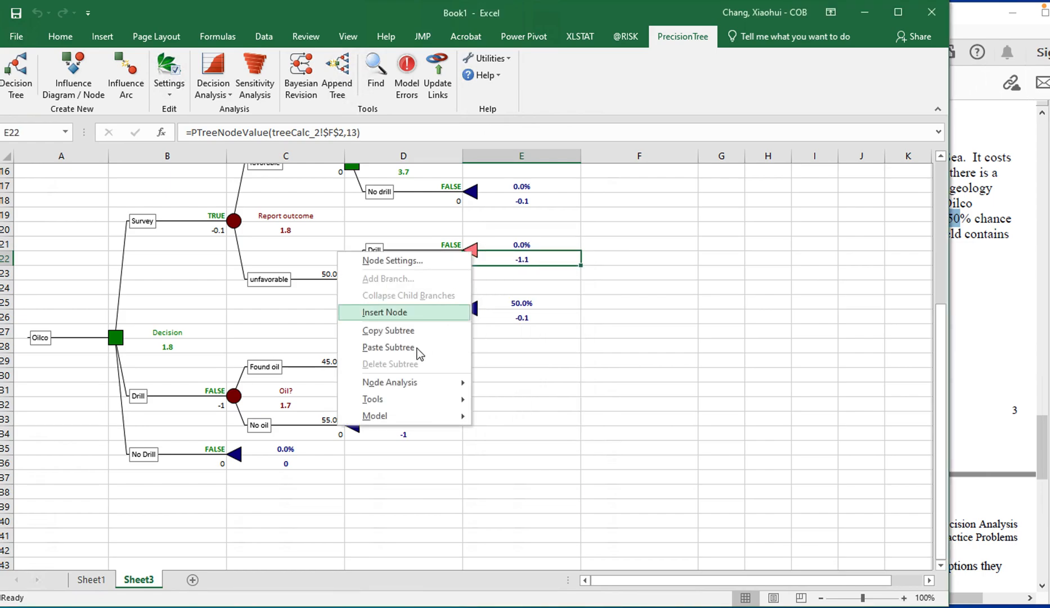
left_click(388, 347)
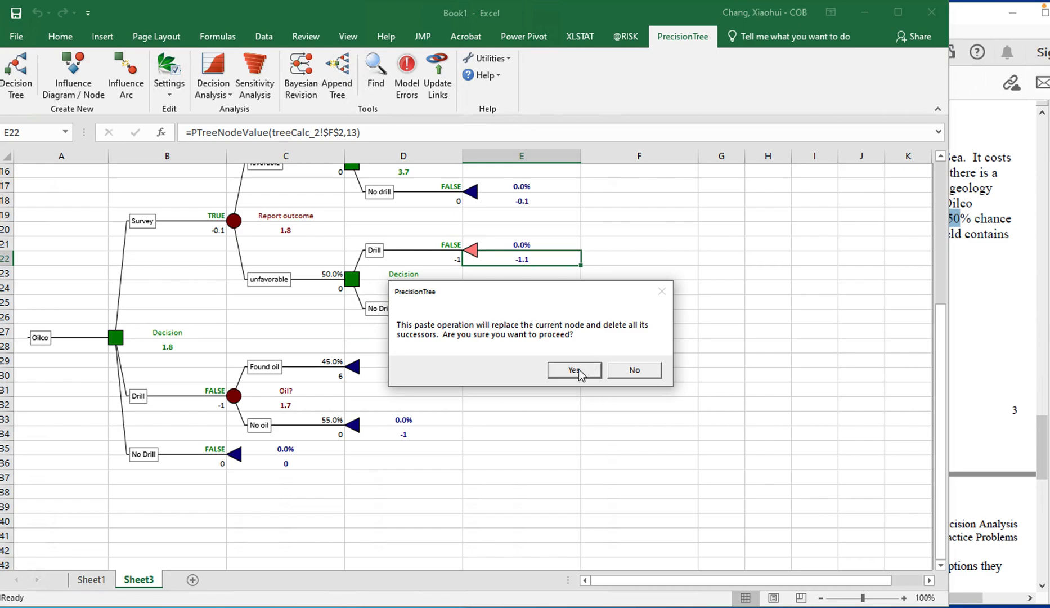
left_click(573, 371)
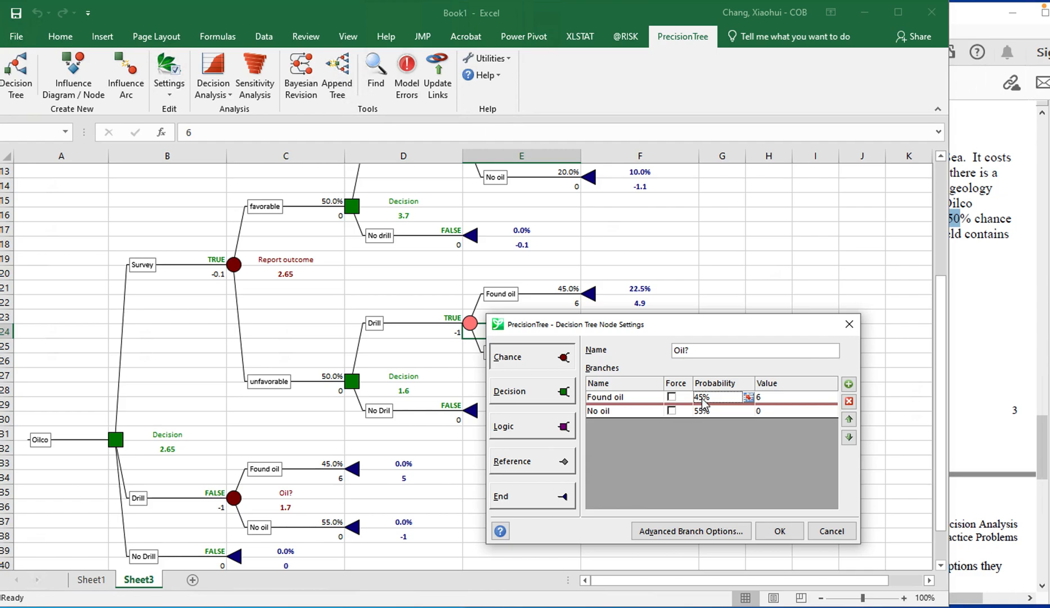
mouse_move(705, 406)
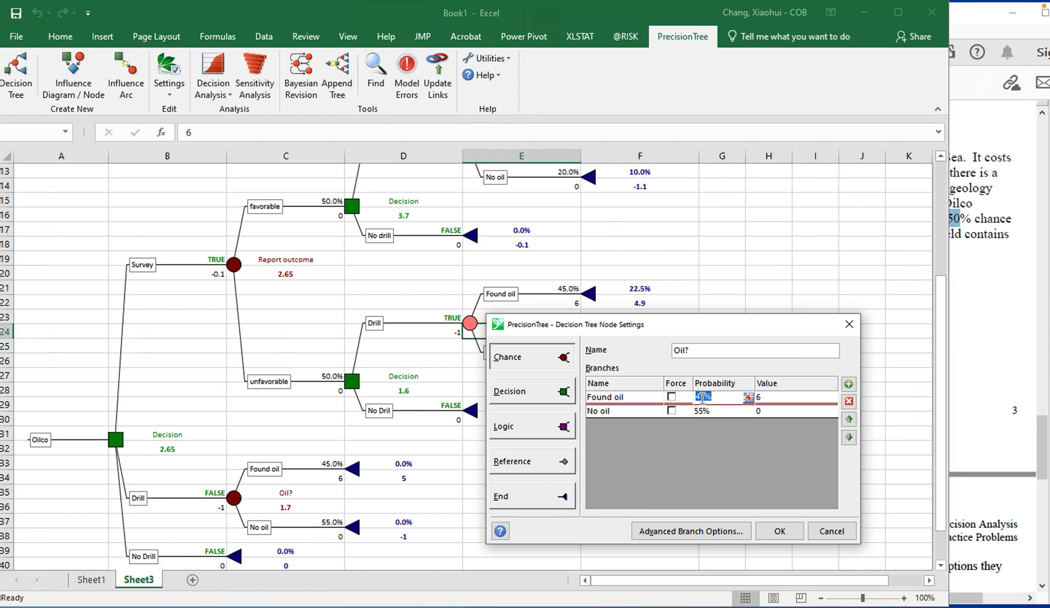
type("5%")
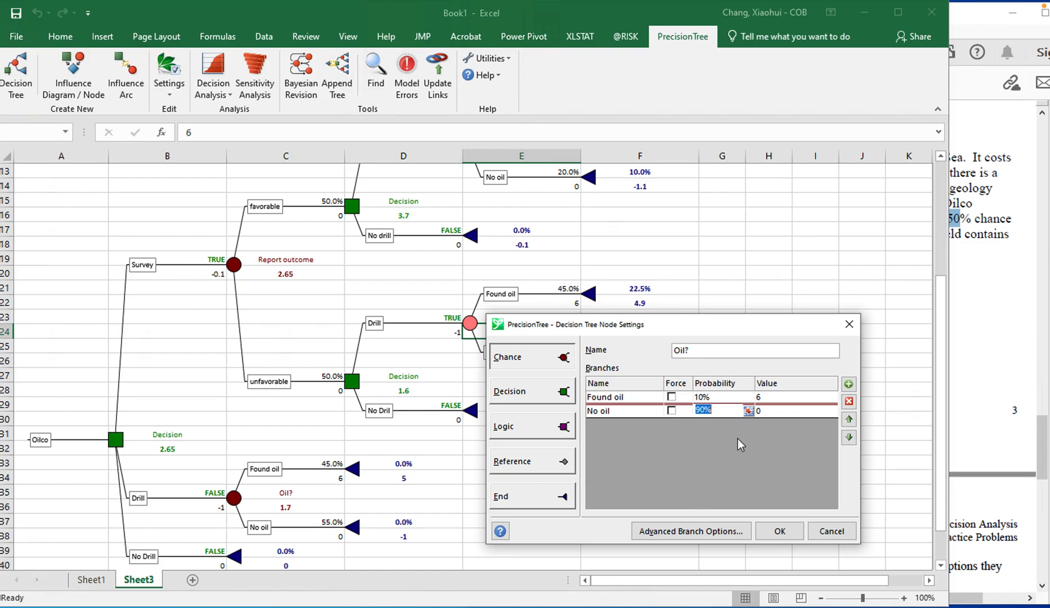
left_click(778, 531)
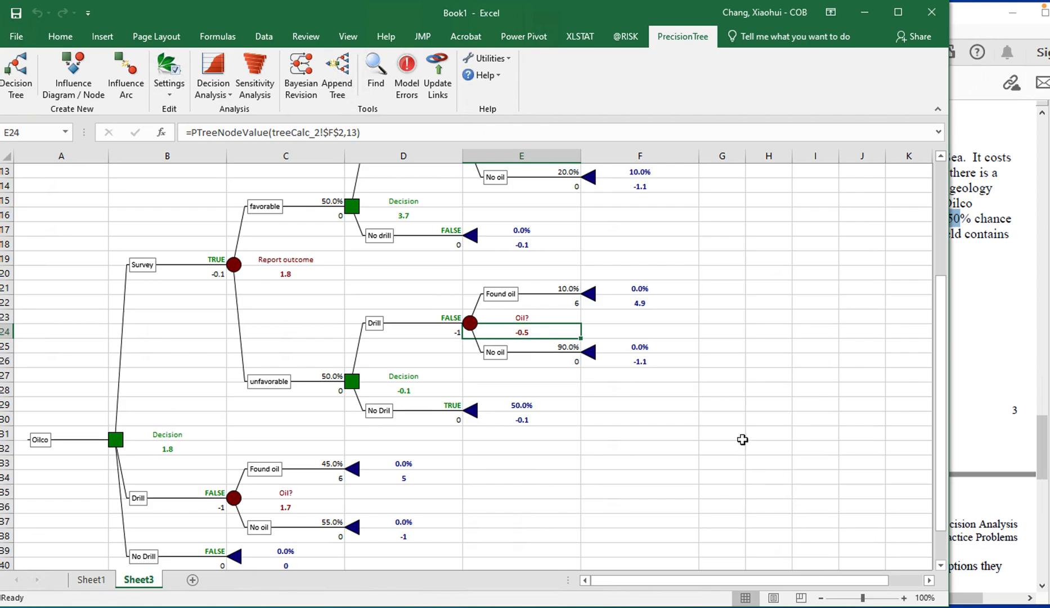
scroll("up", 3)
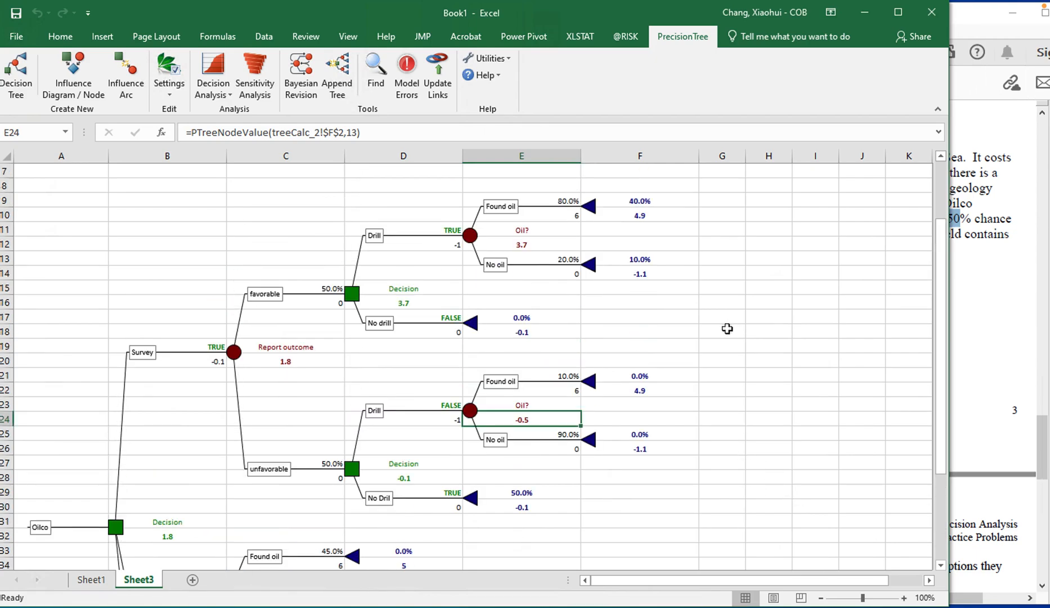
scroll("down", 3)
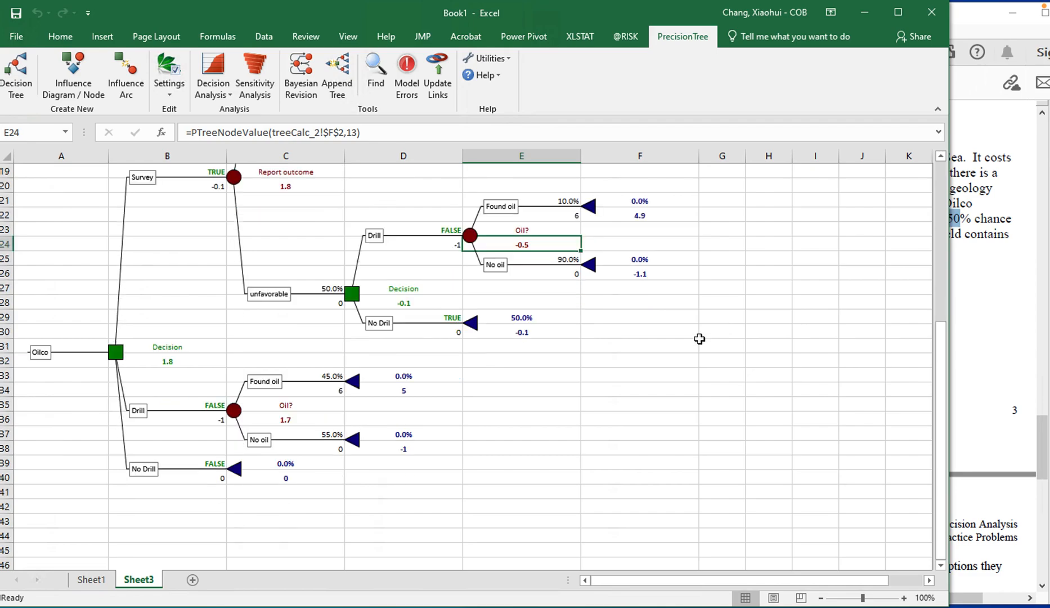
scroll("up", 3)
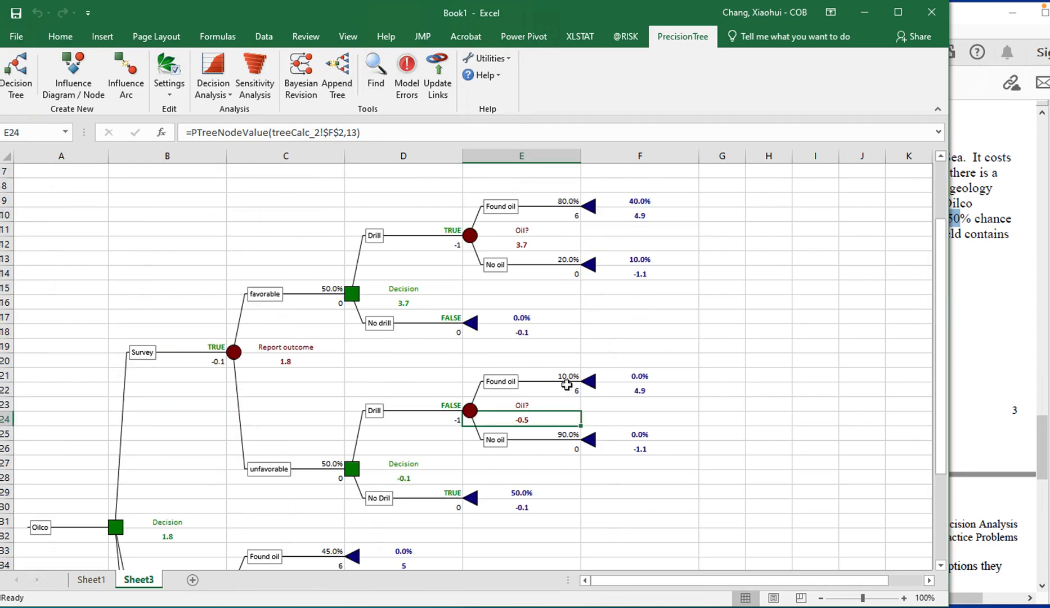
scroll("down", 3)
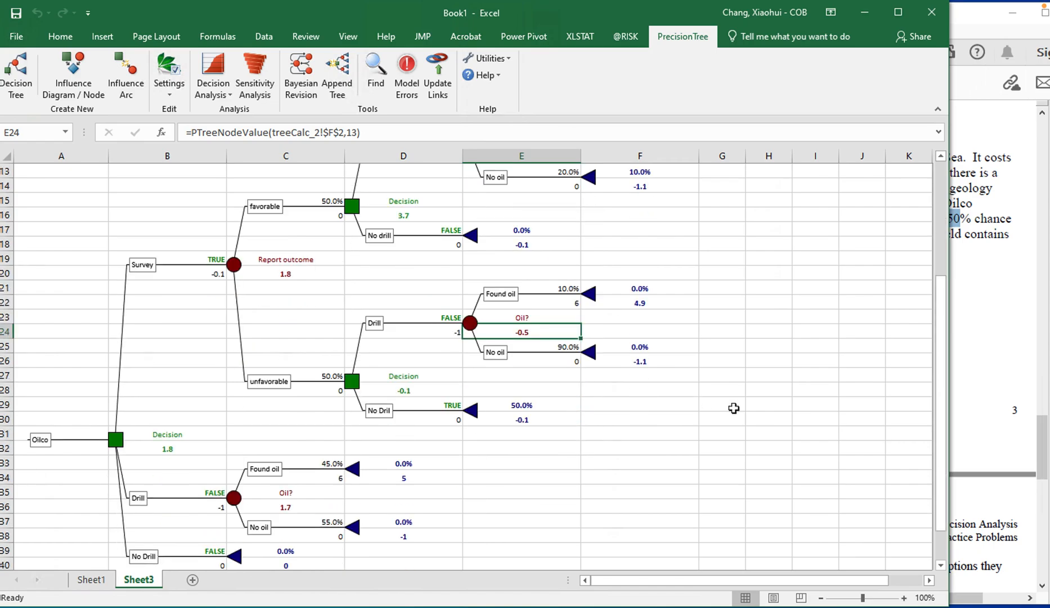
scroll("up", 3)
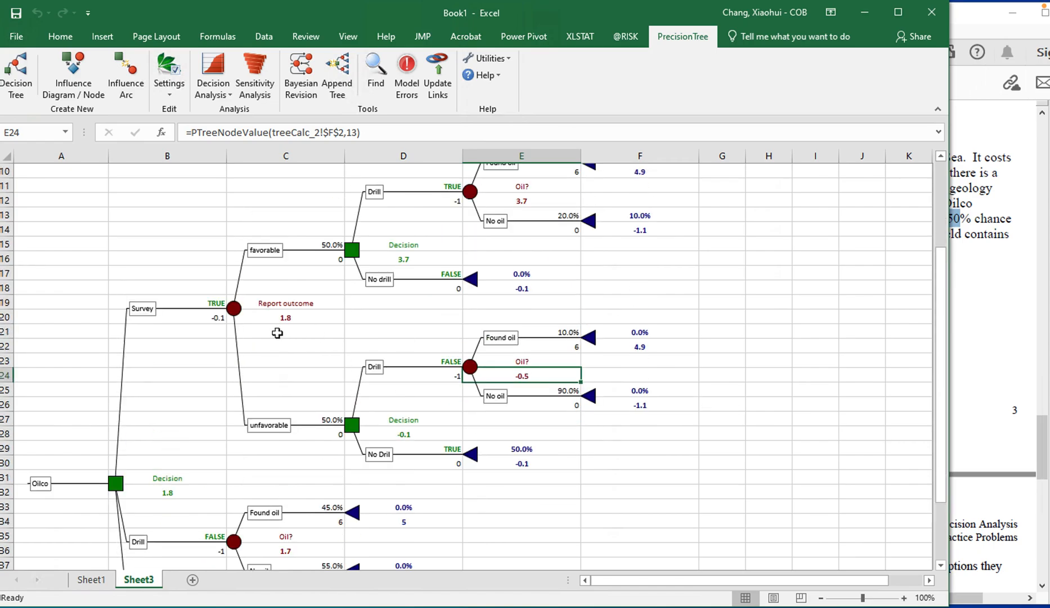
mouse_move(234, 319)
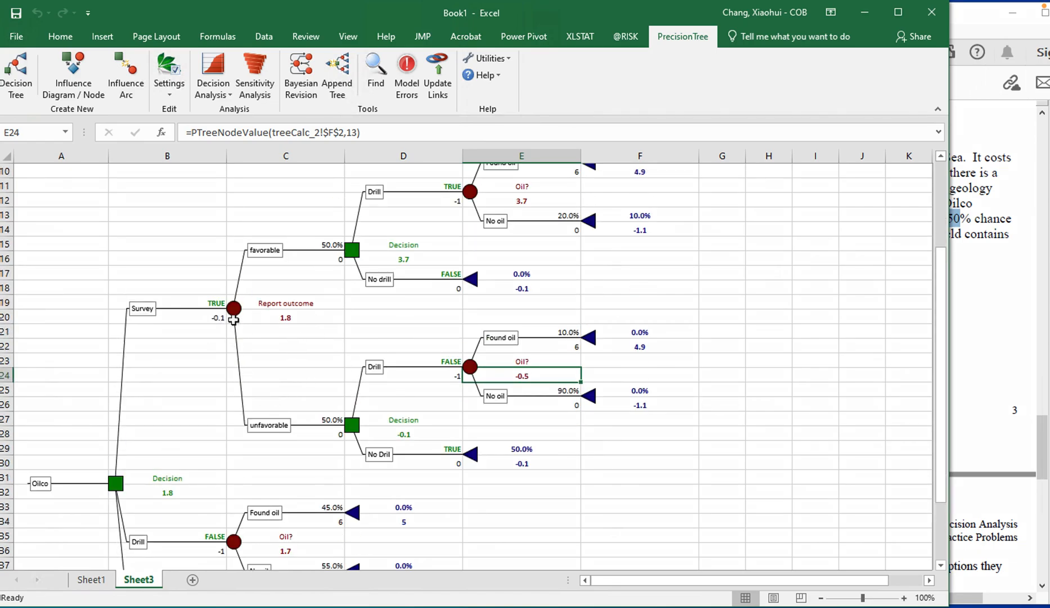
scroll("down", 3)
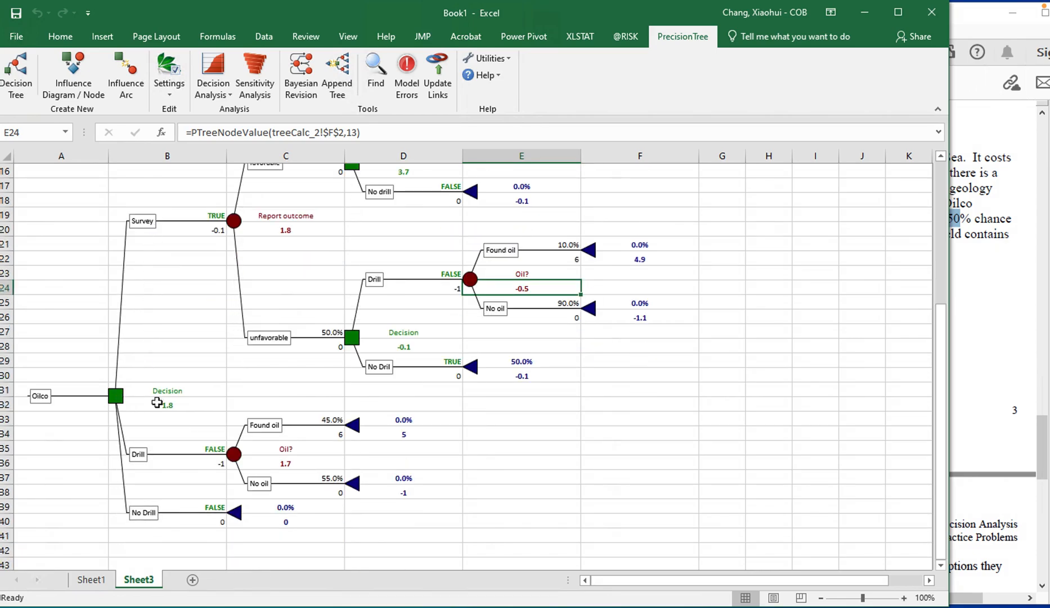
mouse_move(222, 514)
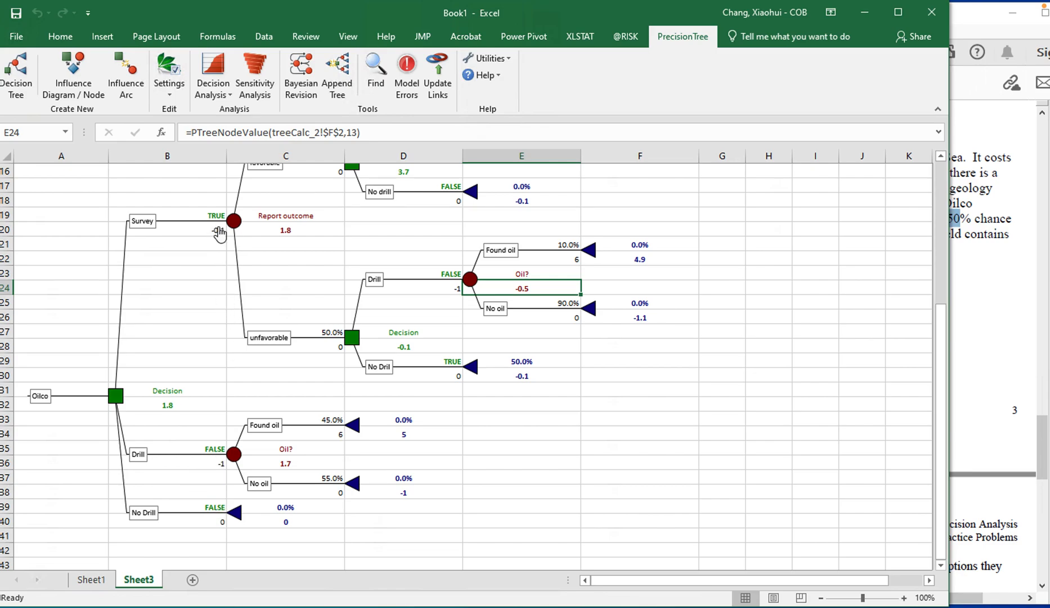
mouse_move(126, 306)
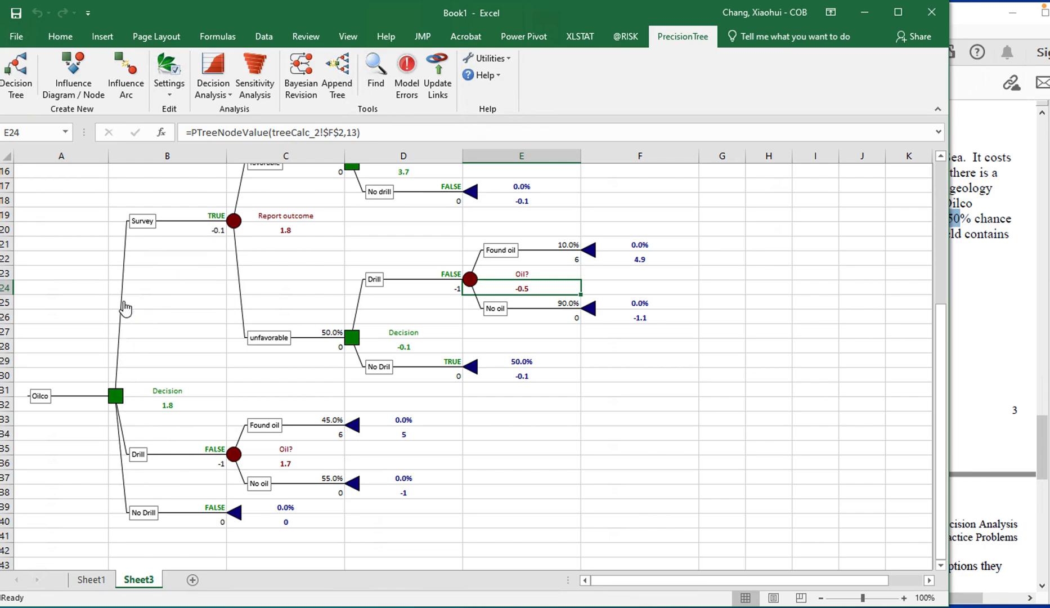
mouse_move(330, 350)
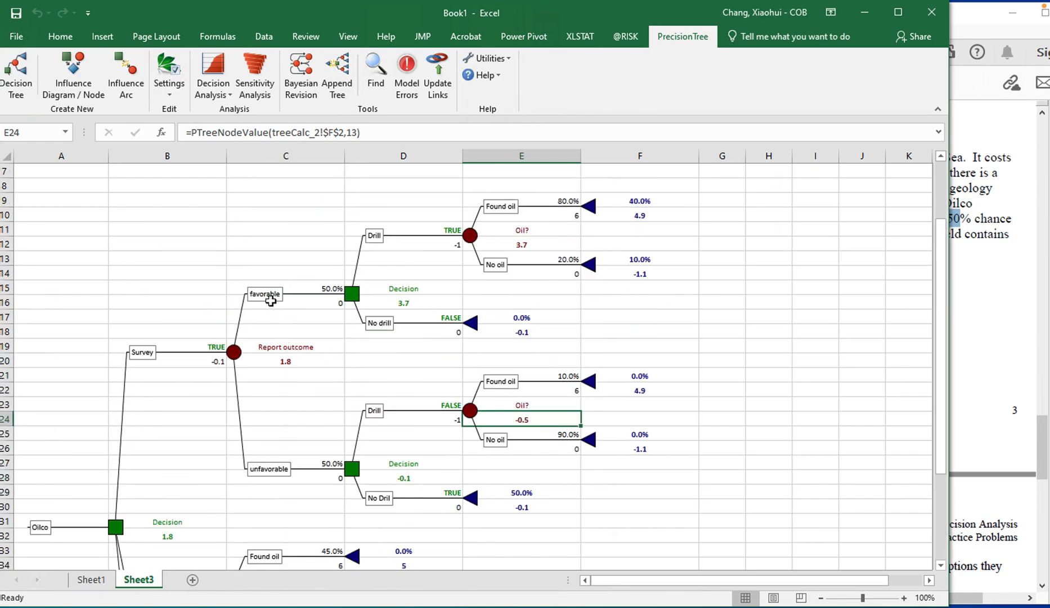
mouse_move(366, 260)
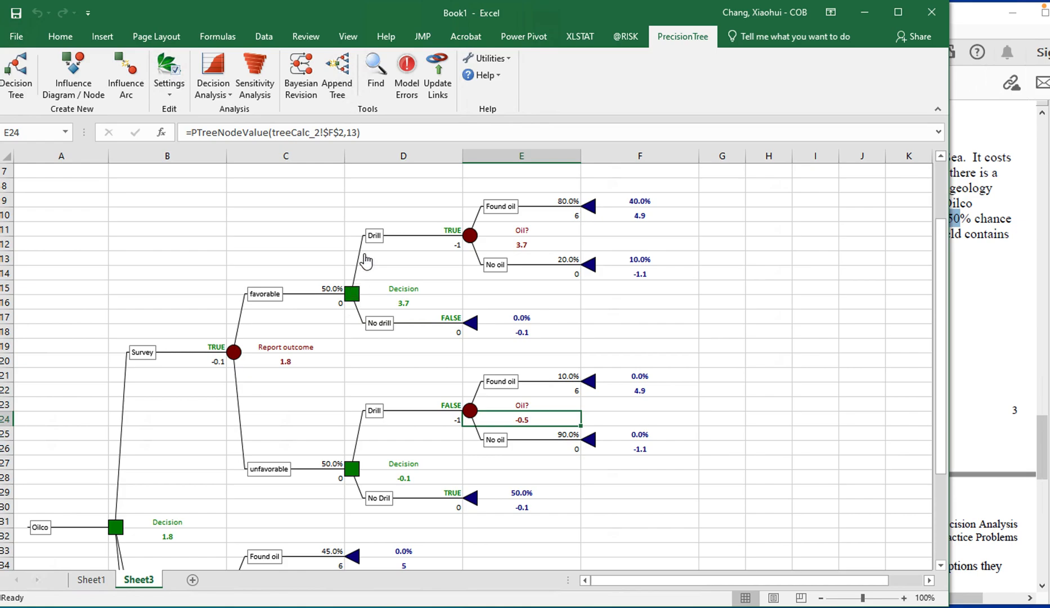
mouse_move(466, 240)
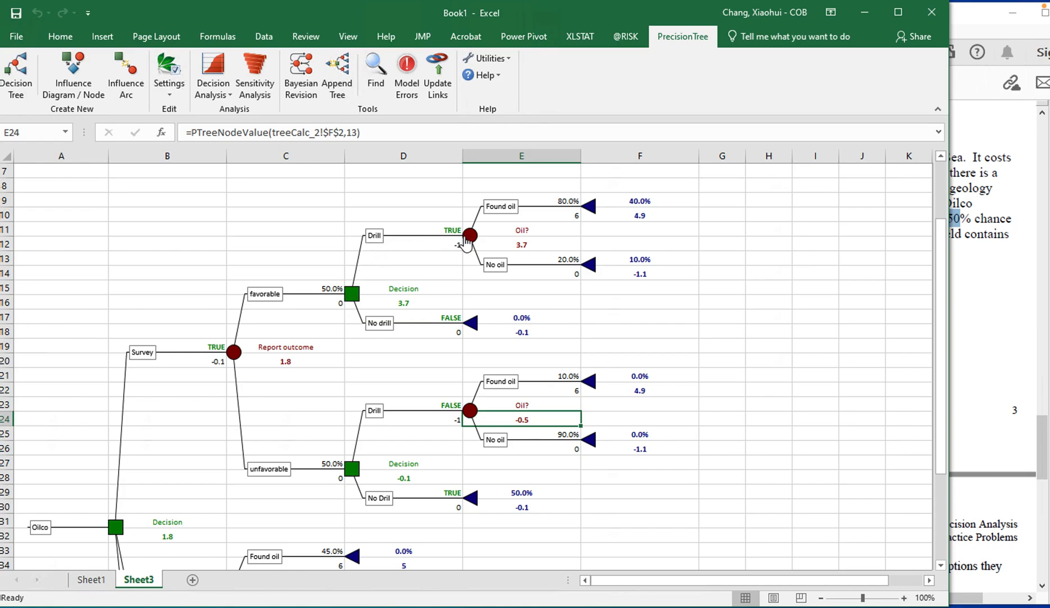
mouse_move(515, 252)
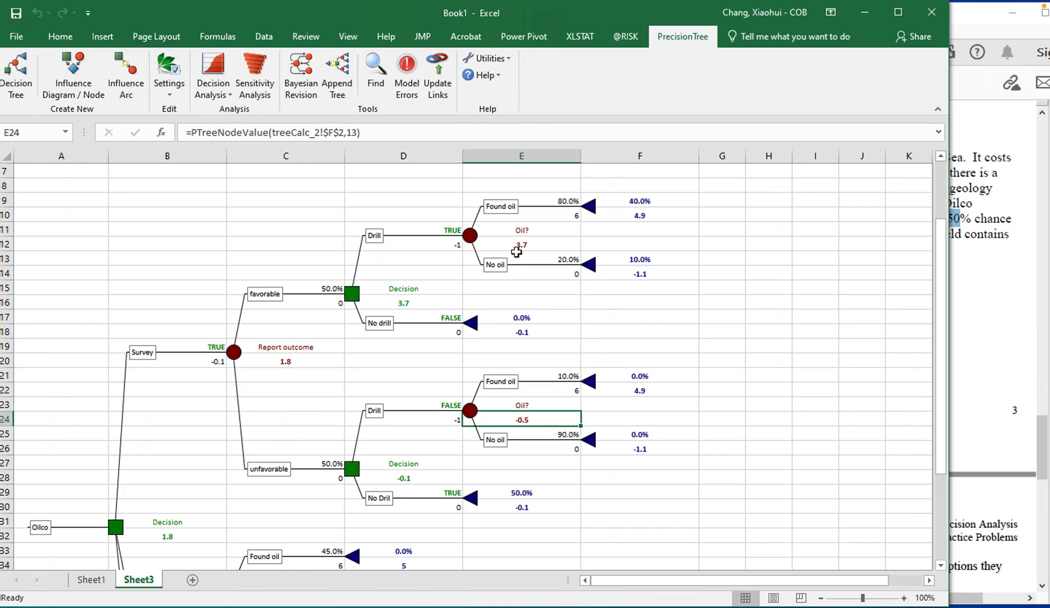
mouse_move(520, 259)
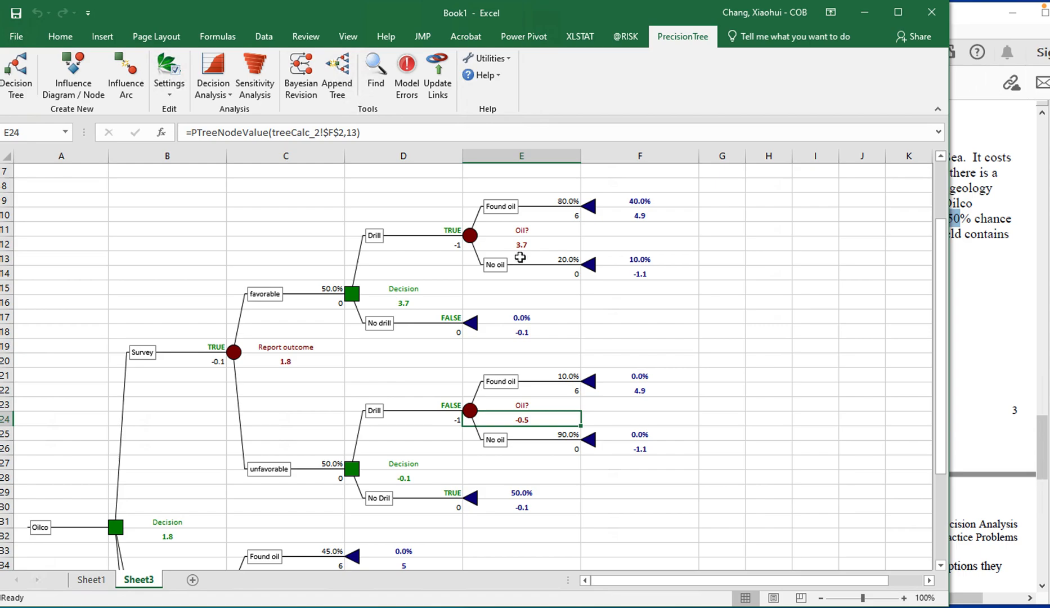
mouse_move(287, 486)
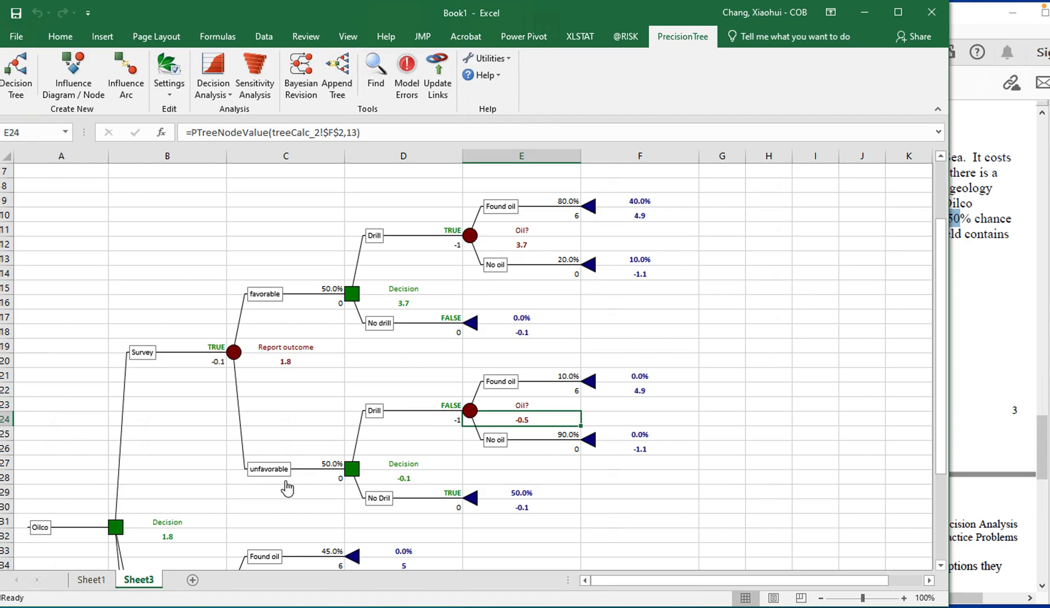
mouse_move(397, 510)
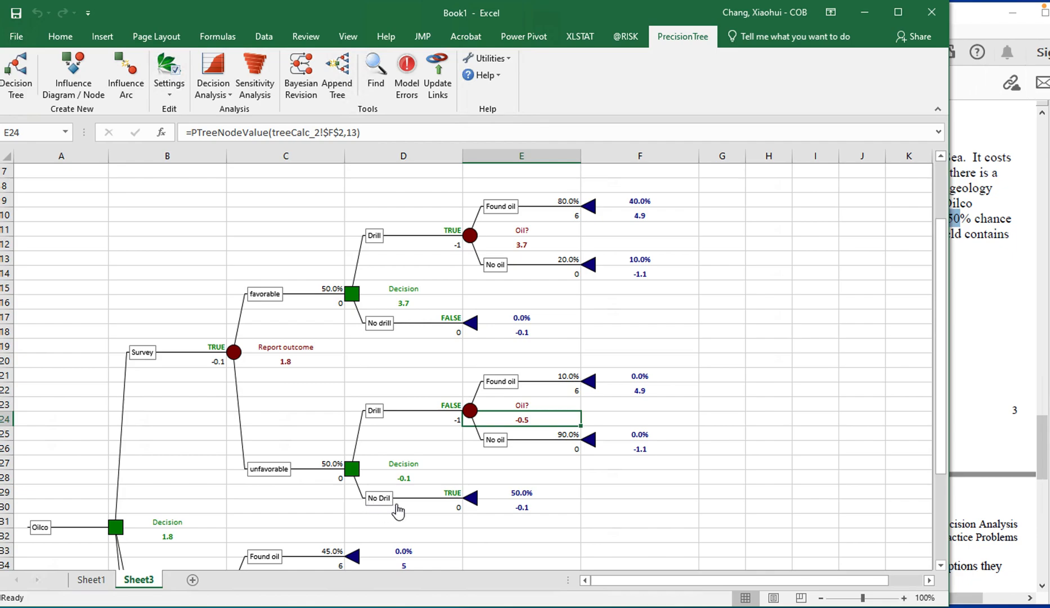
mouse_move(443, 510)
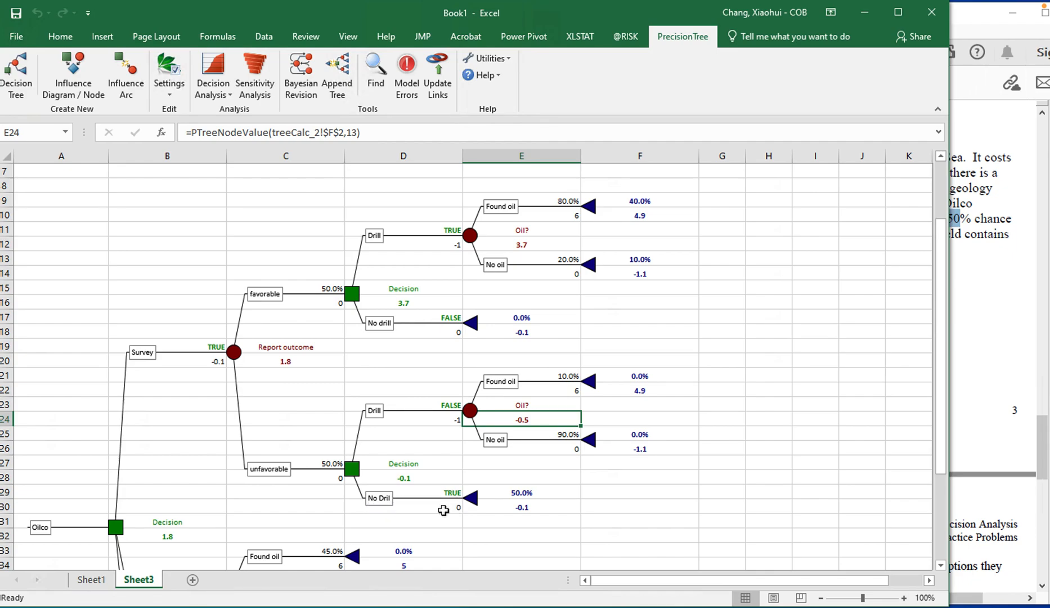
mouse_move(414, 500)
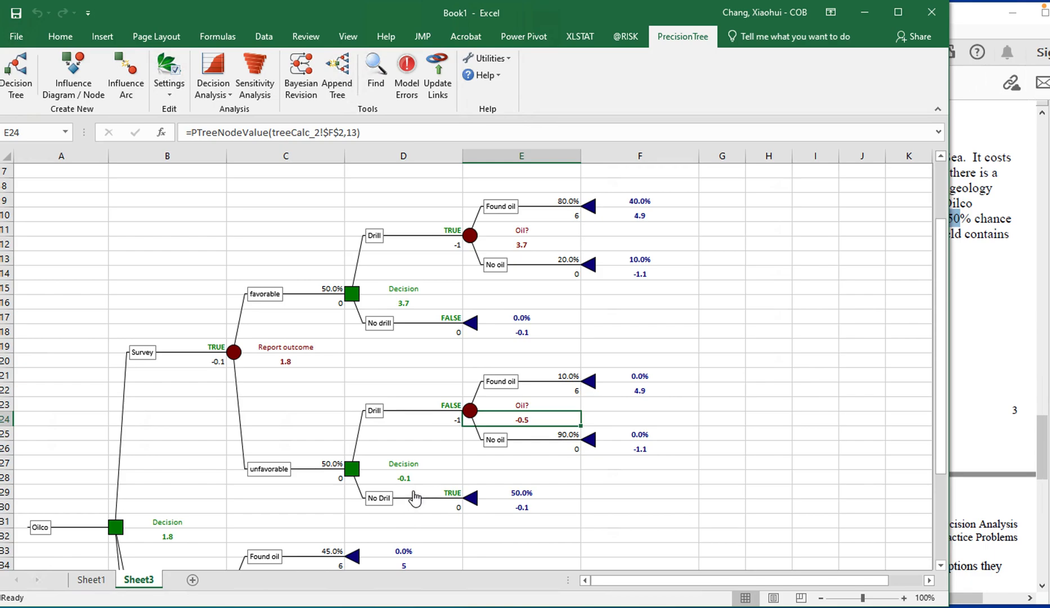
mouse_move(413, 490)
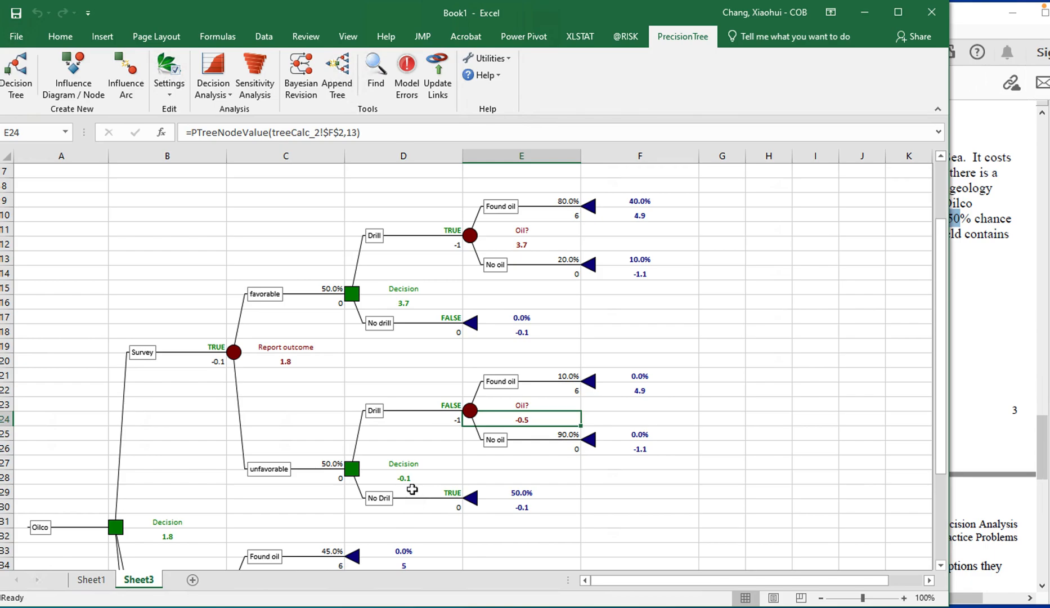
mouse_move(277, 305)
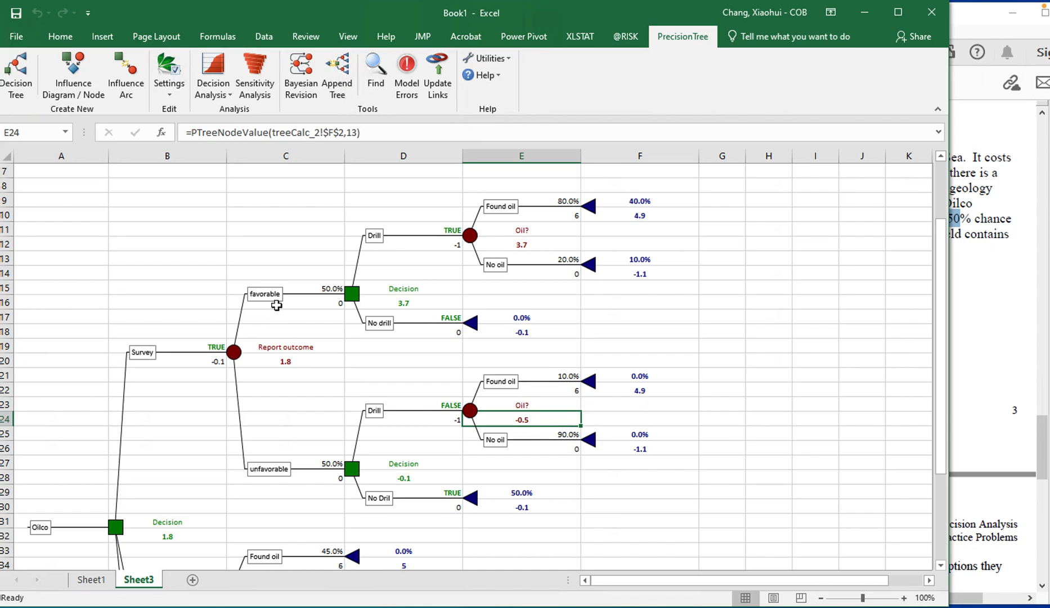
mouse_move(224, 374)
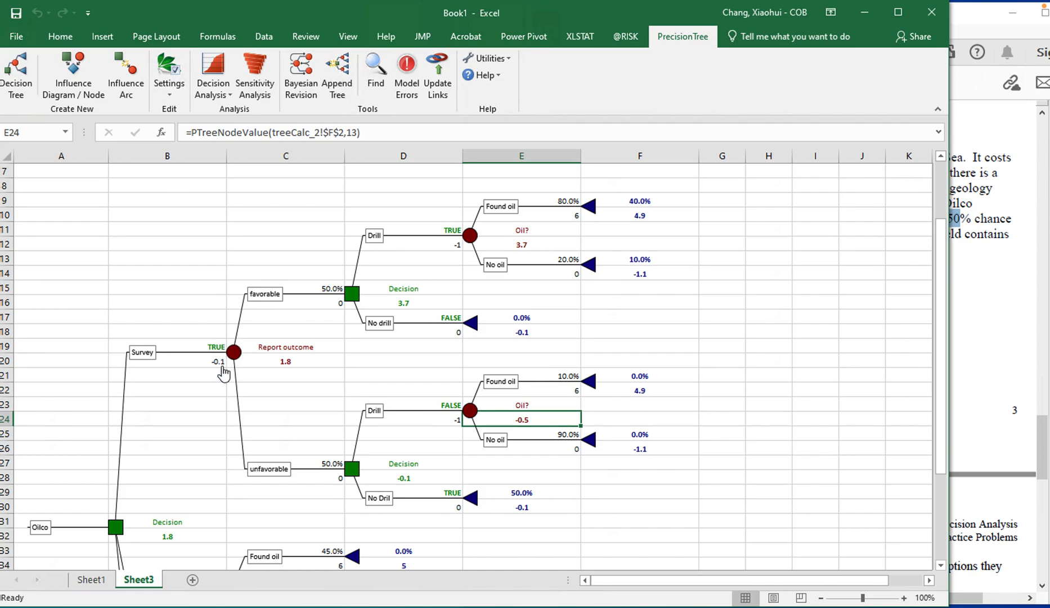
mouse_move(290, 387)
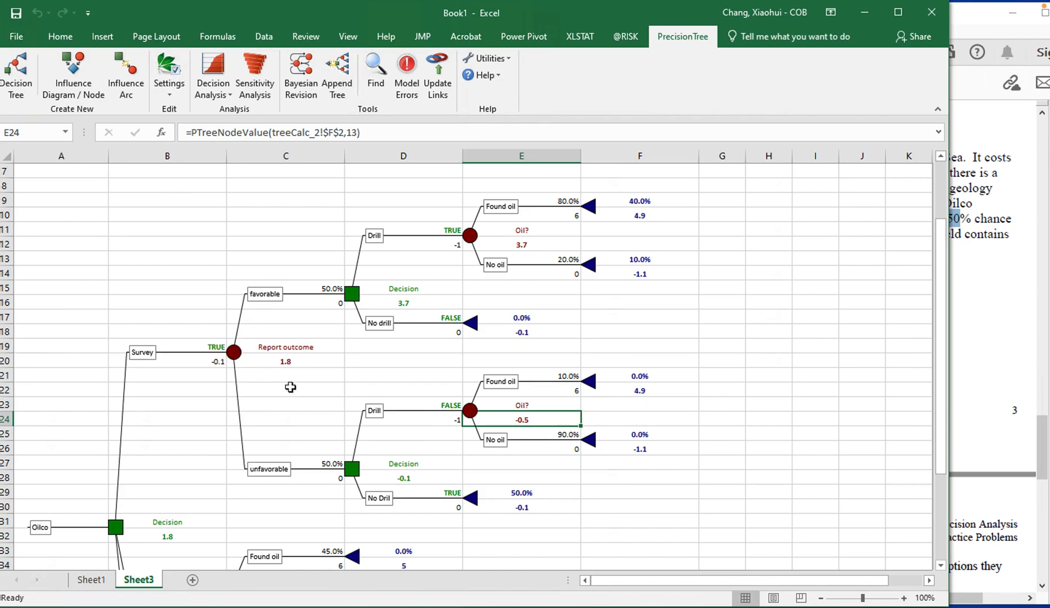
scroll("down", 3)
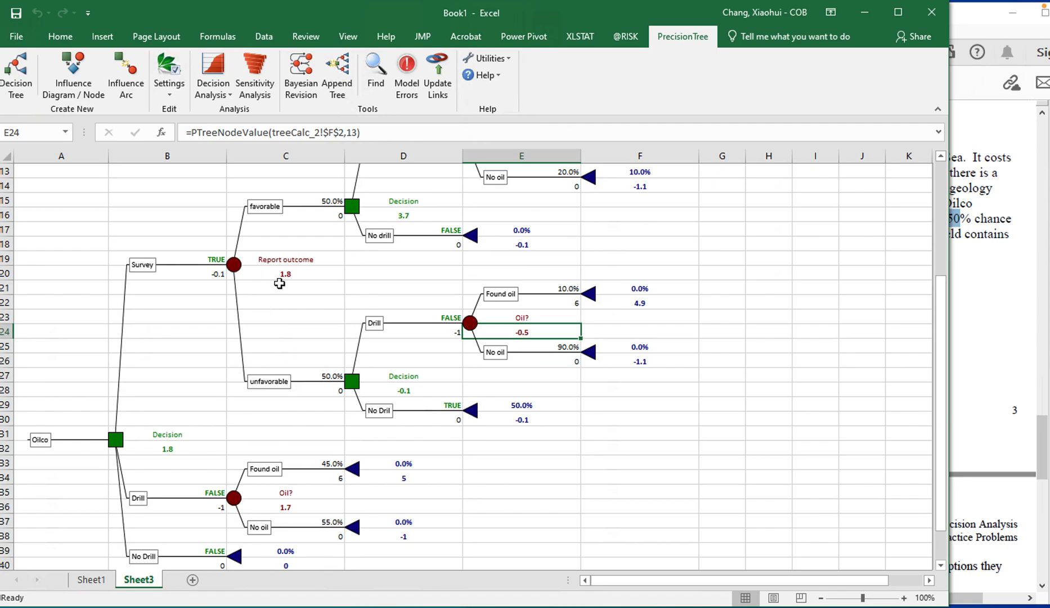
mouse_move(175, 462)
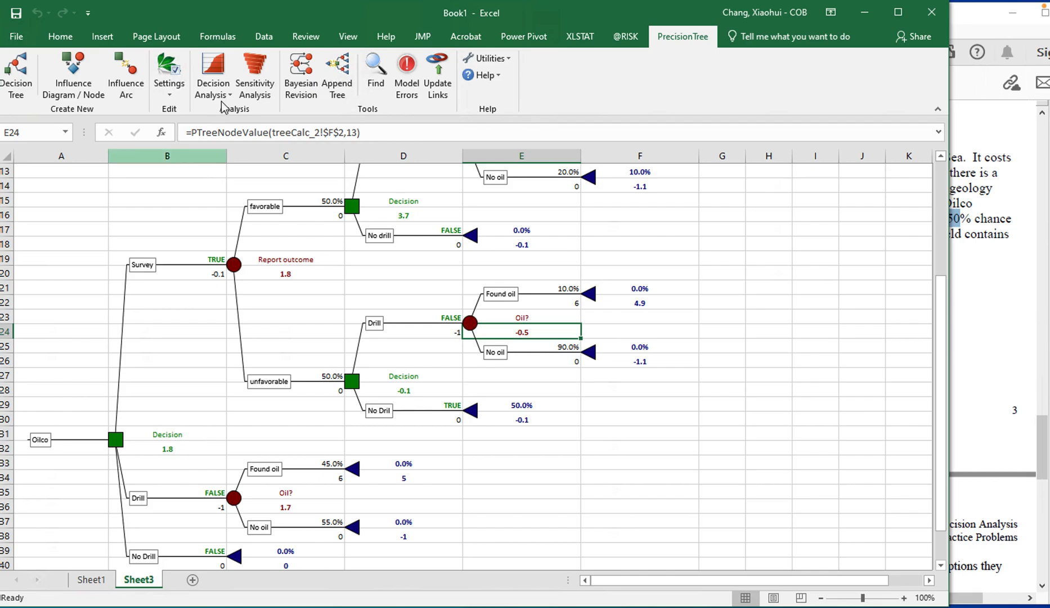
Run Decision Analysis > Policy Suggestion with Decision Table and Optimal Decision Tree into a new workbook
left_click(212, 76)
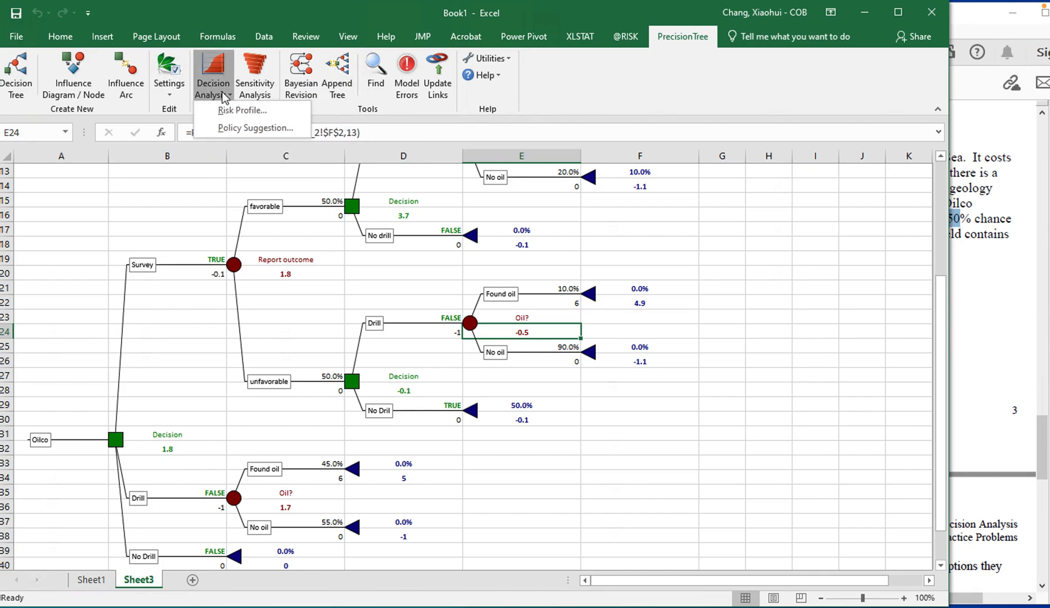
mouse_move(253, 128)
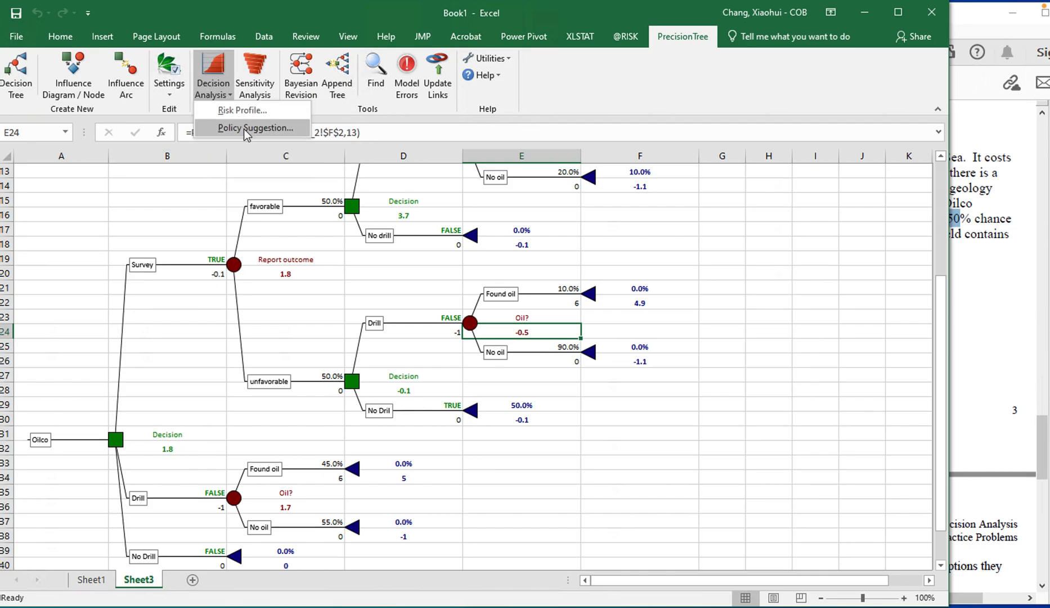
left_click(255, 128)
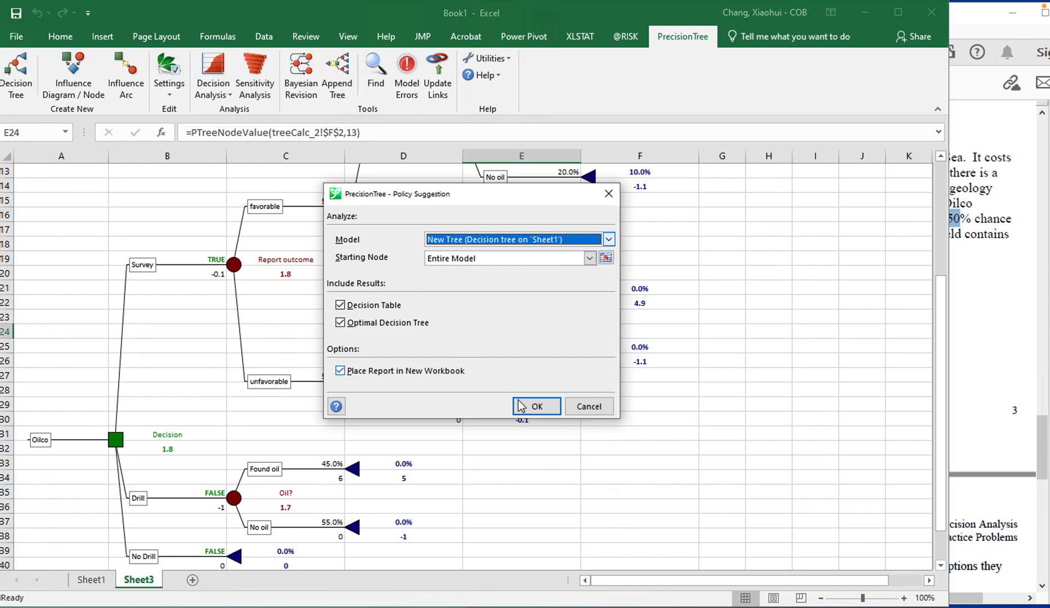
left_click(535, 405)
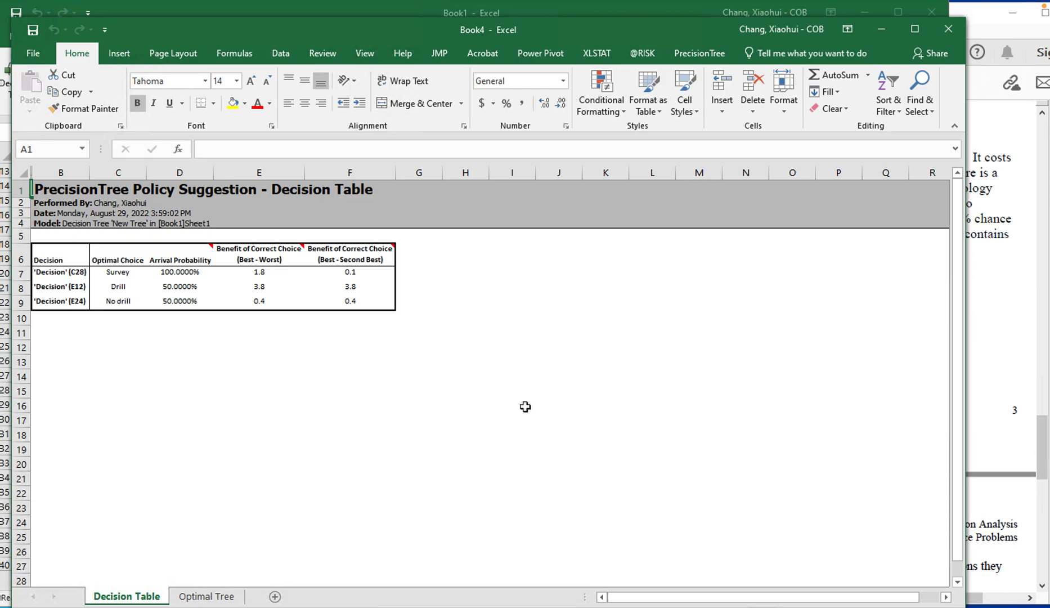
mouse_move(262, 422)
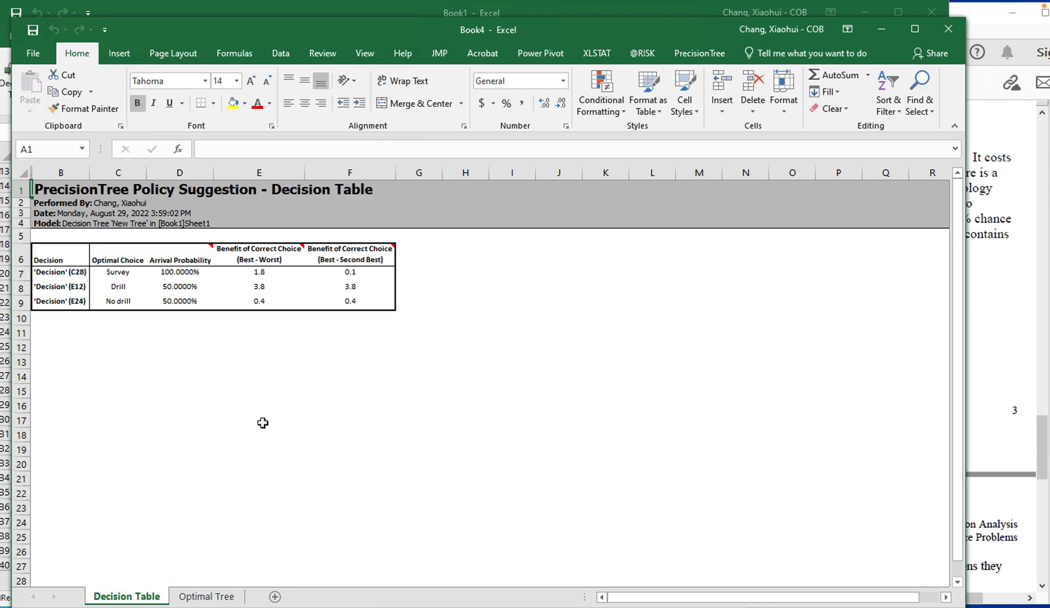
left_click(207, 595)
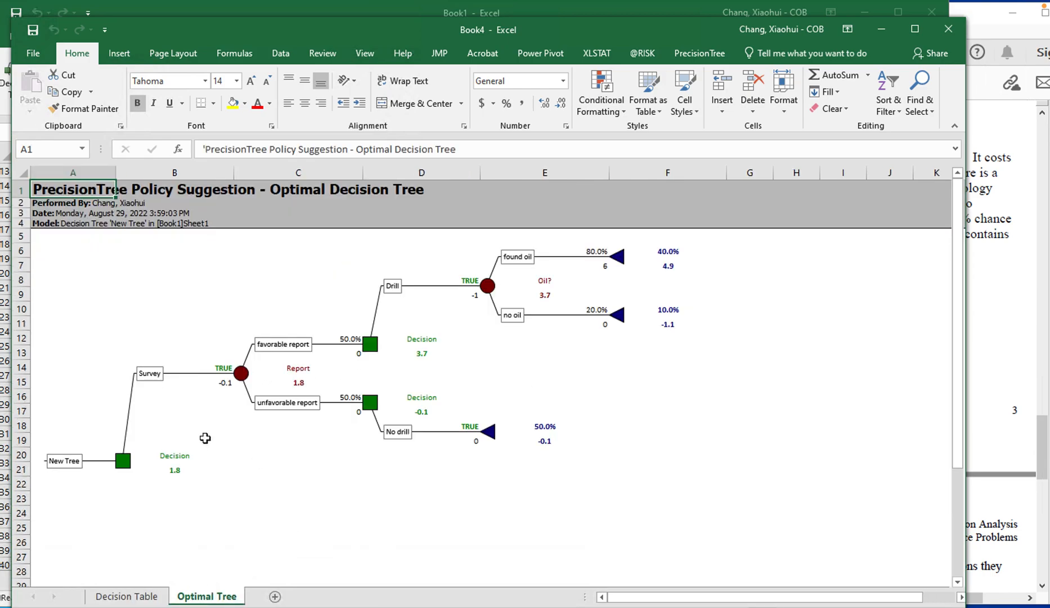
mouse_move(565, 323)
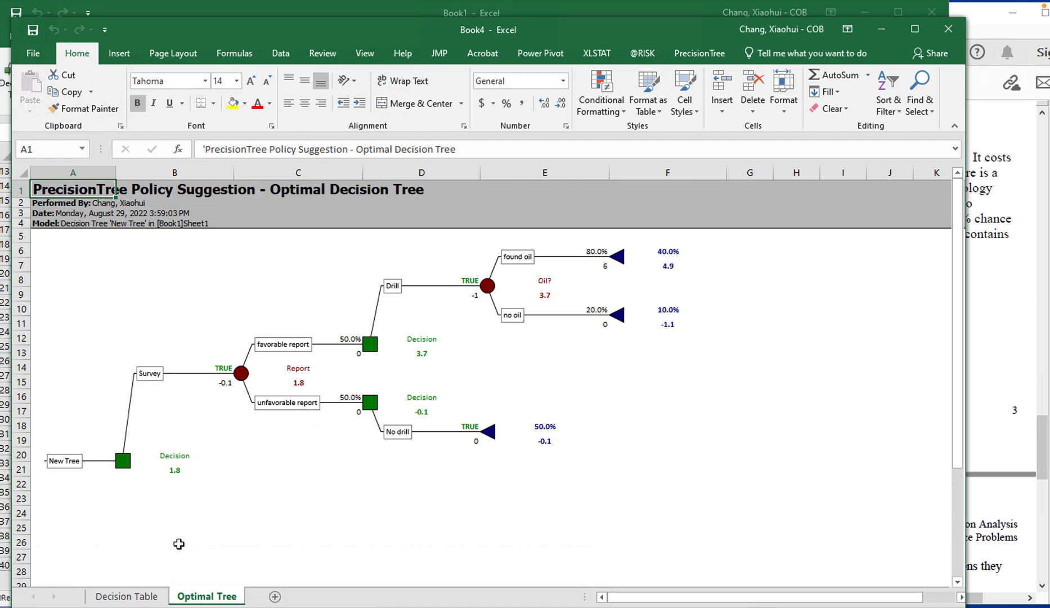
left_click(126, 596)
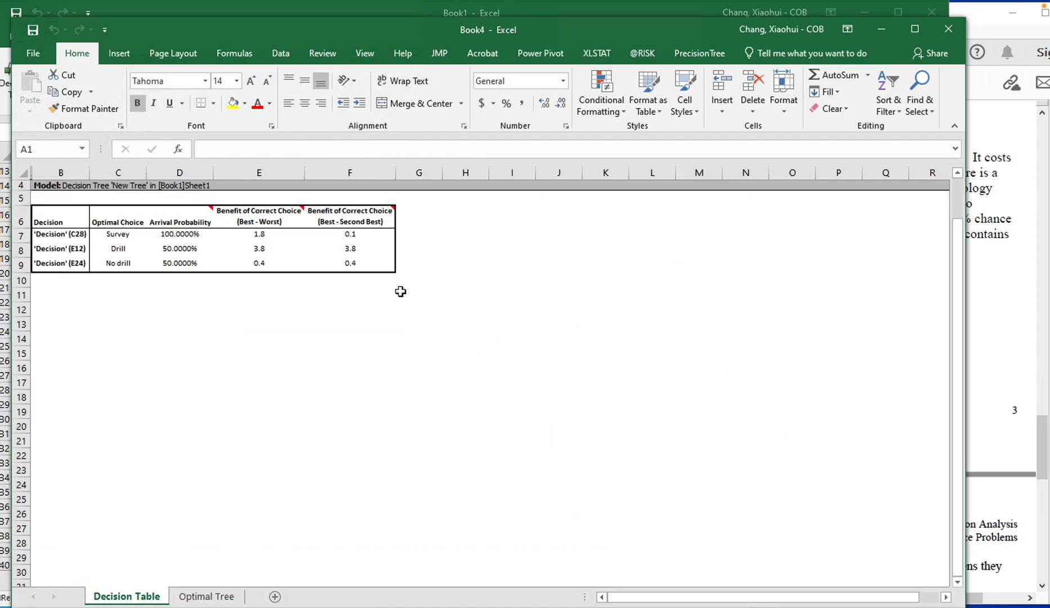
mouse_move(994, 277)
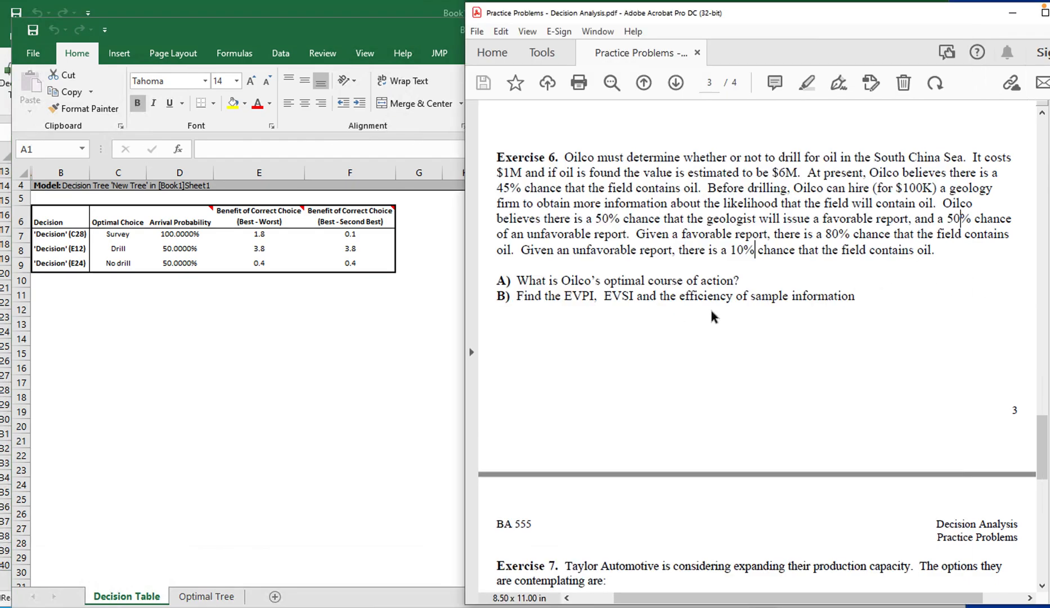
mouse_move(694, 318)
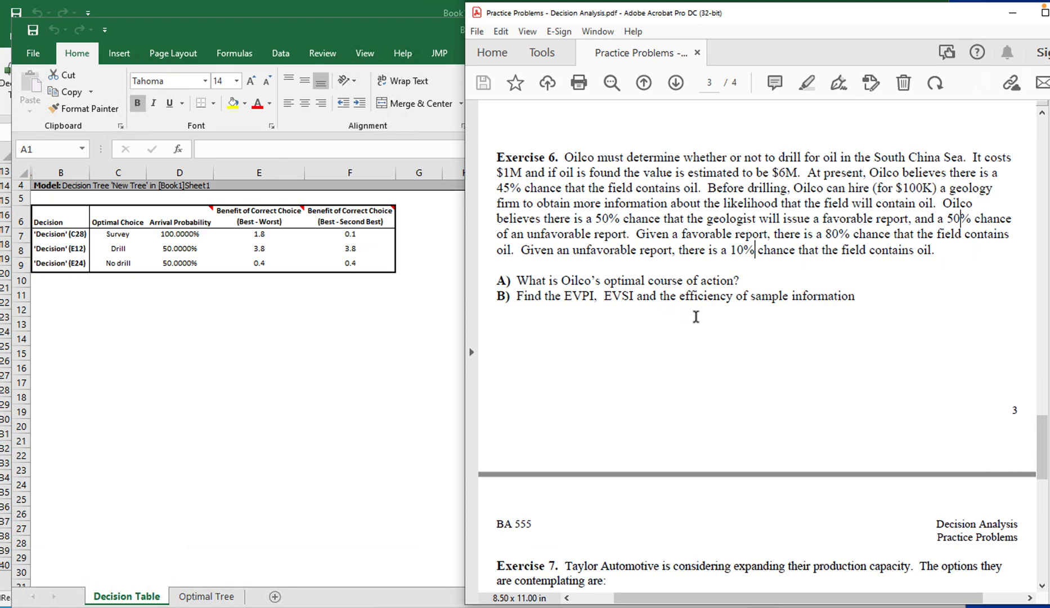
mouse_move(659, 352)
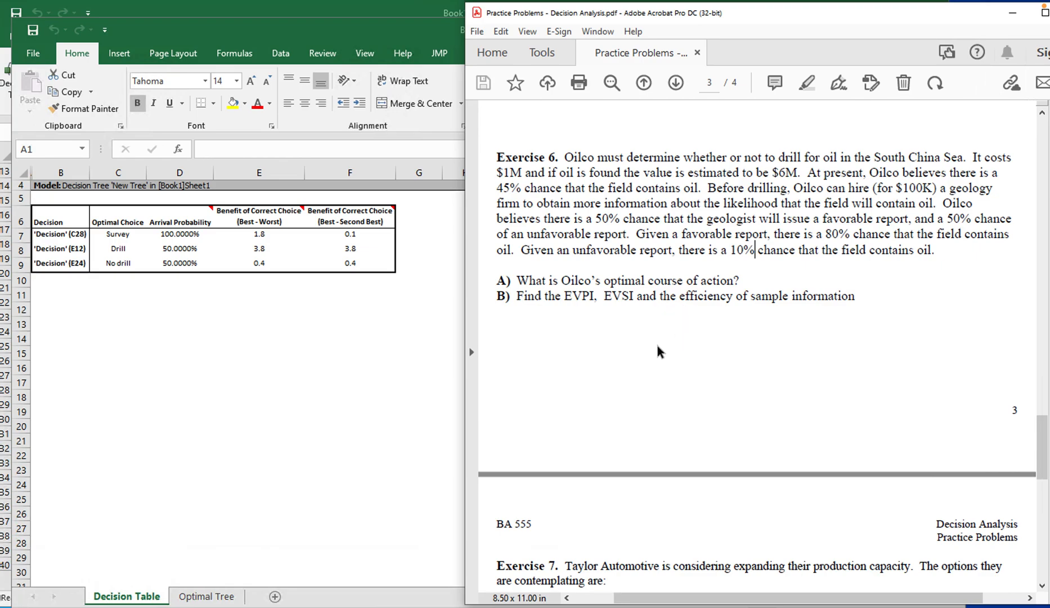